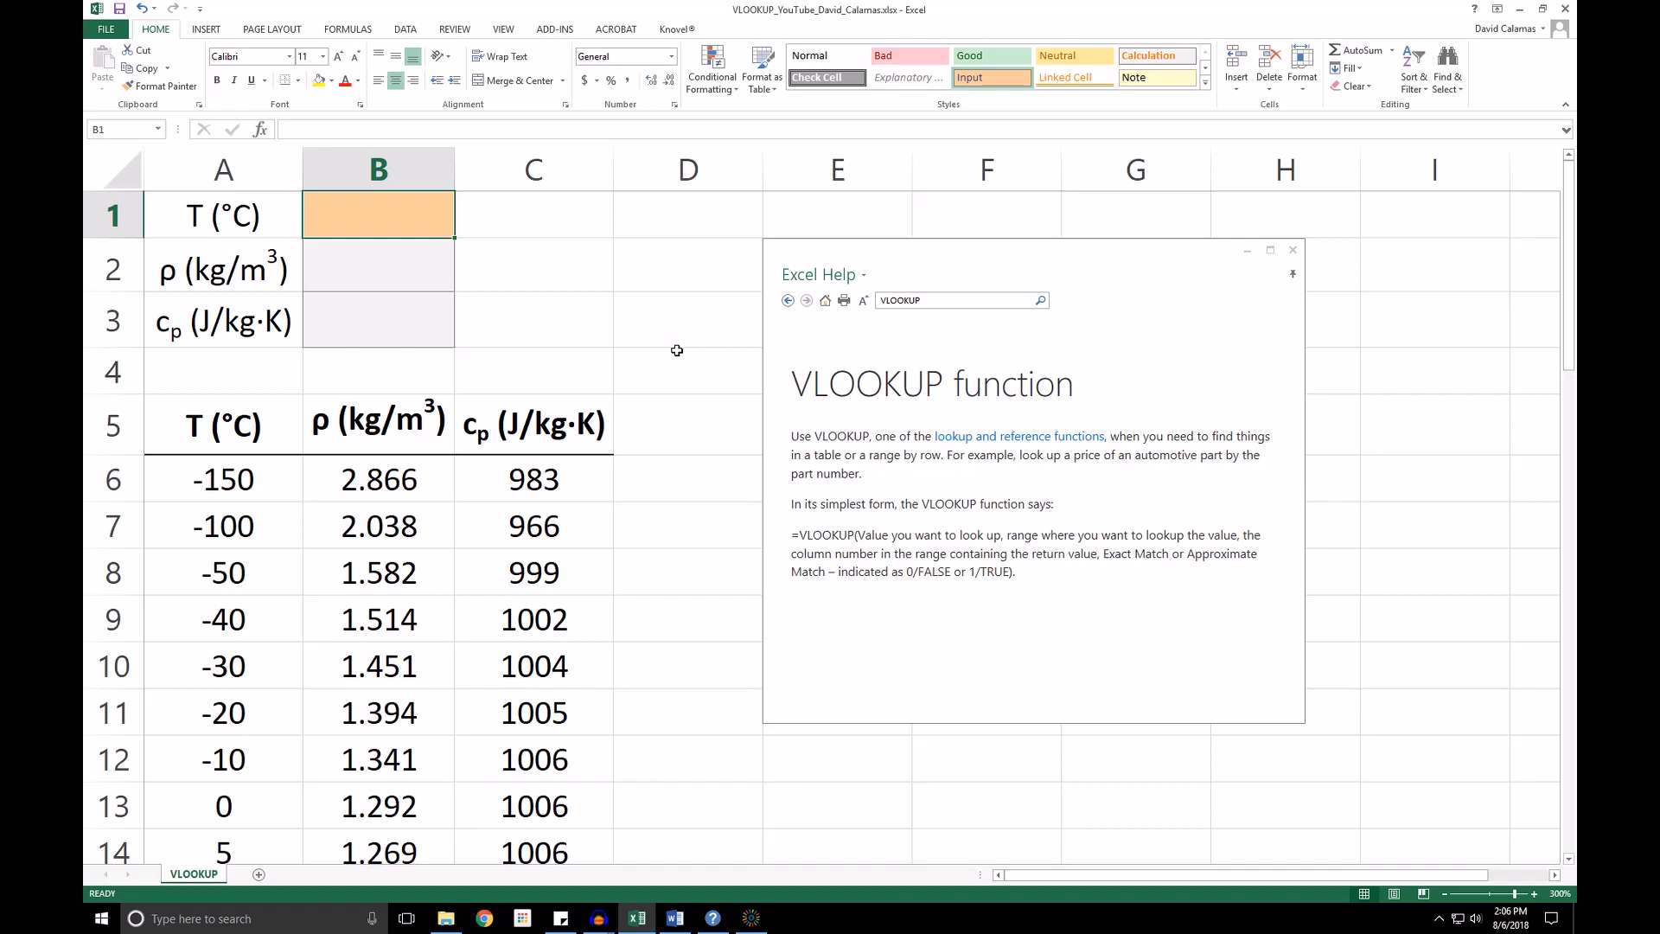
Step: Enter 20 as the temperature in B1 and start a formula in the density cell B2
{"action": "type", "text": "20"}
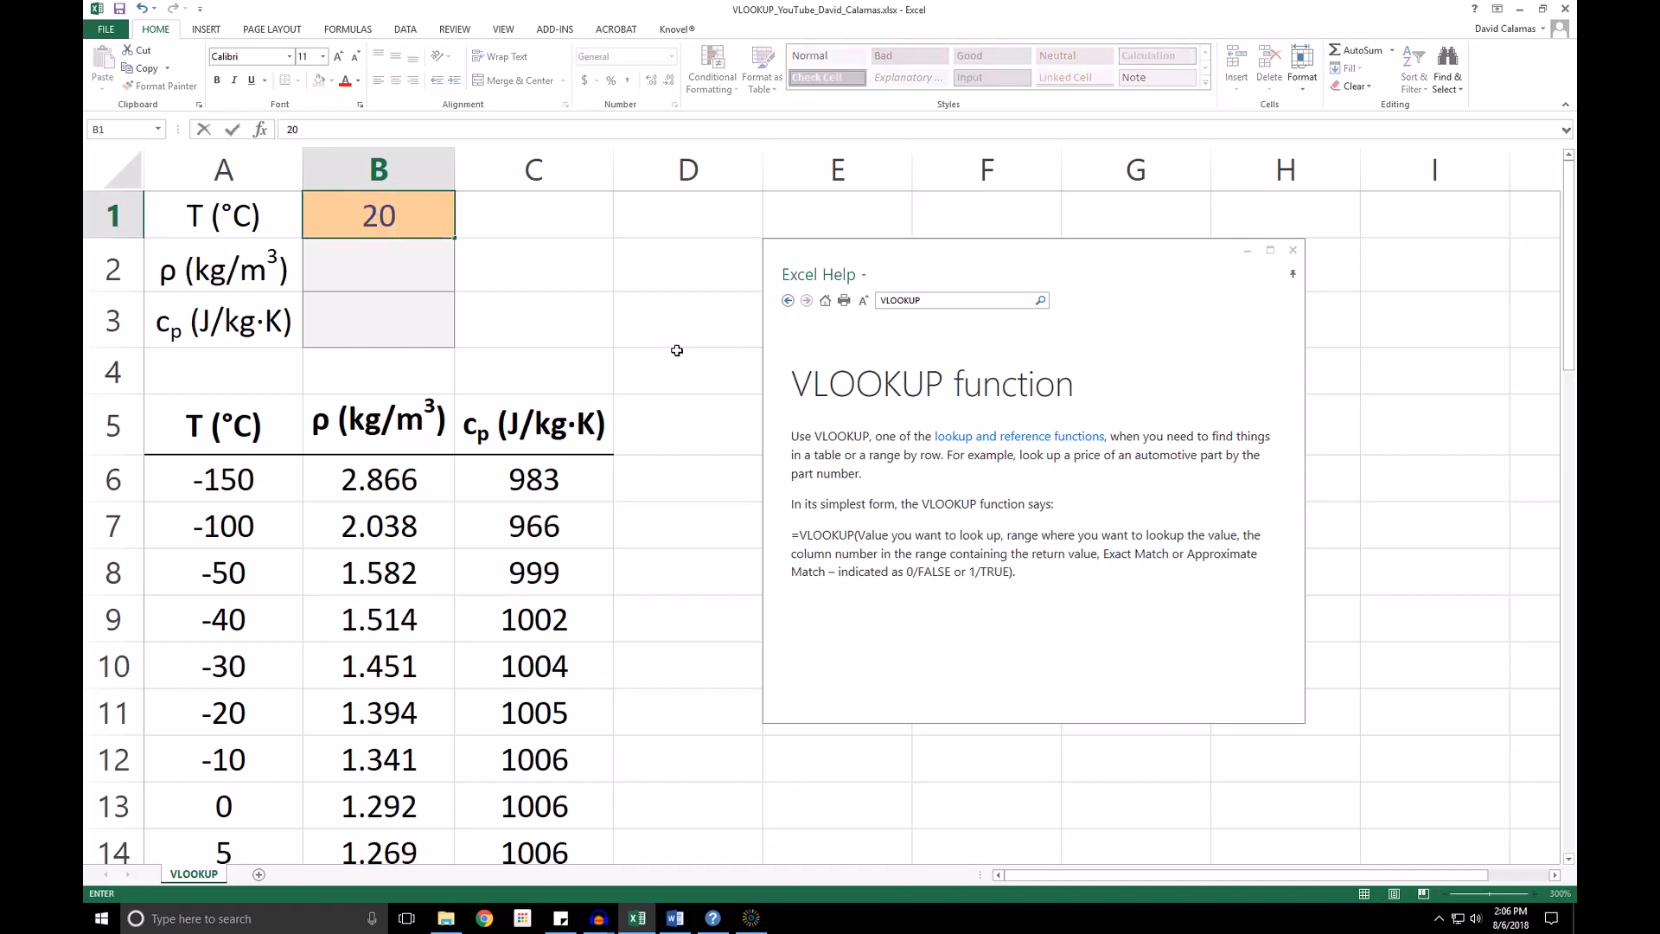
{"action": "left_click", "coordinate": [378, 269]}
{"action": "type", "text": "="}
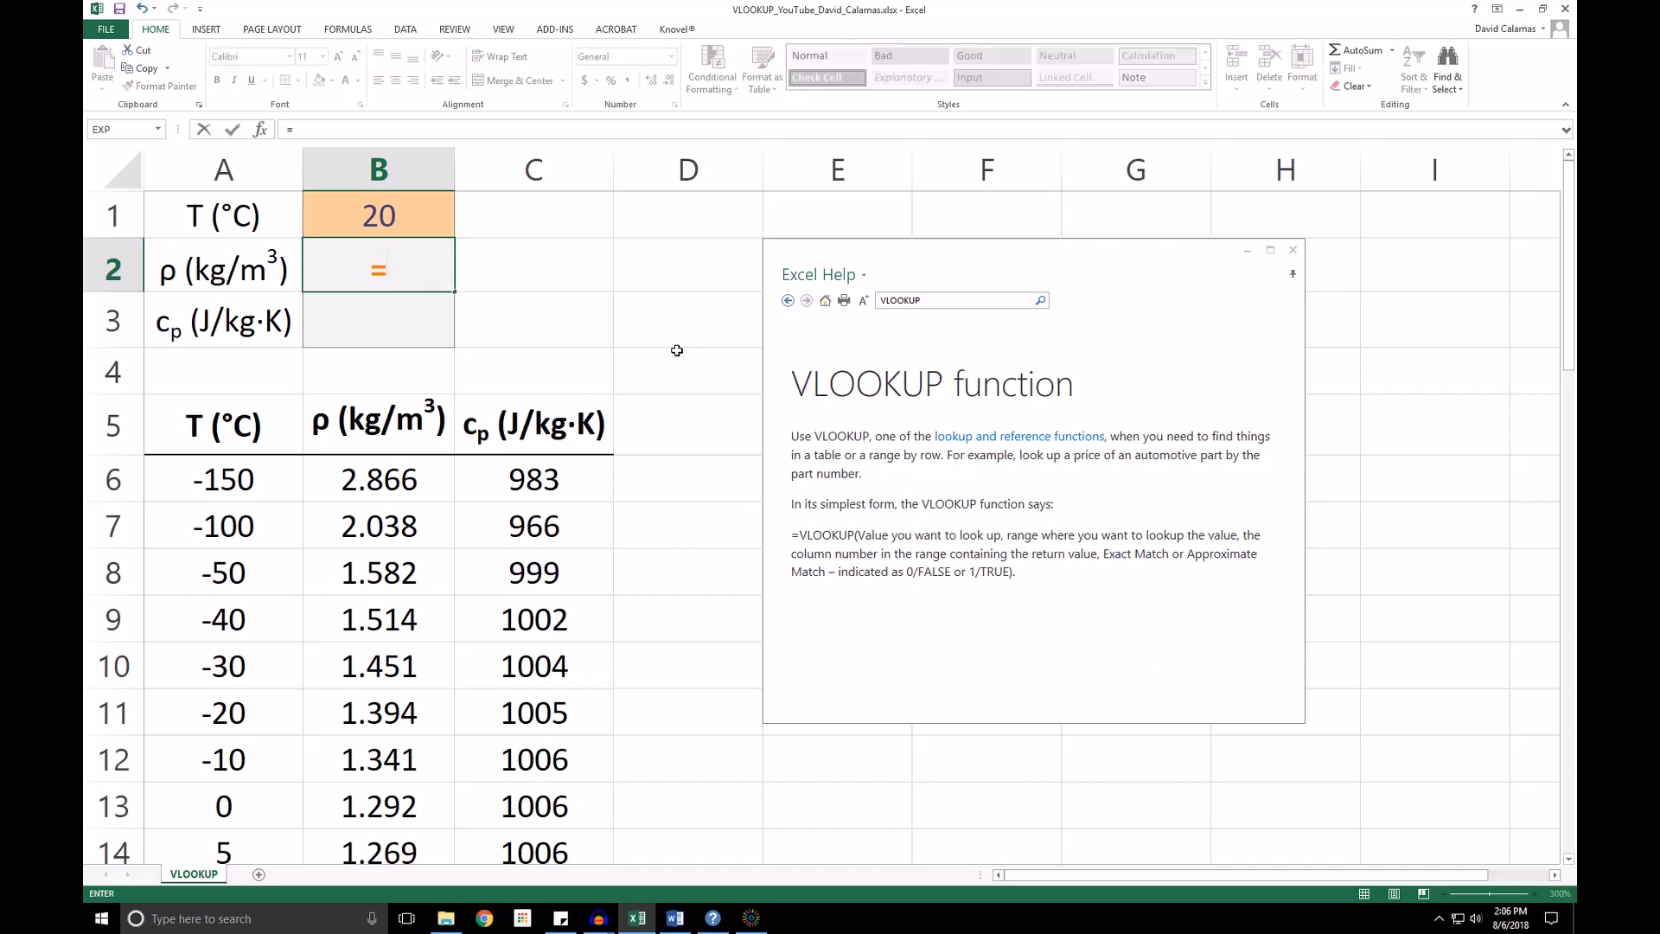
Step: Build a VLOOKUP of B1 against A5:C46, column 2, exact match, giving density 1.204 in B2
{"action": "type", "text": "VLOOKUP("}
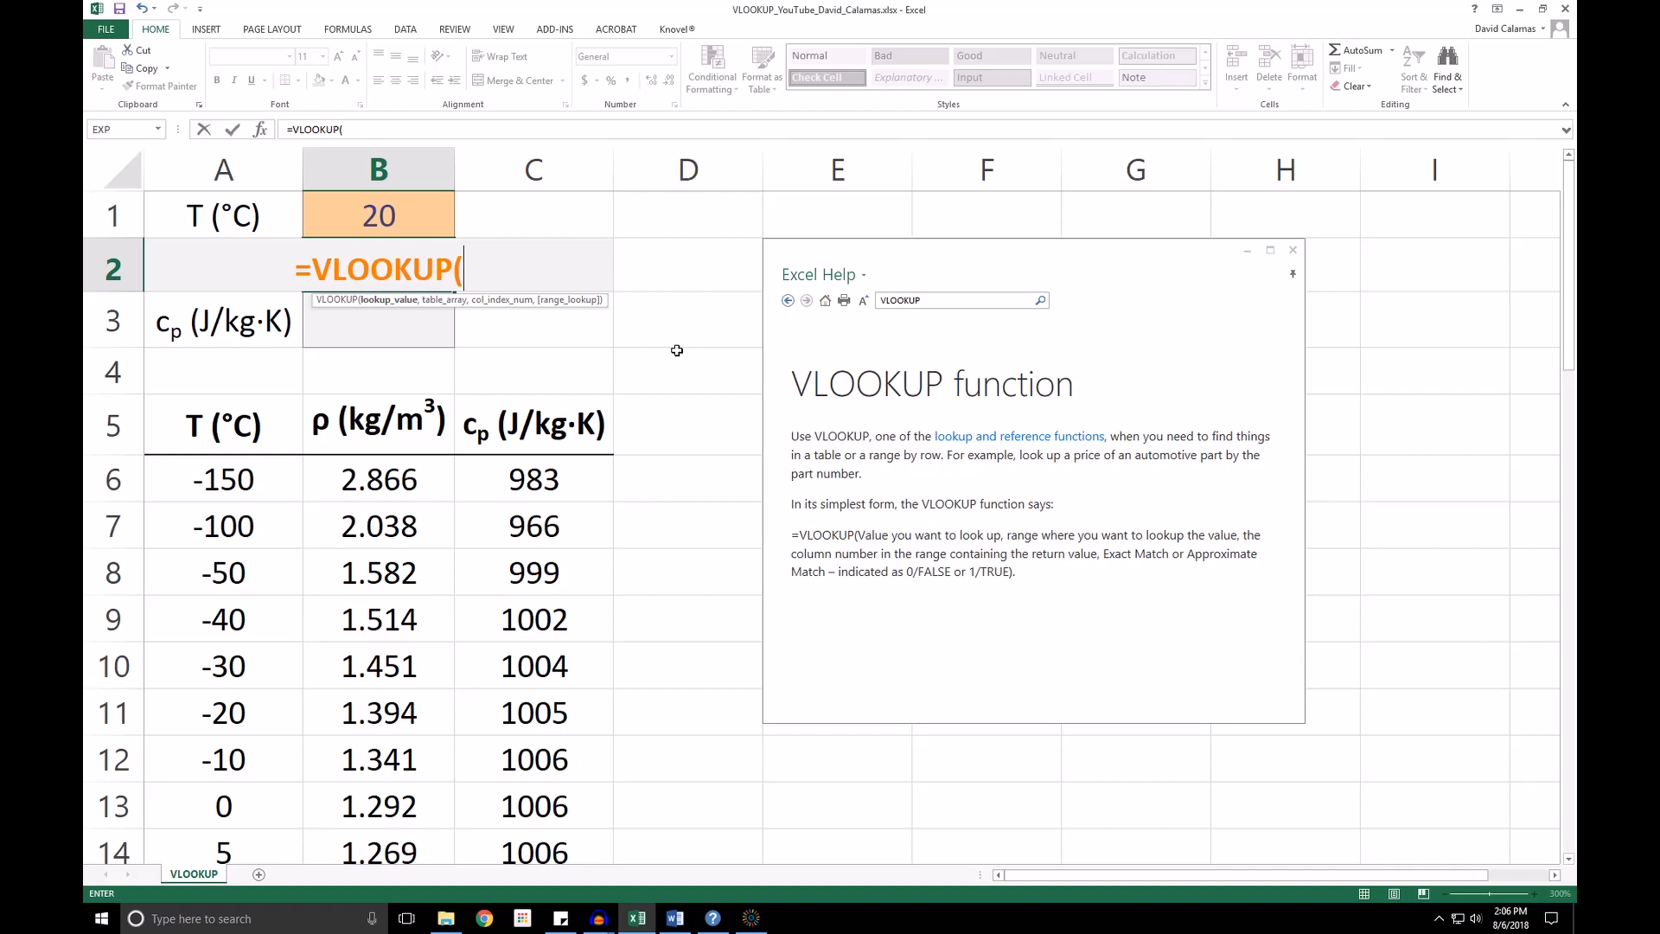
{"action": "left_click", "coordinate": [378, 215]}
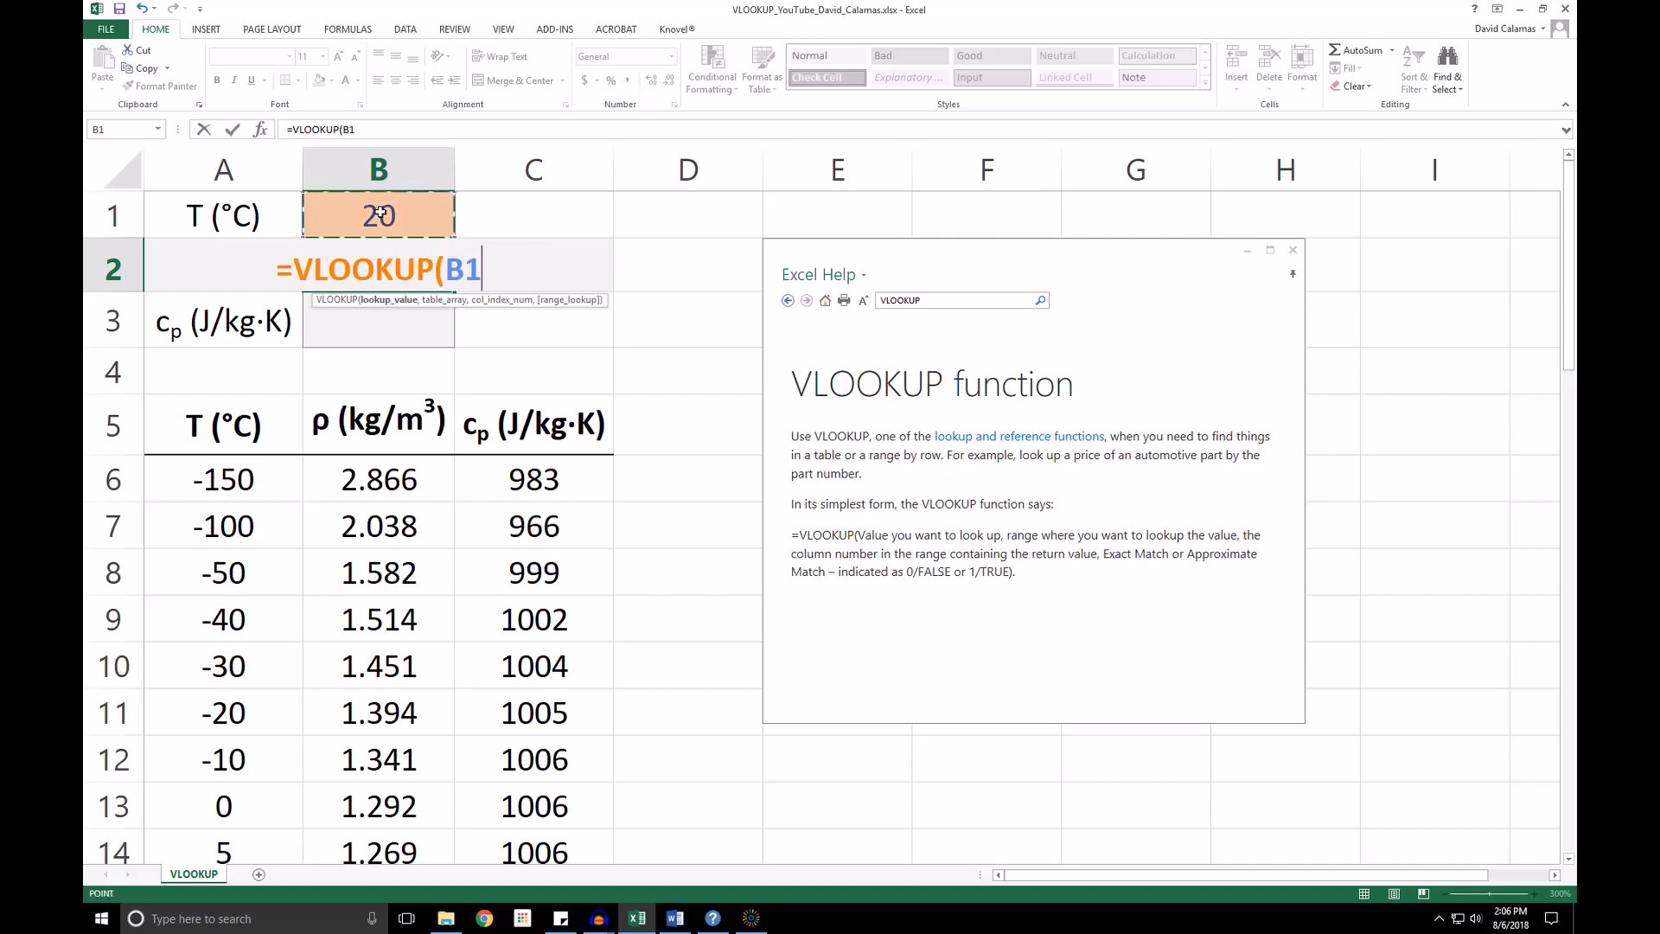
{"action": "type", "text": ",A5:C46,"}
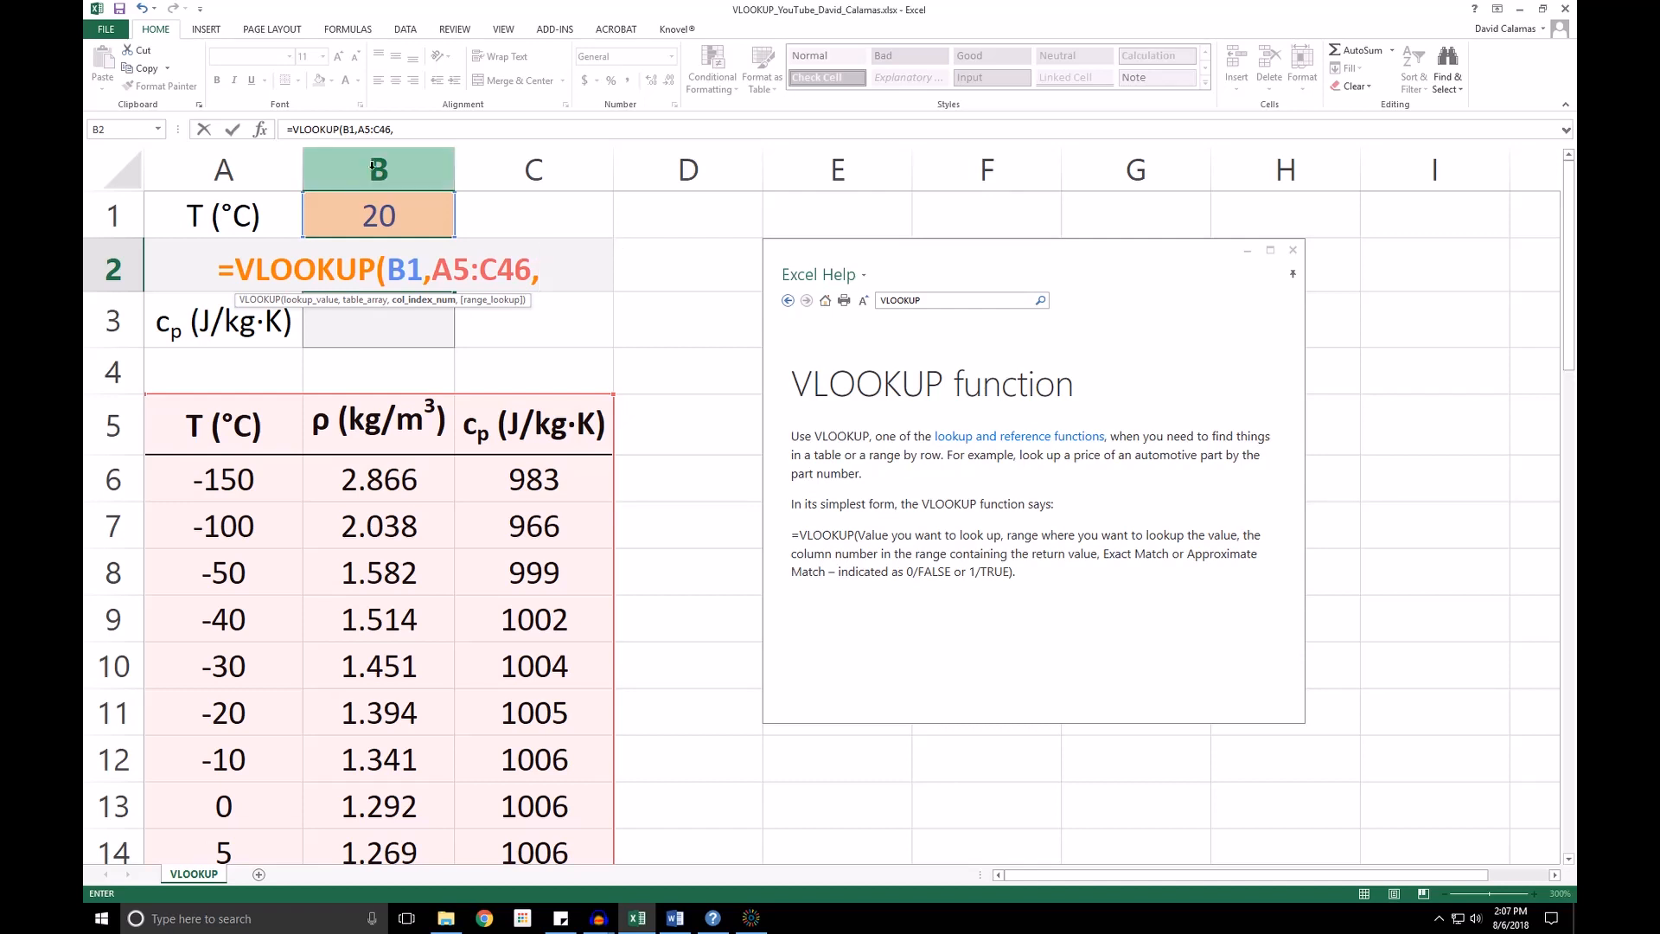
{"action": "type", "text": "2"}
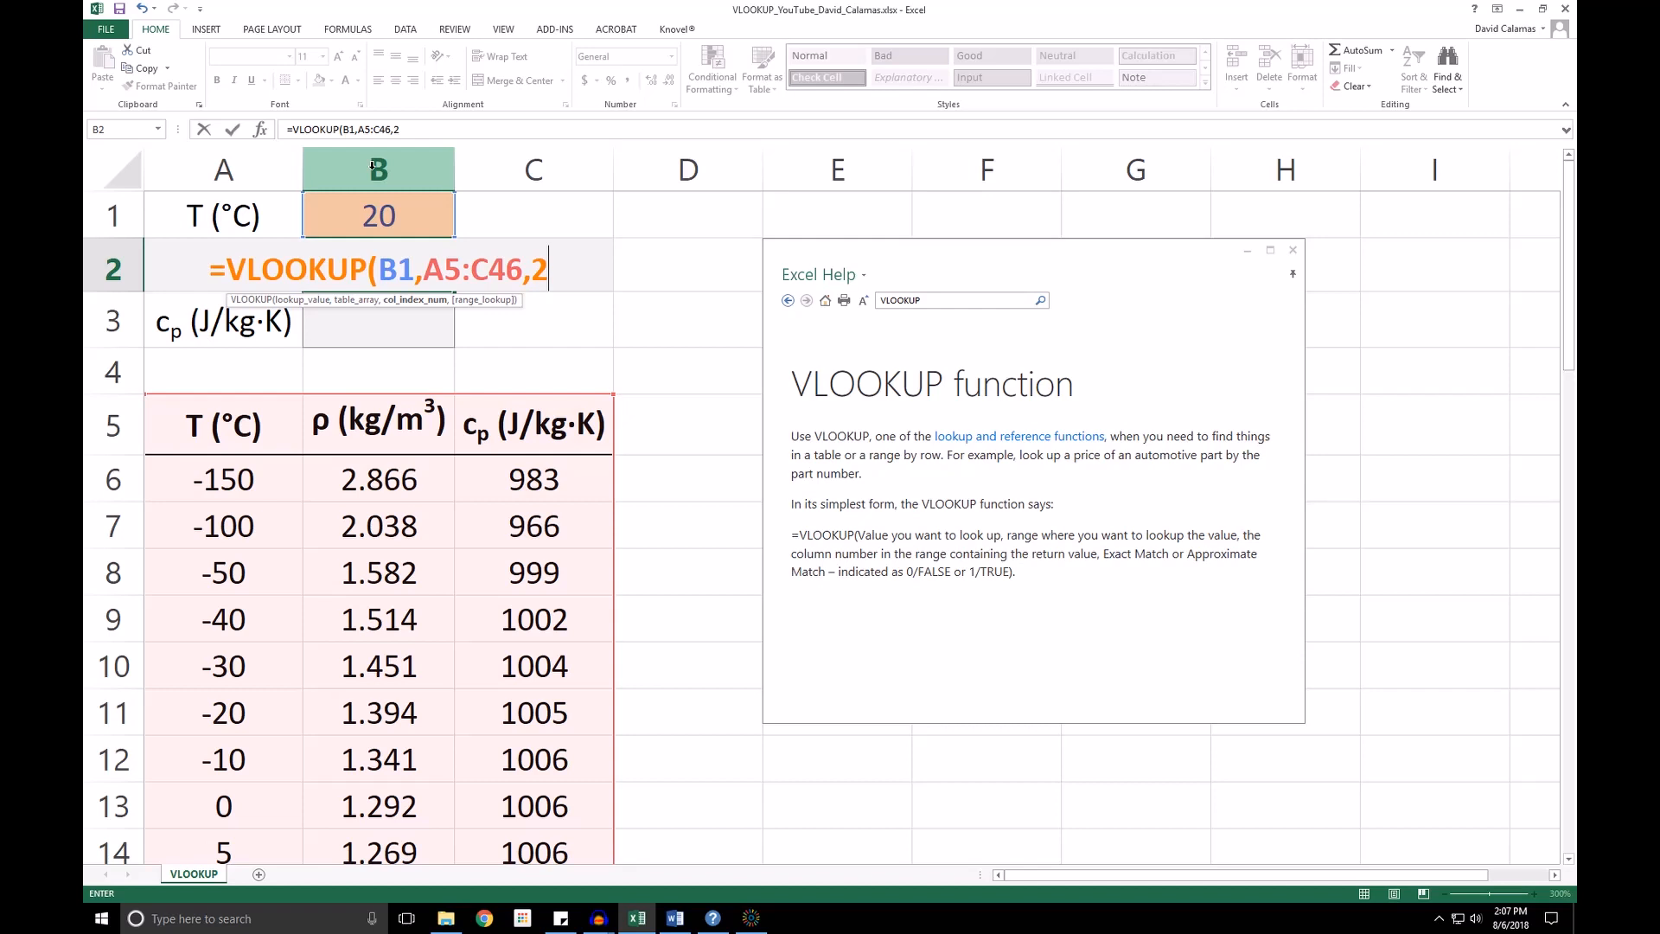
{"action": "type", "text": ","}
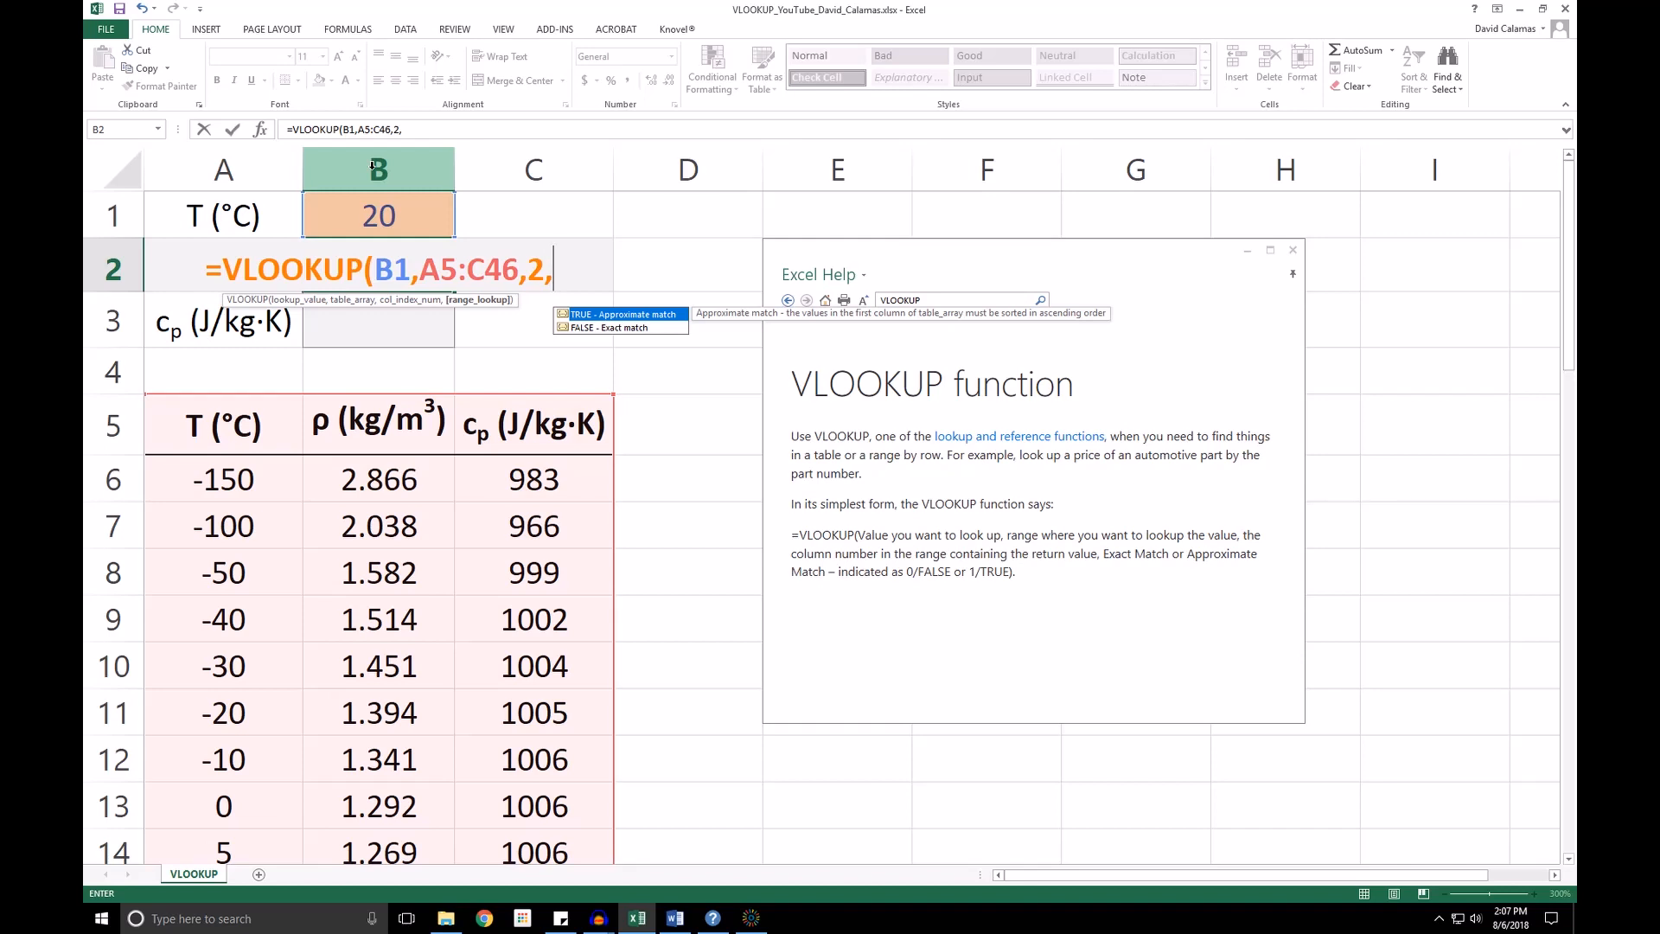
{"action": "type", "text": "FA"}
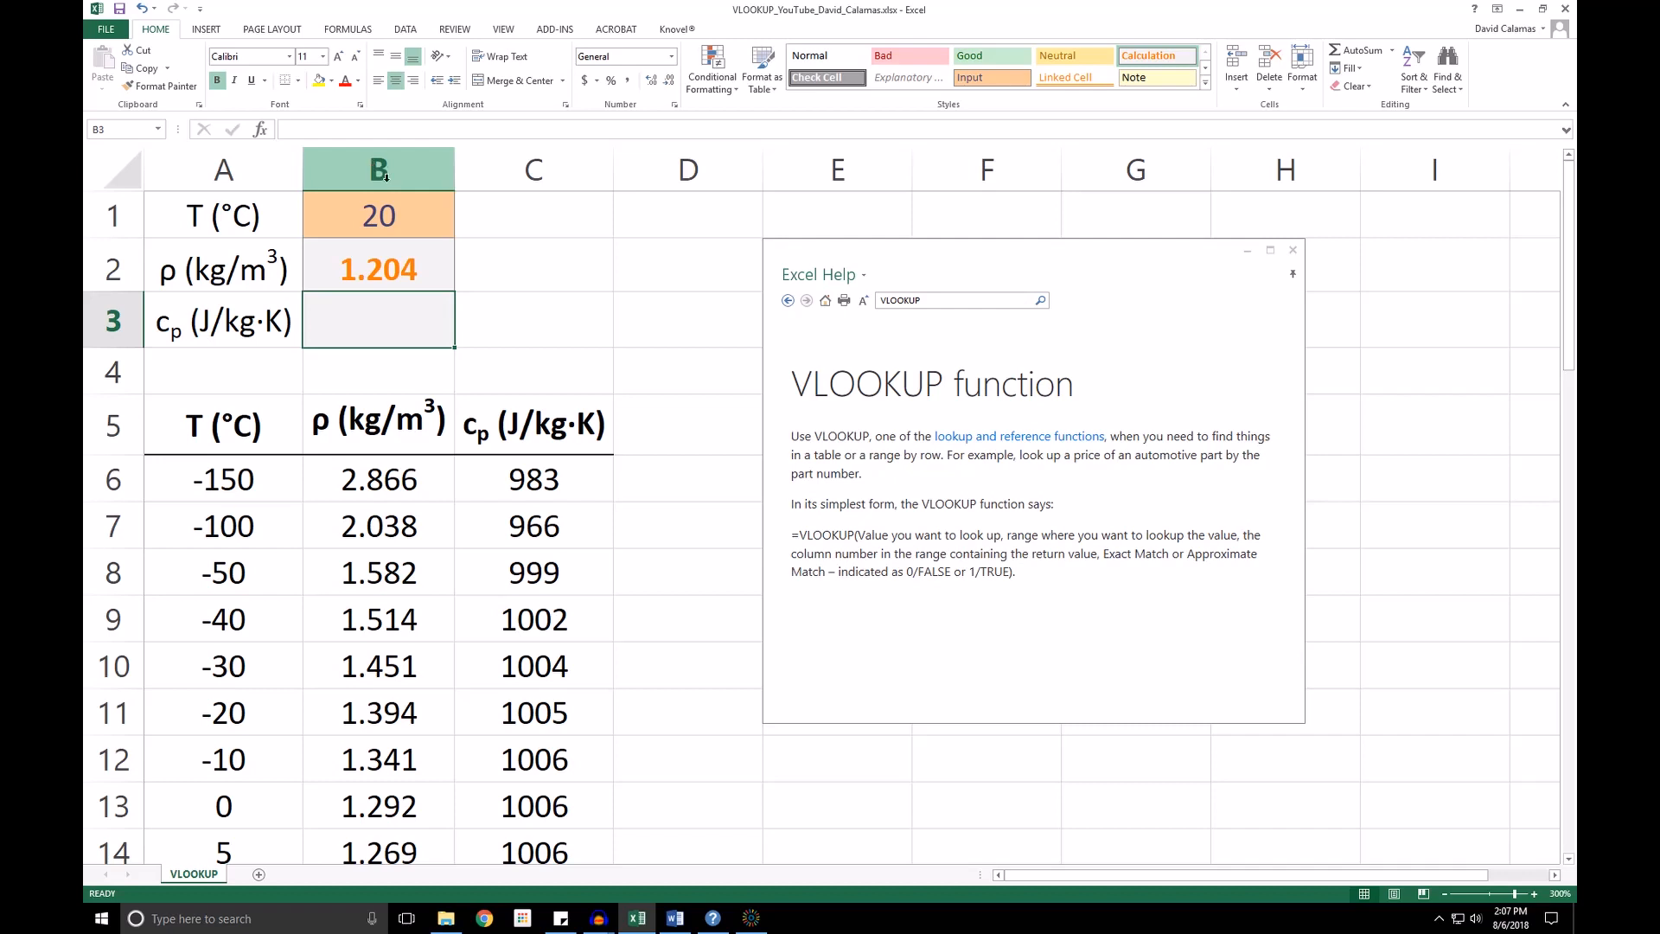
{"action": "mouse_move", "coordinate": [420, 273]}
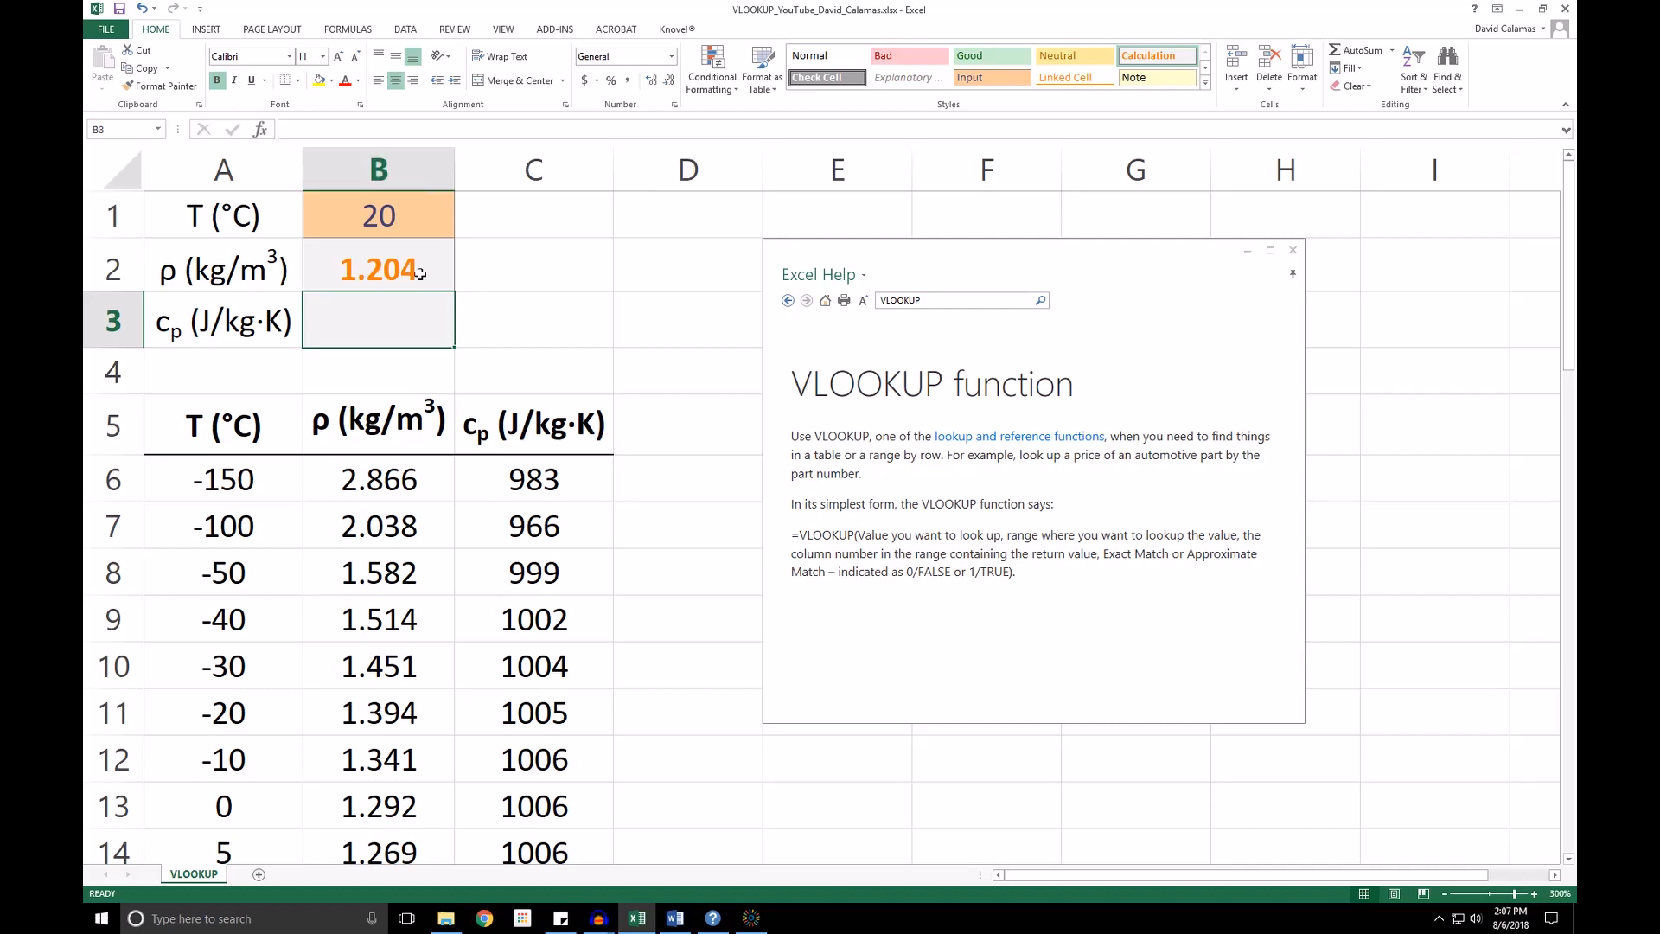
{"action": "scroll", "scroll_direction": "down", "scroll_amount": 3}
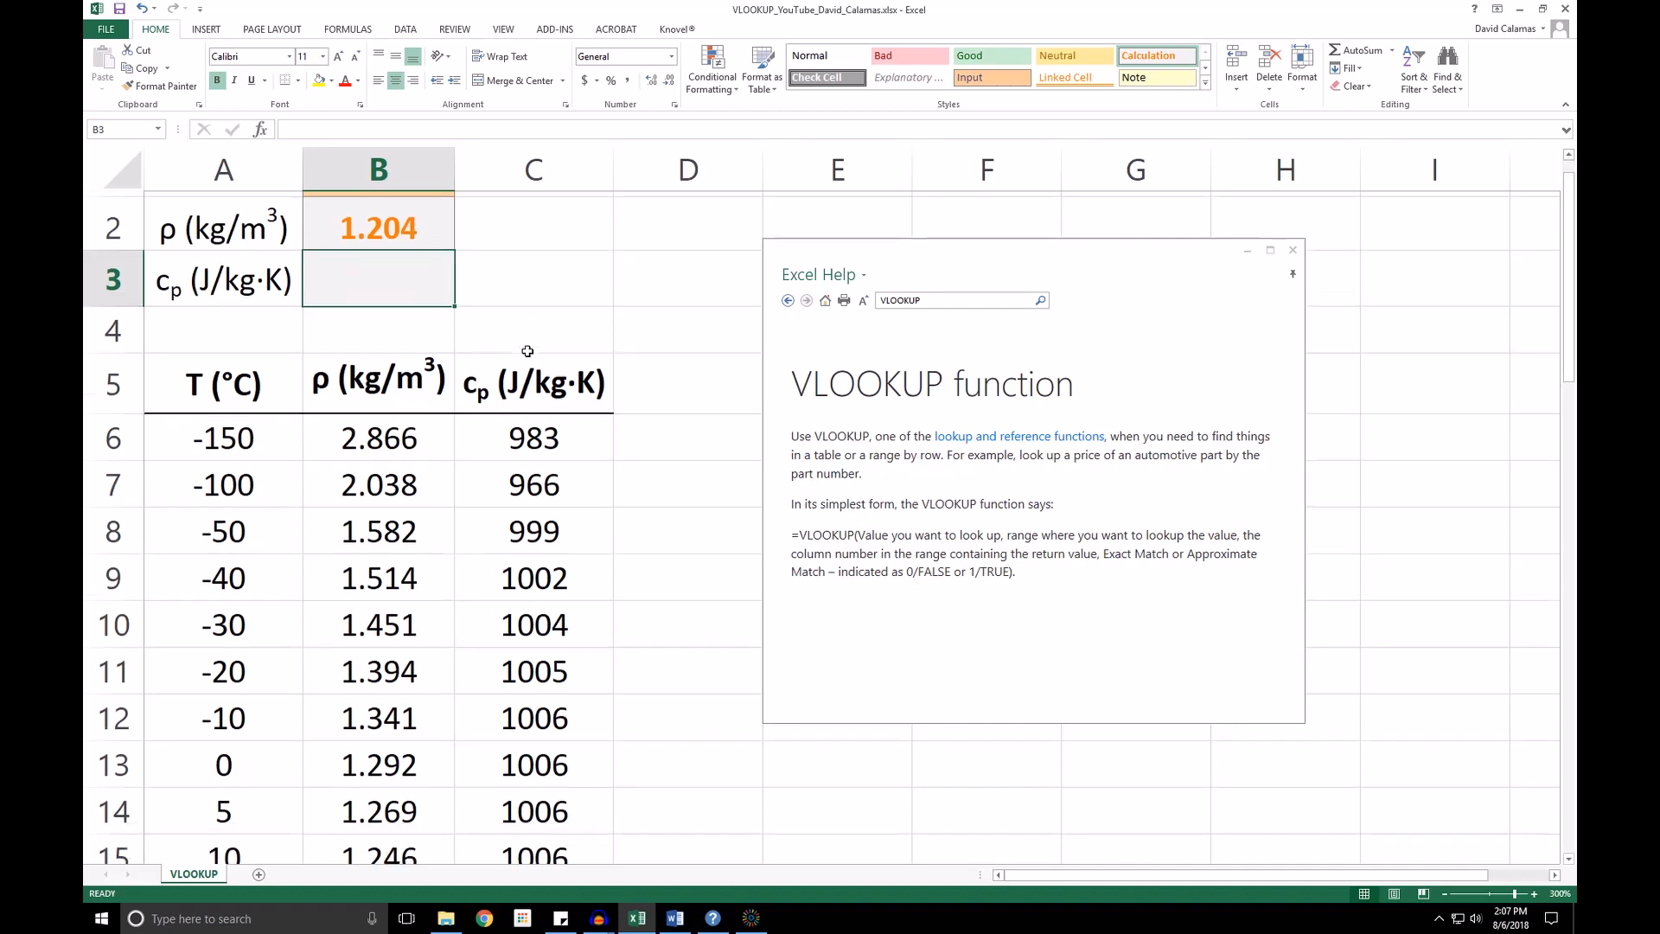
{"action": "scroll", "scroll_direction": "down", "scroll_amount": 3}
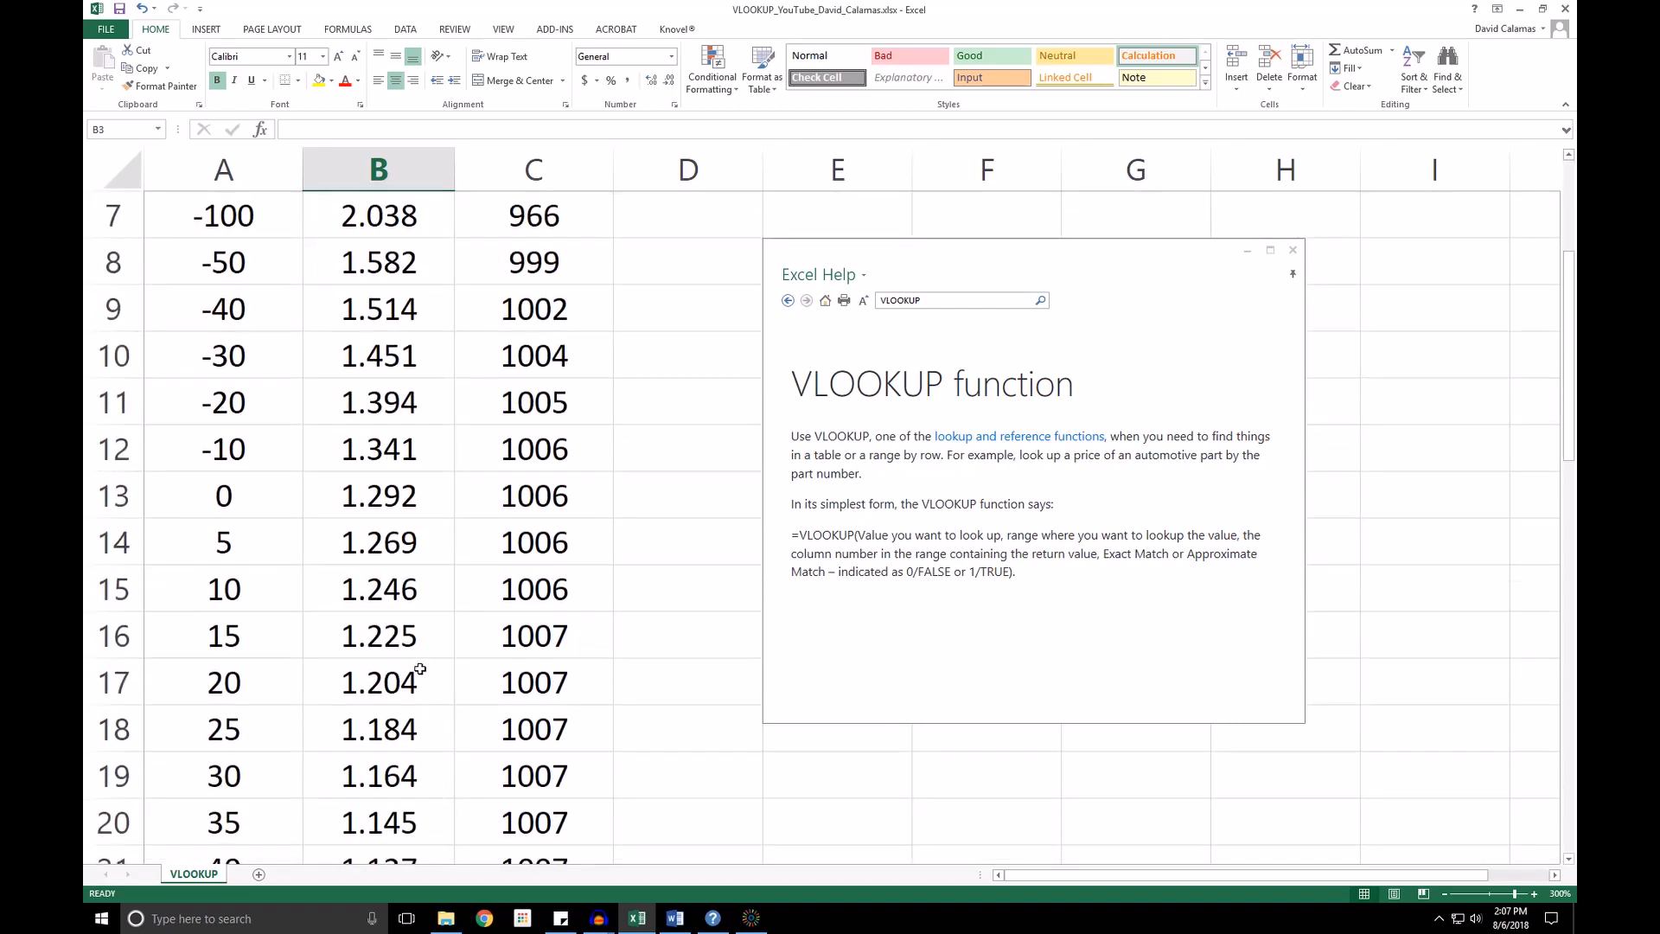
{"action": "left_click", "coordinate": [379, 681]}
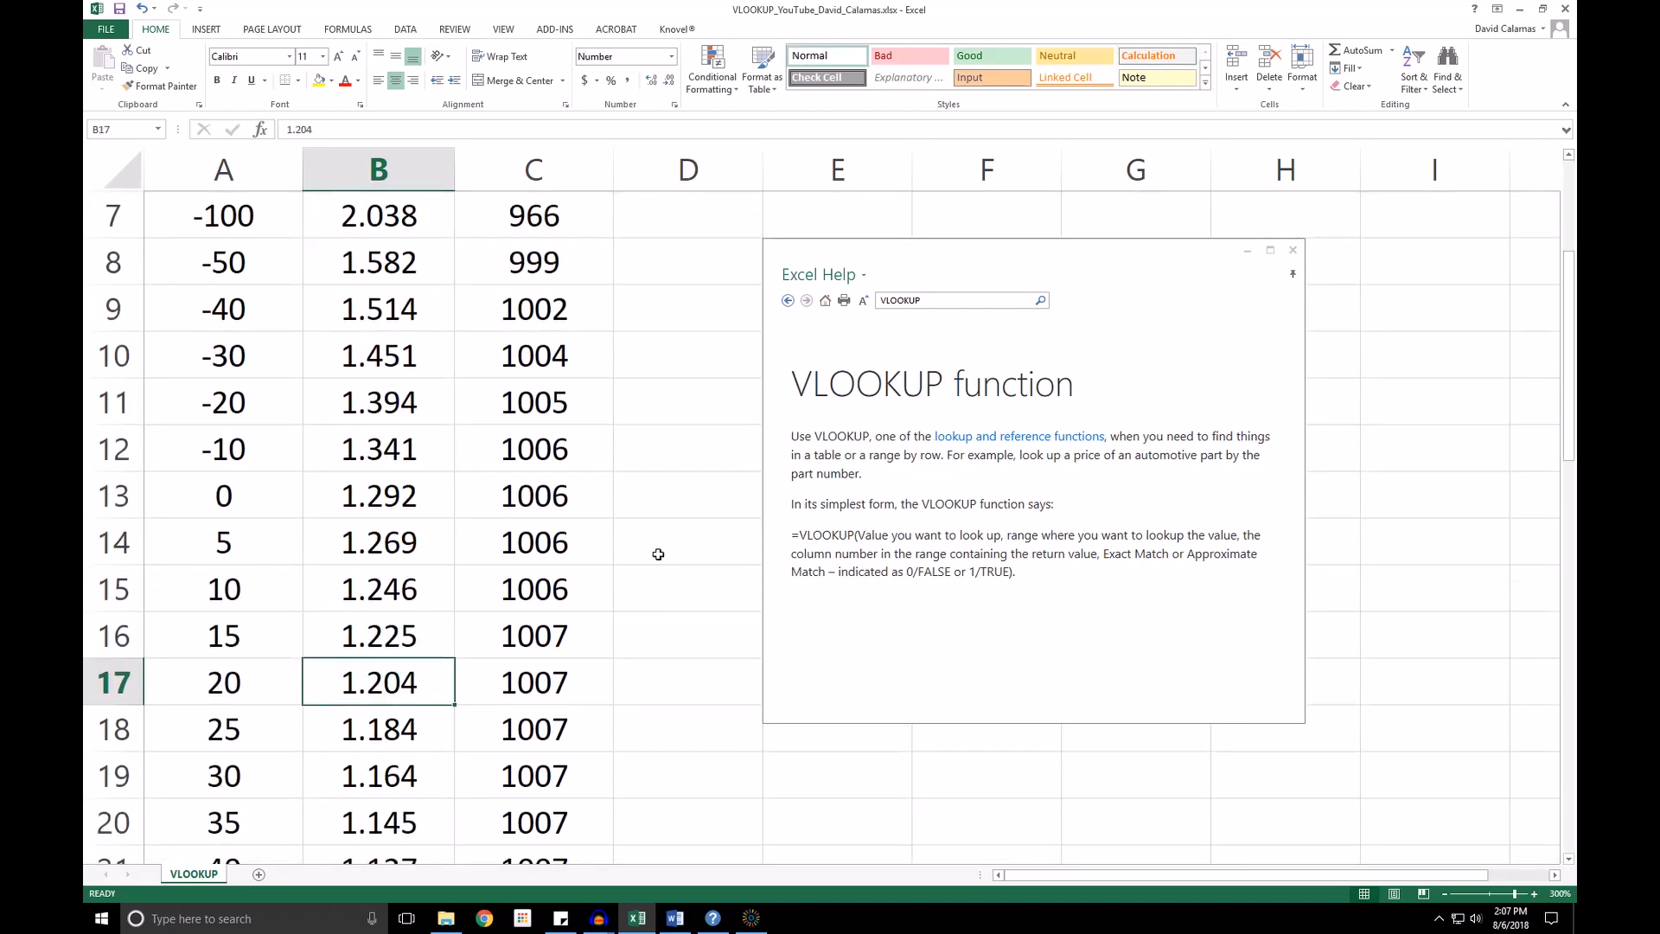
{"action": "mouse_move", "coordinate": [712, 569]}
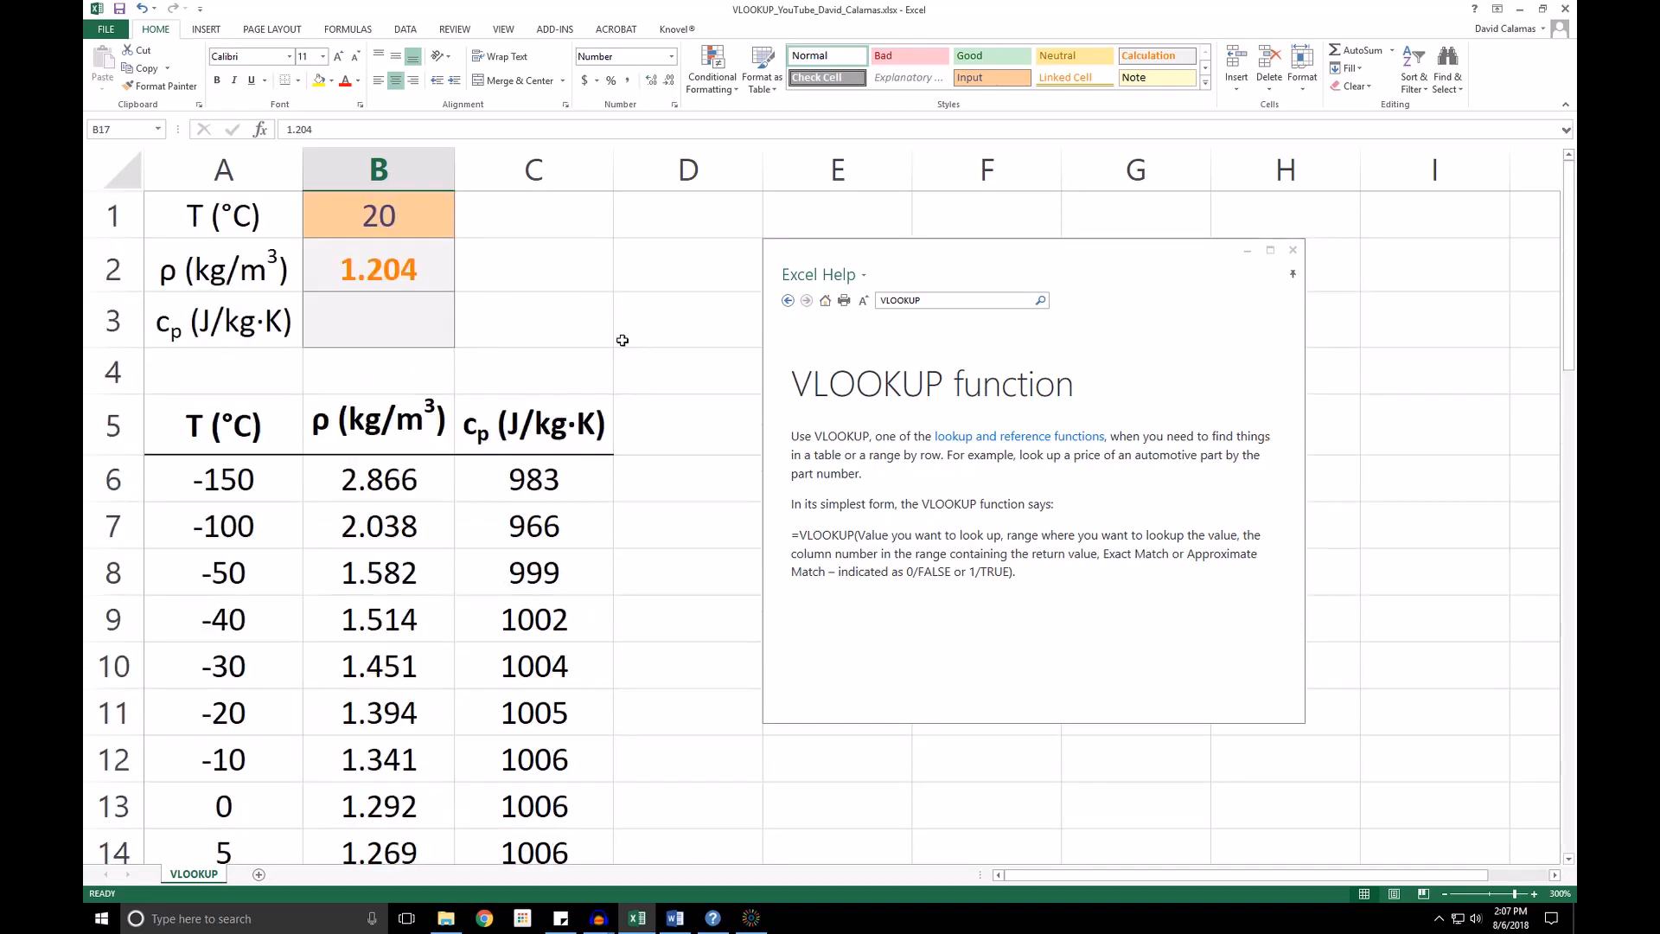
Step: Enter =VLOOKUP(B1,A5:C46,3,FALSE) in B3, giving a specific heat of 1007
{"action": "left_click", "coordinate": [379, 322]}
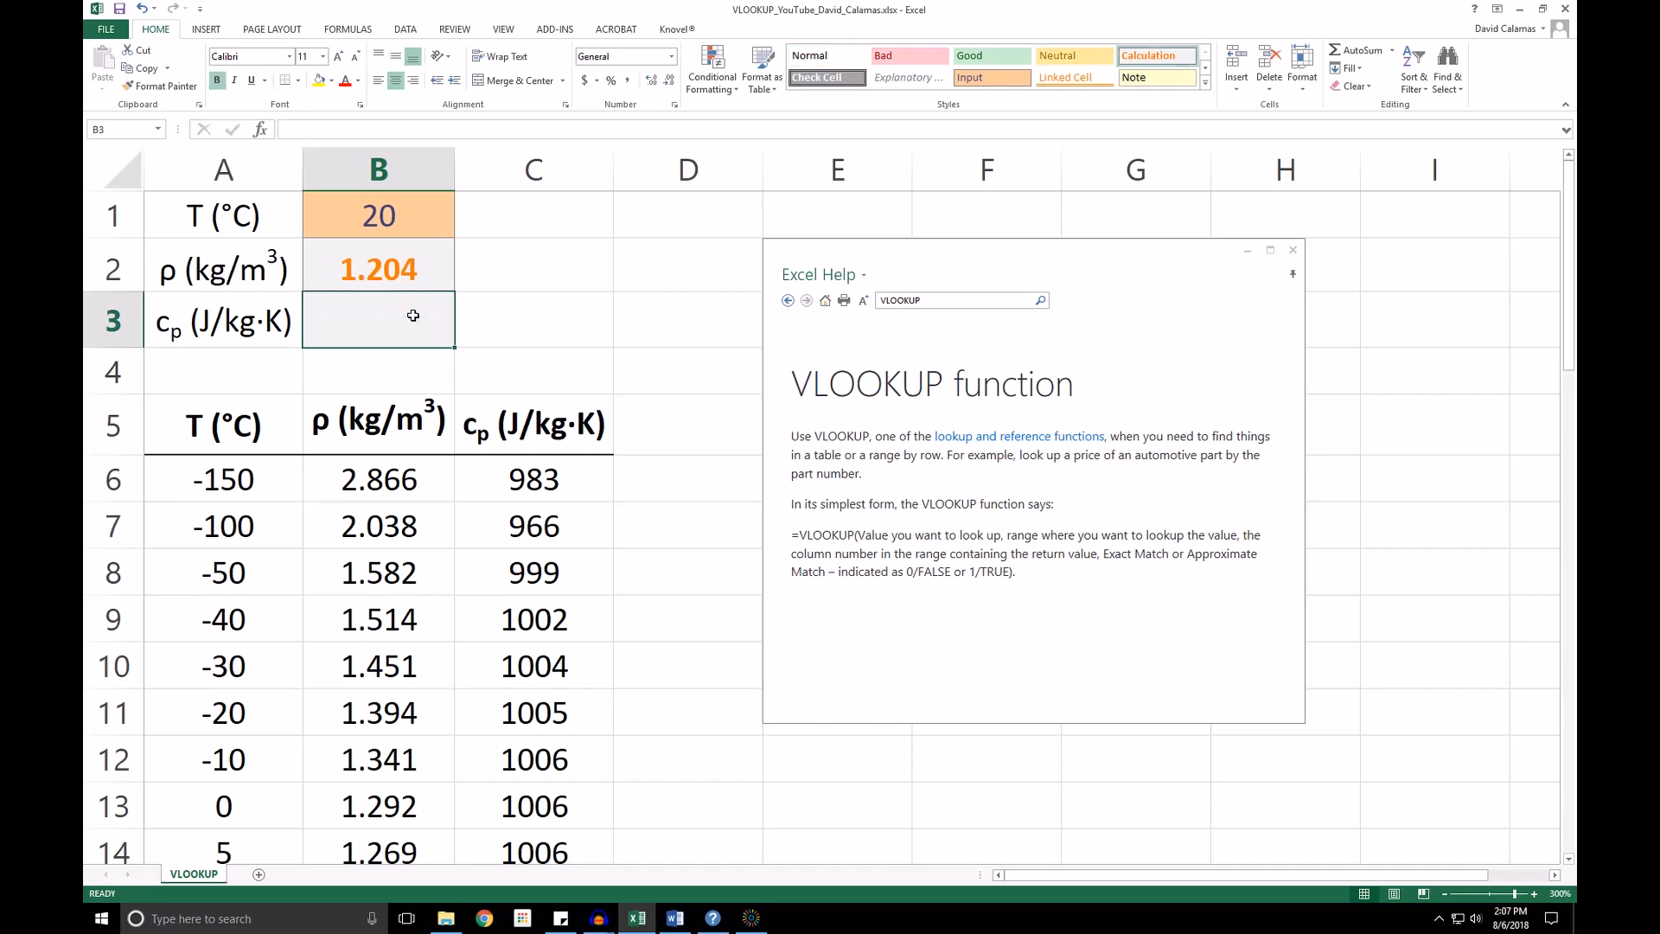
{"action": "type", "text": "=VLOOKUP"}
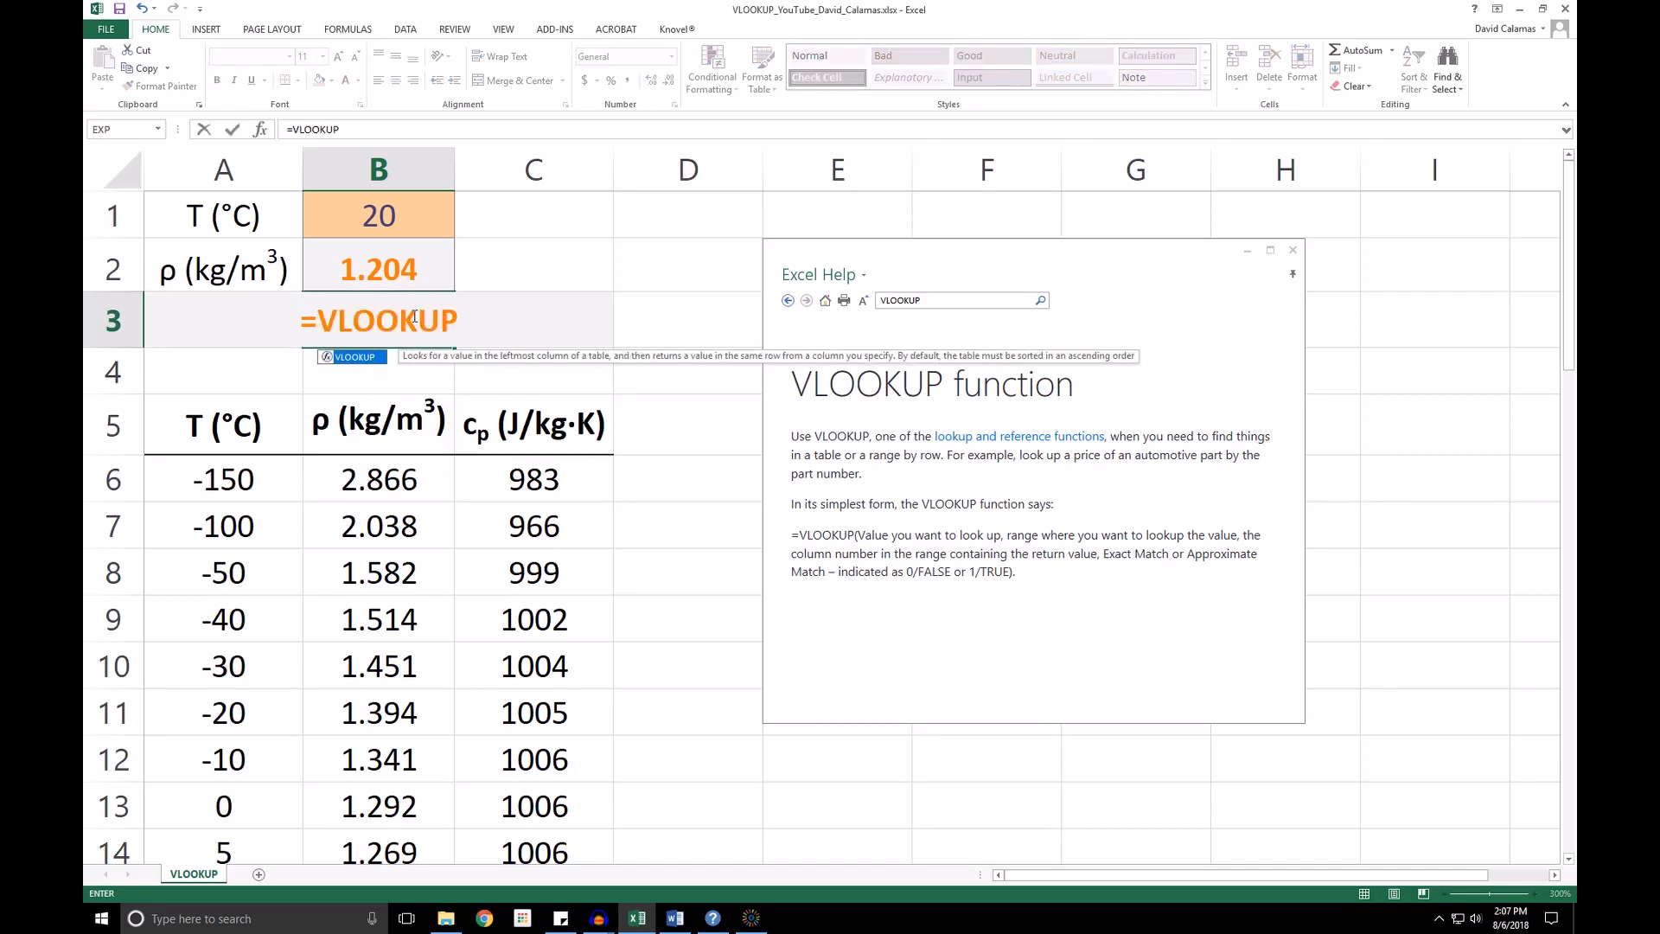
{"action": "type", "text": "("}
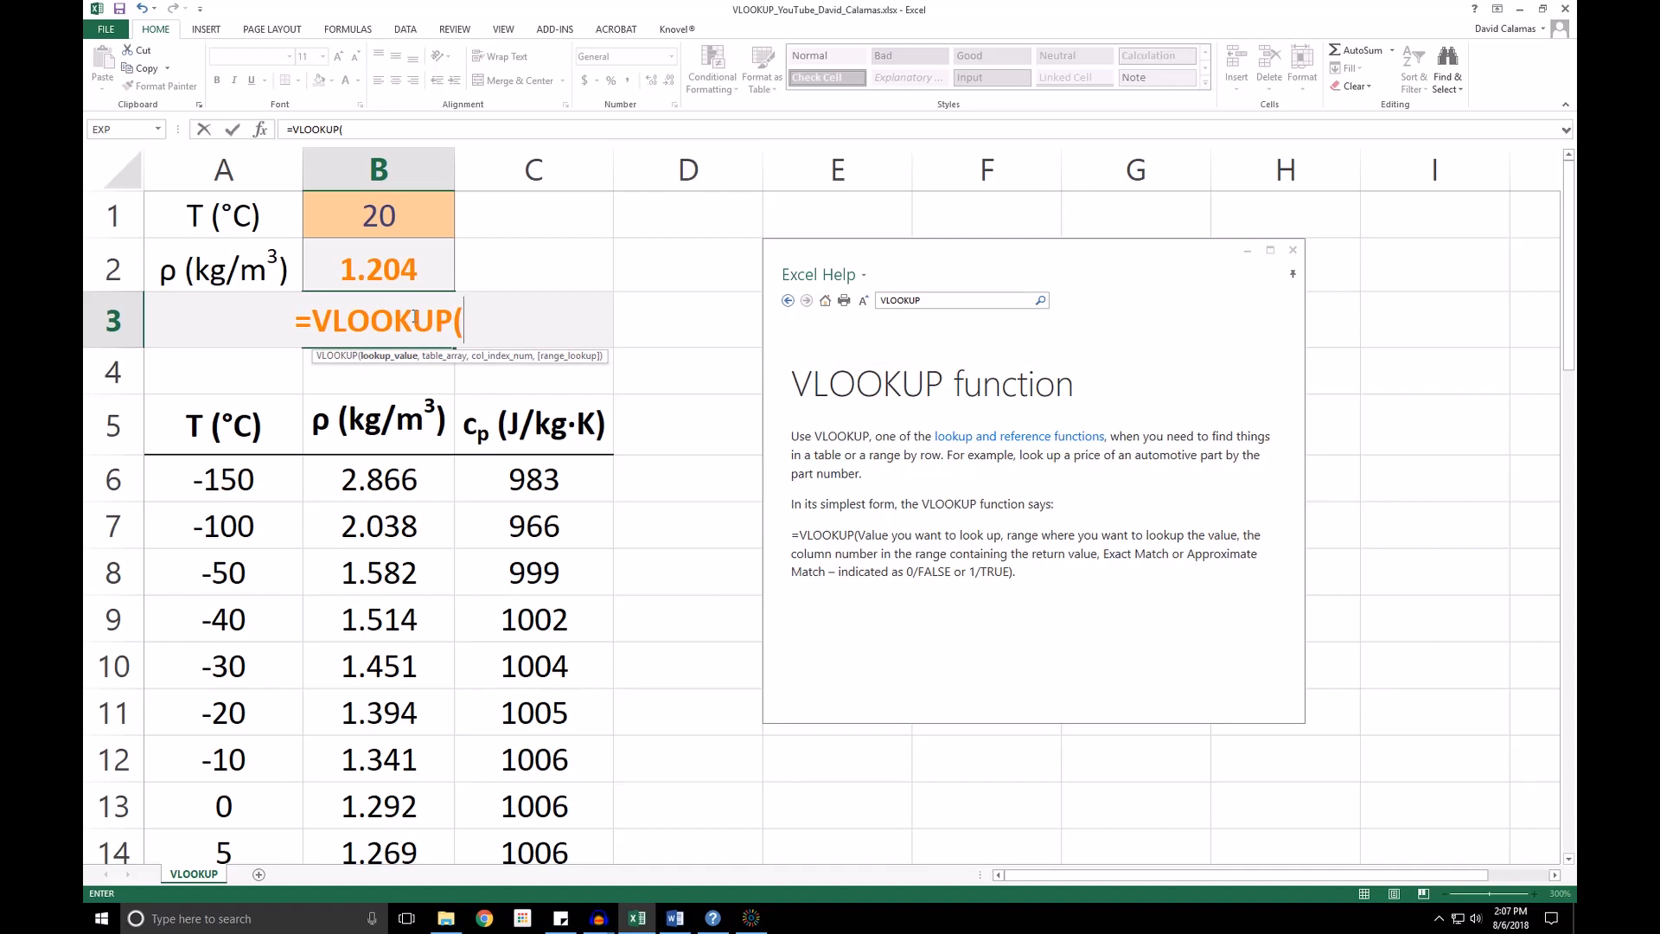
{"action": "mouse_move", "coordinate": [407, 209]}
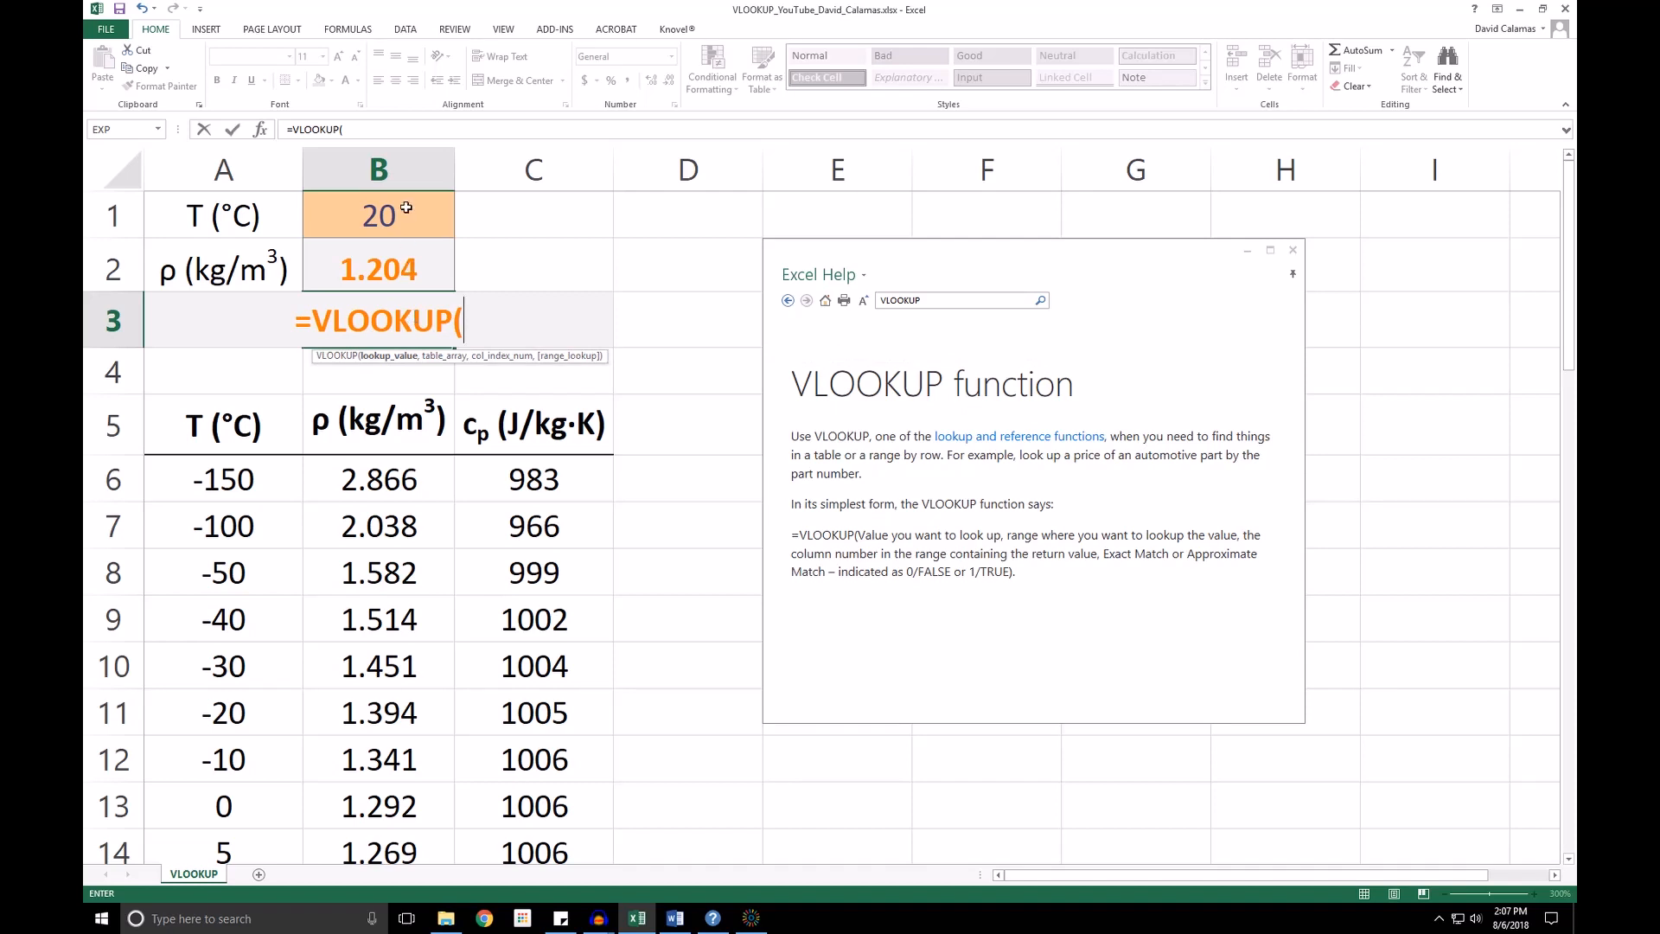
{"action": "left_click", "coordinate": [378, 215]}
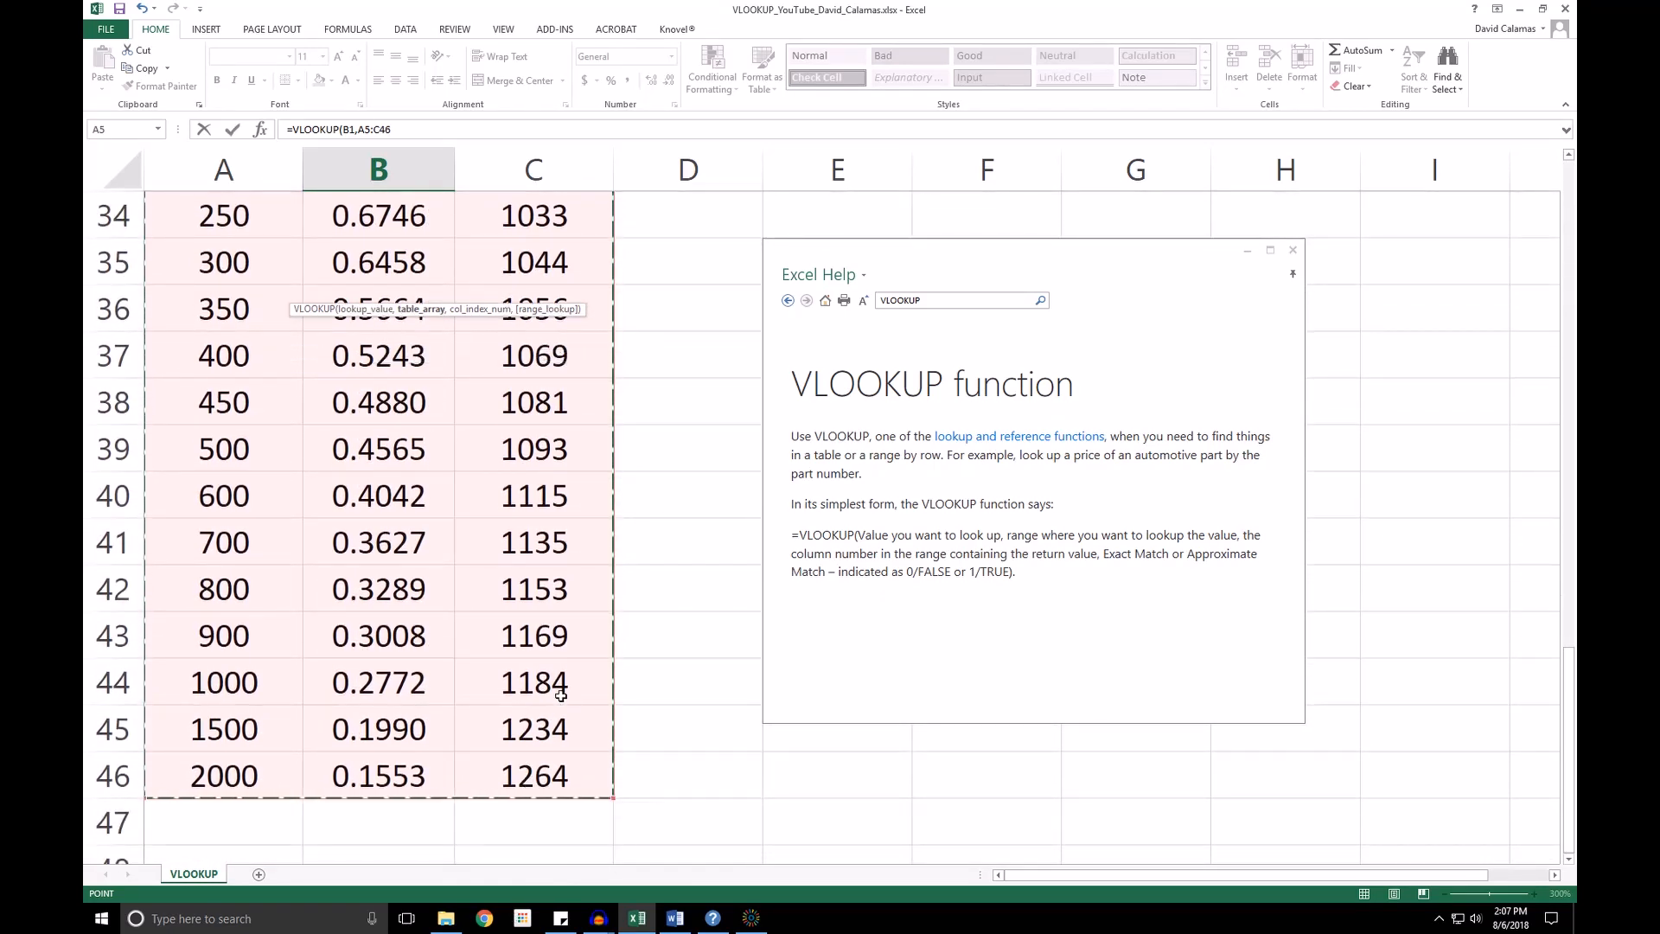
{"action": "type", "text": ","}
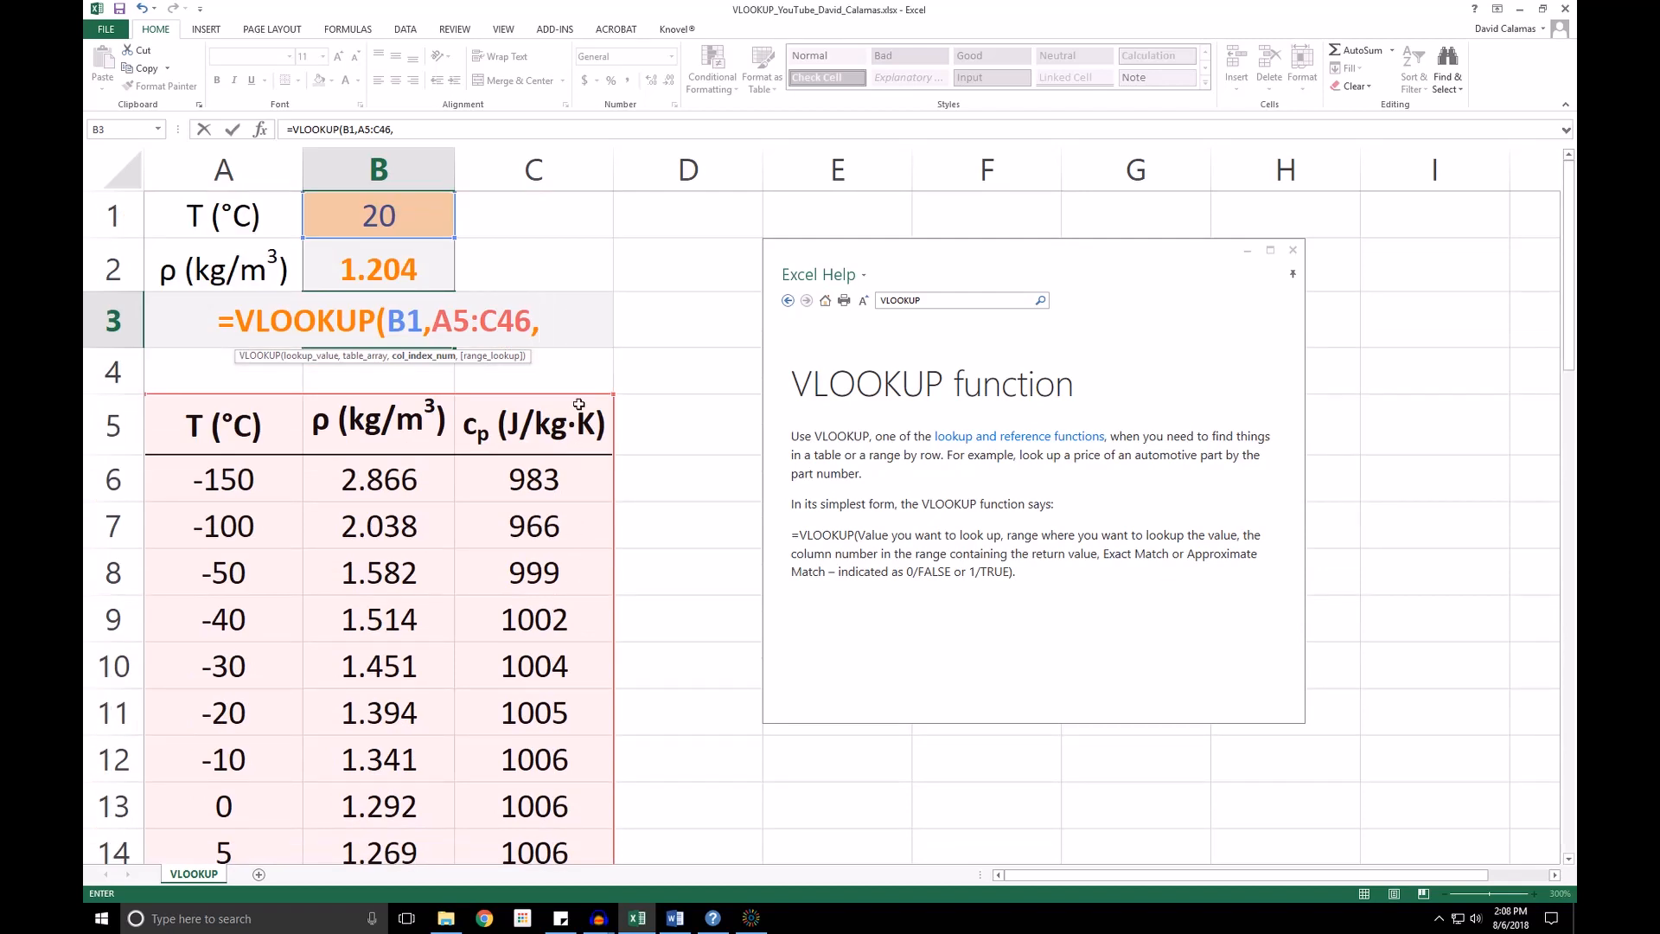
{"action": "type", "text": "3"}
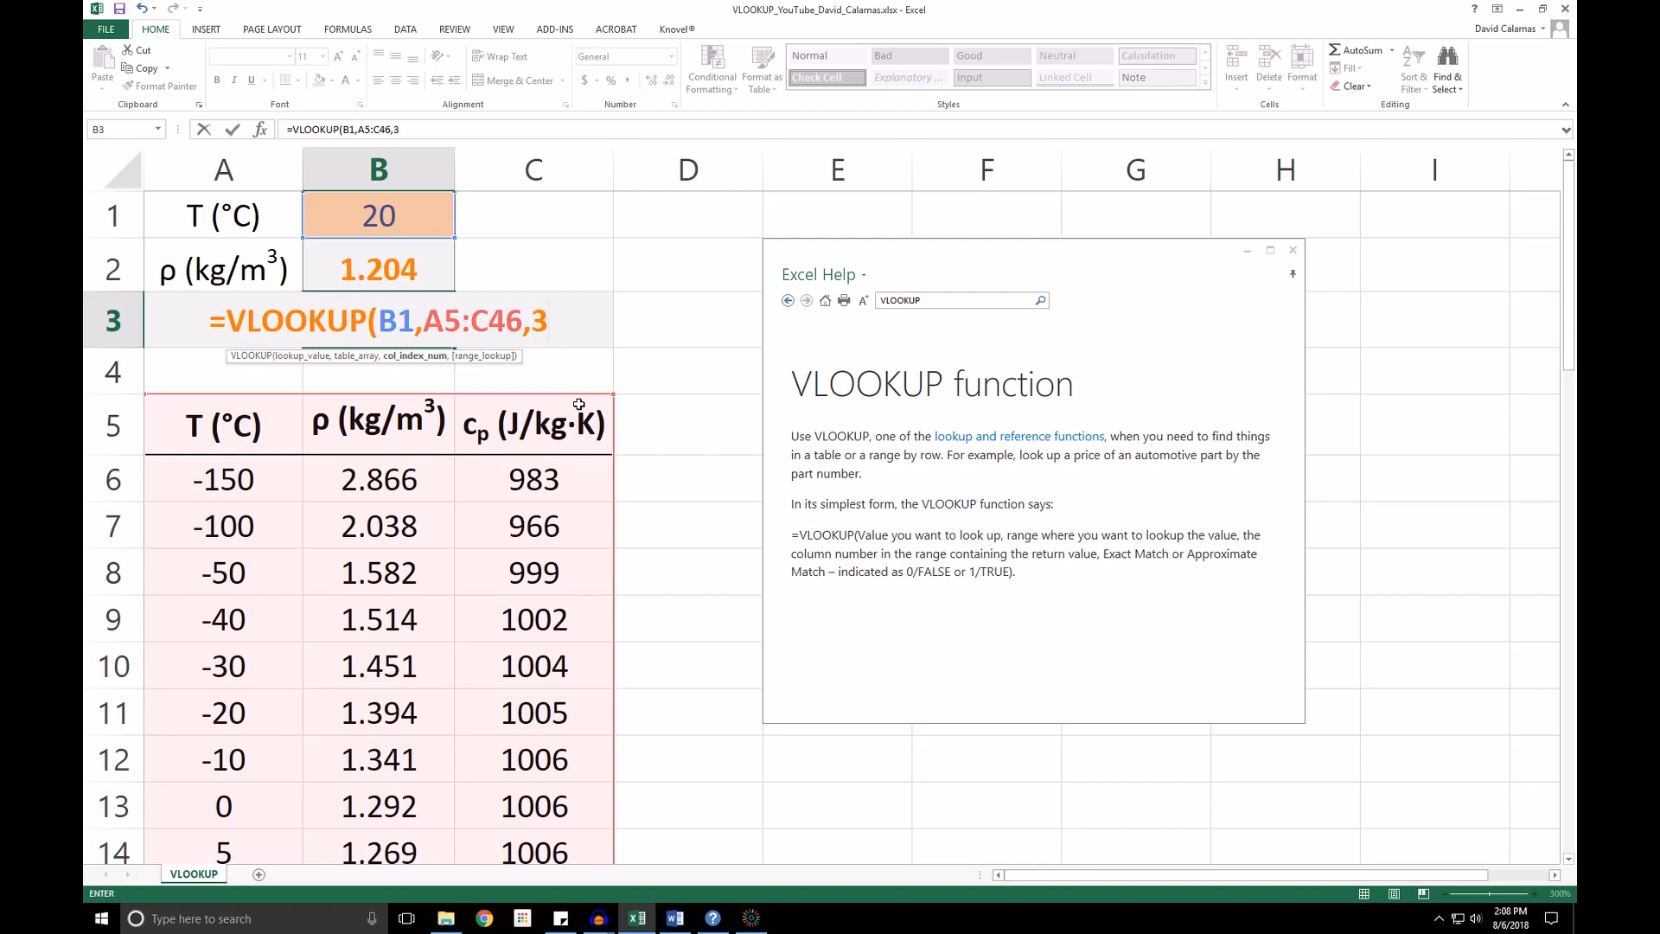
{"action": "type", "text": ","}
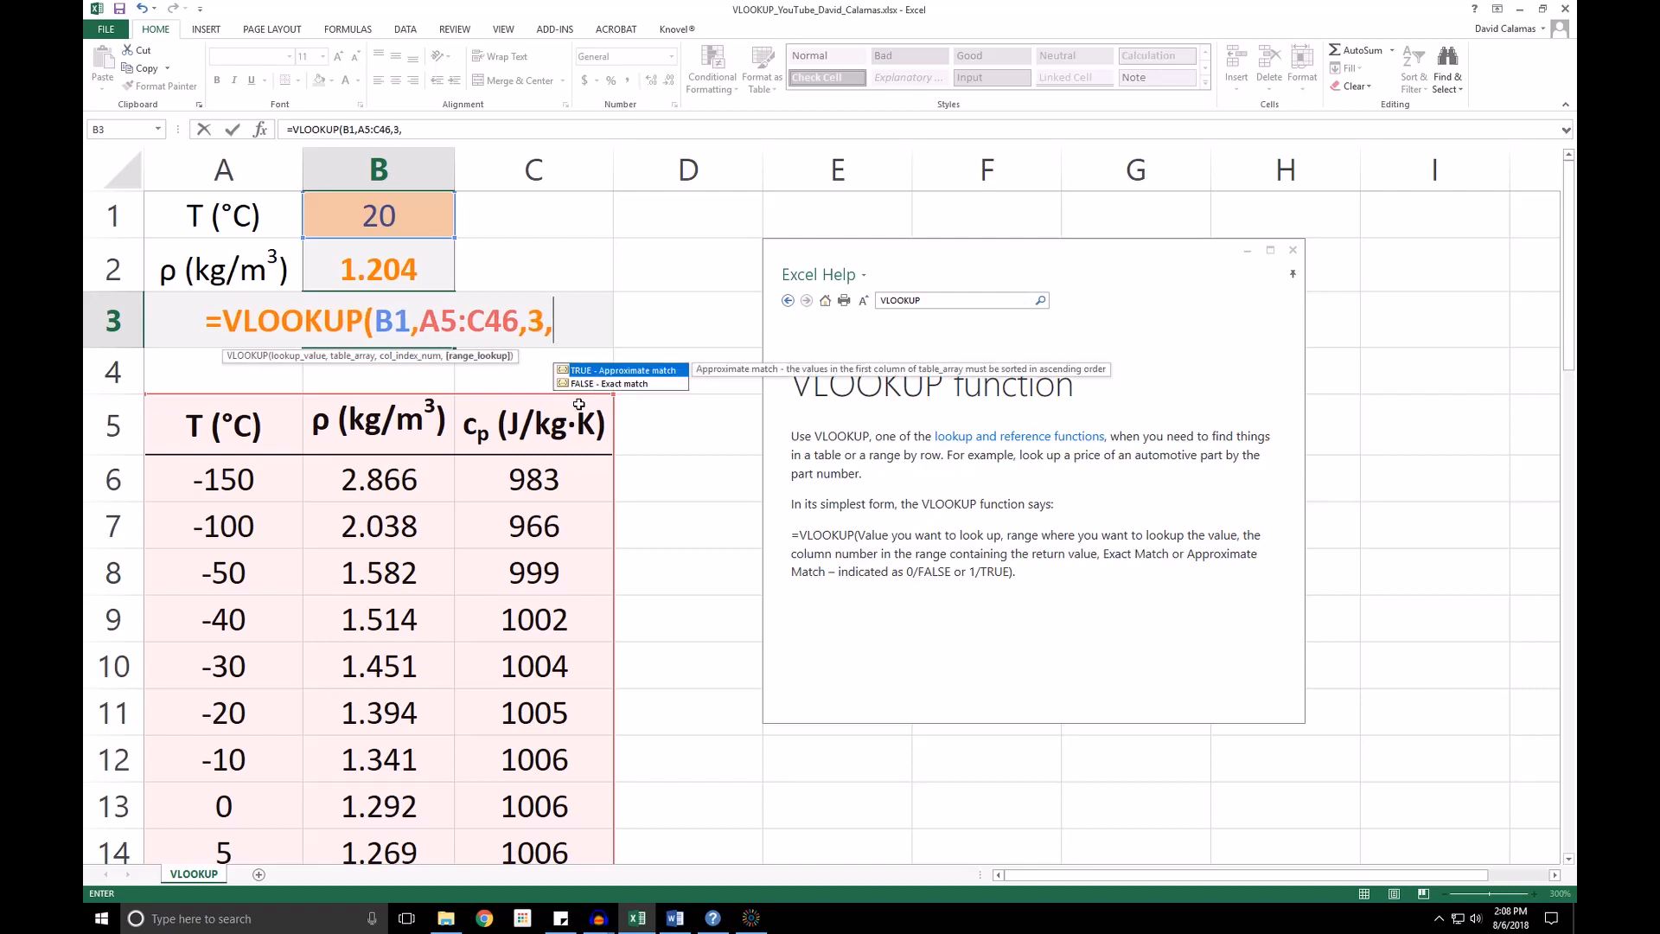
{"action": "type", "text": "FALSE"}
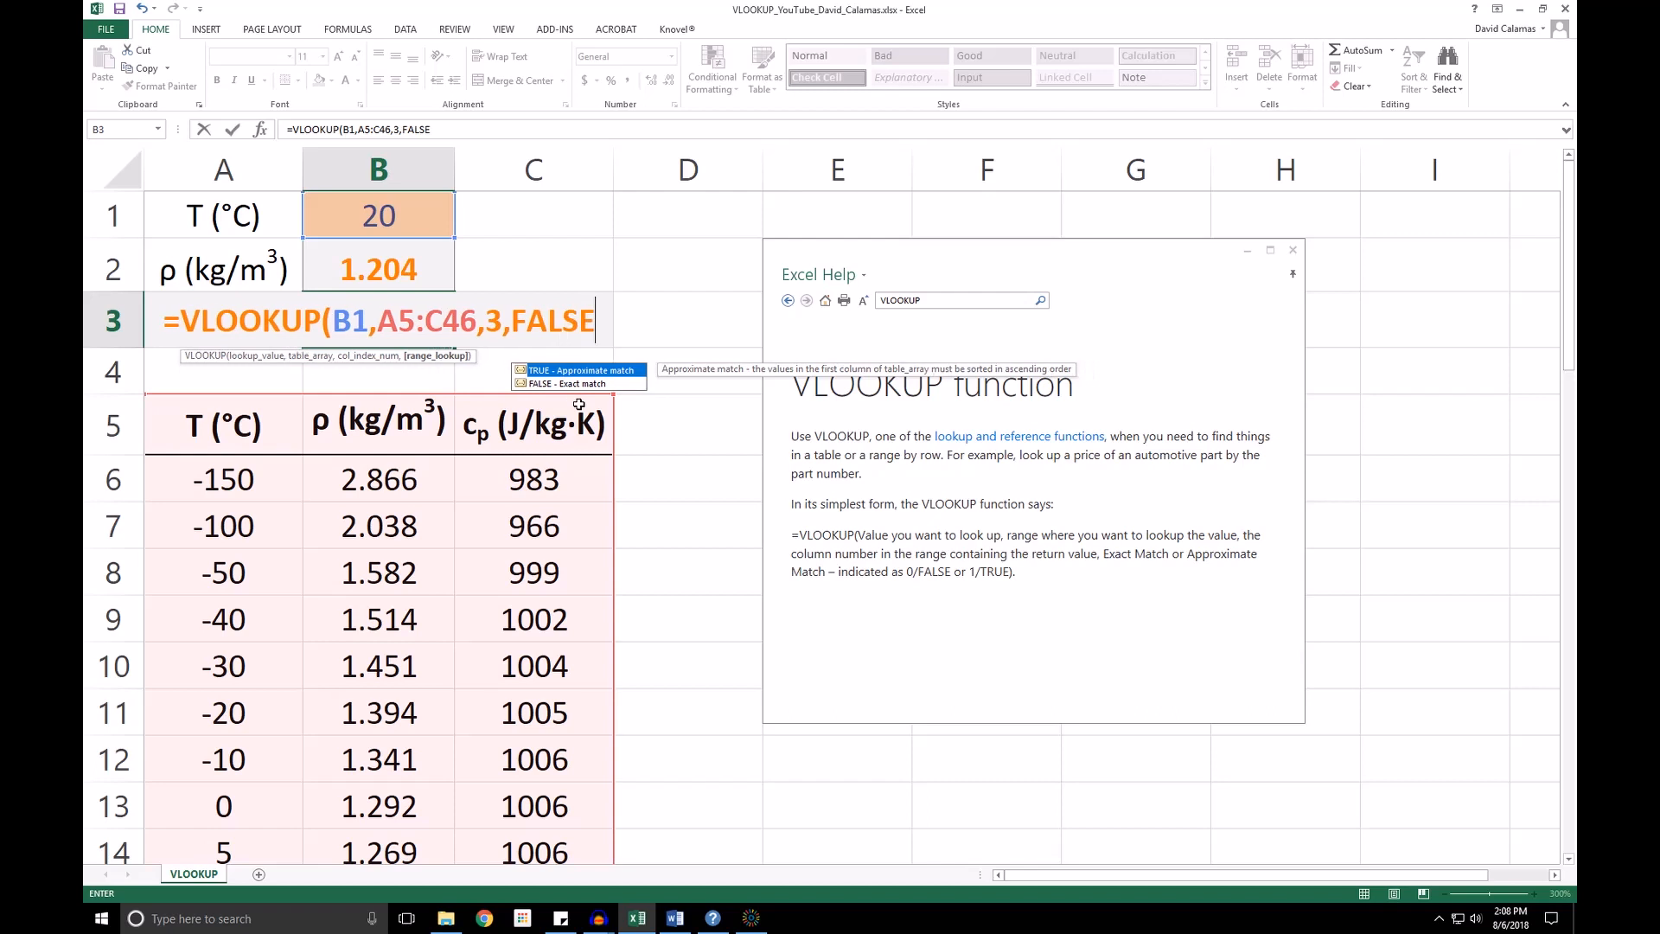
{"action": "key", "text": "Enter"}
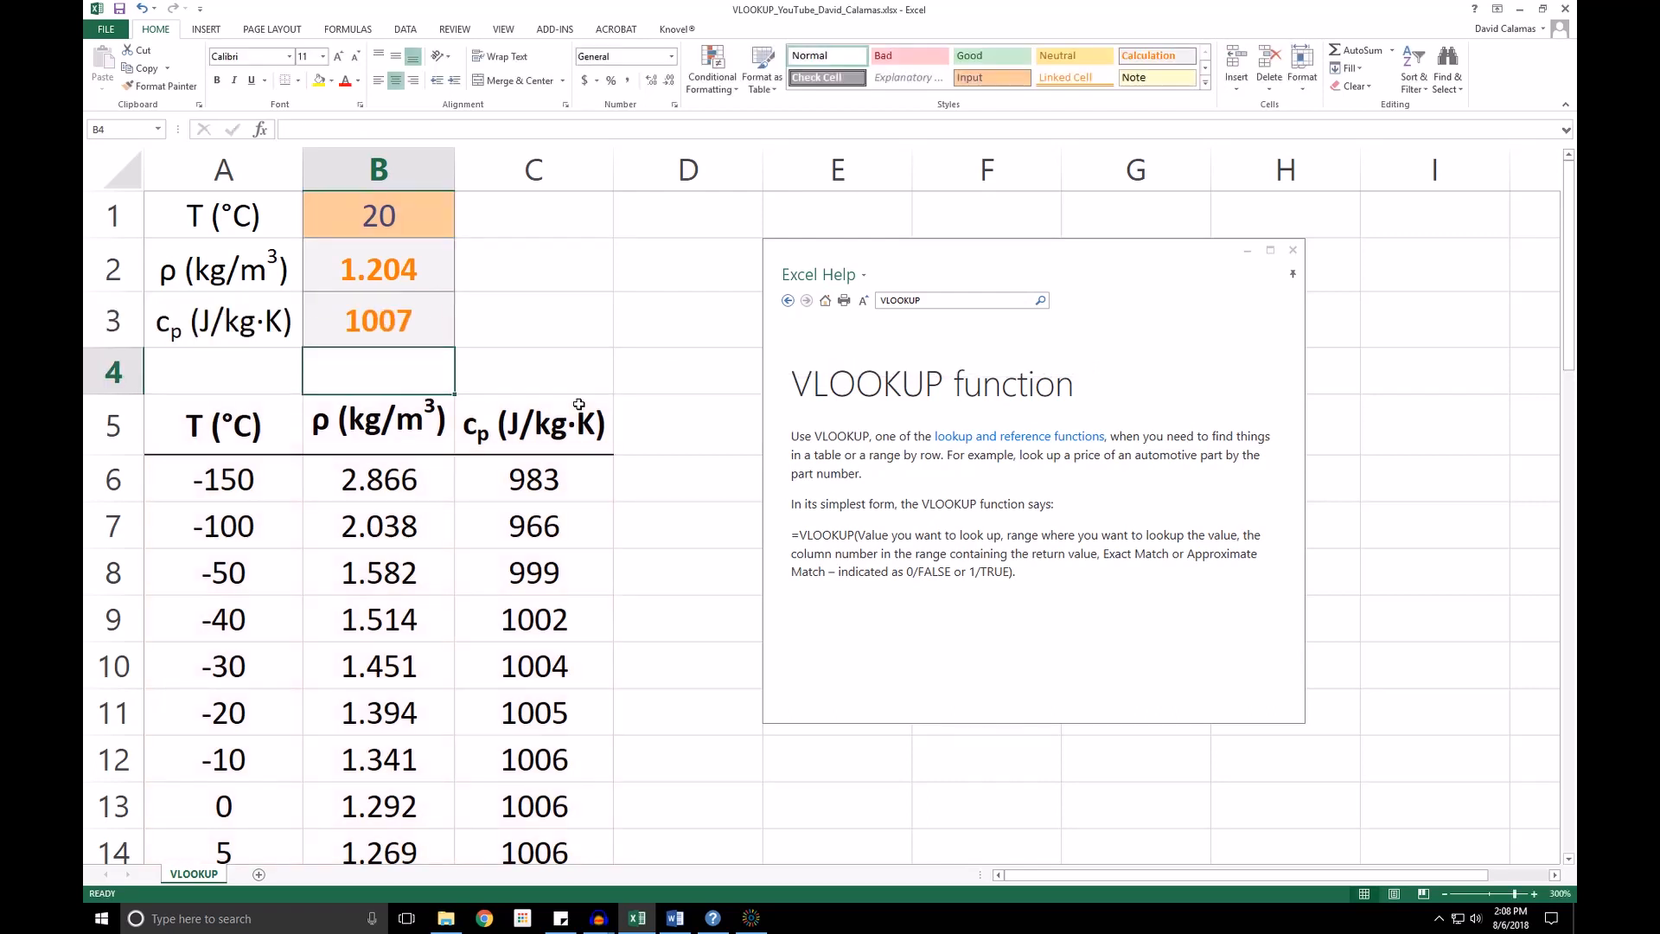
{"action": "left_click", "coordinate": [379, 321]}
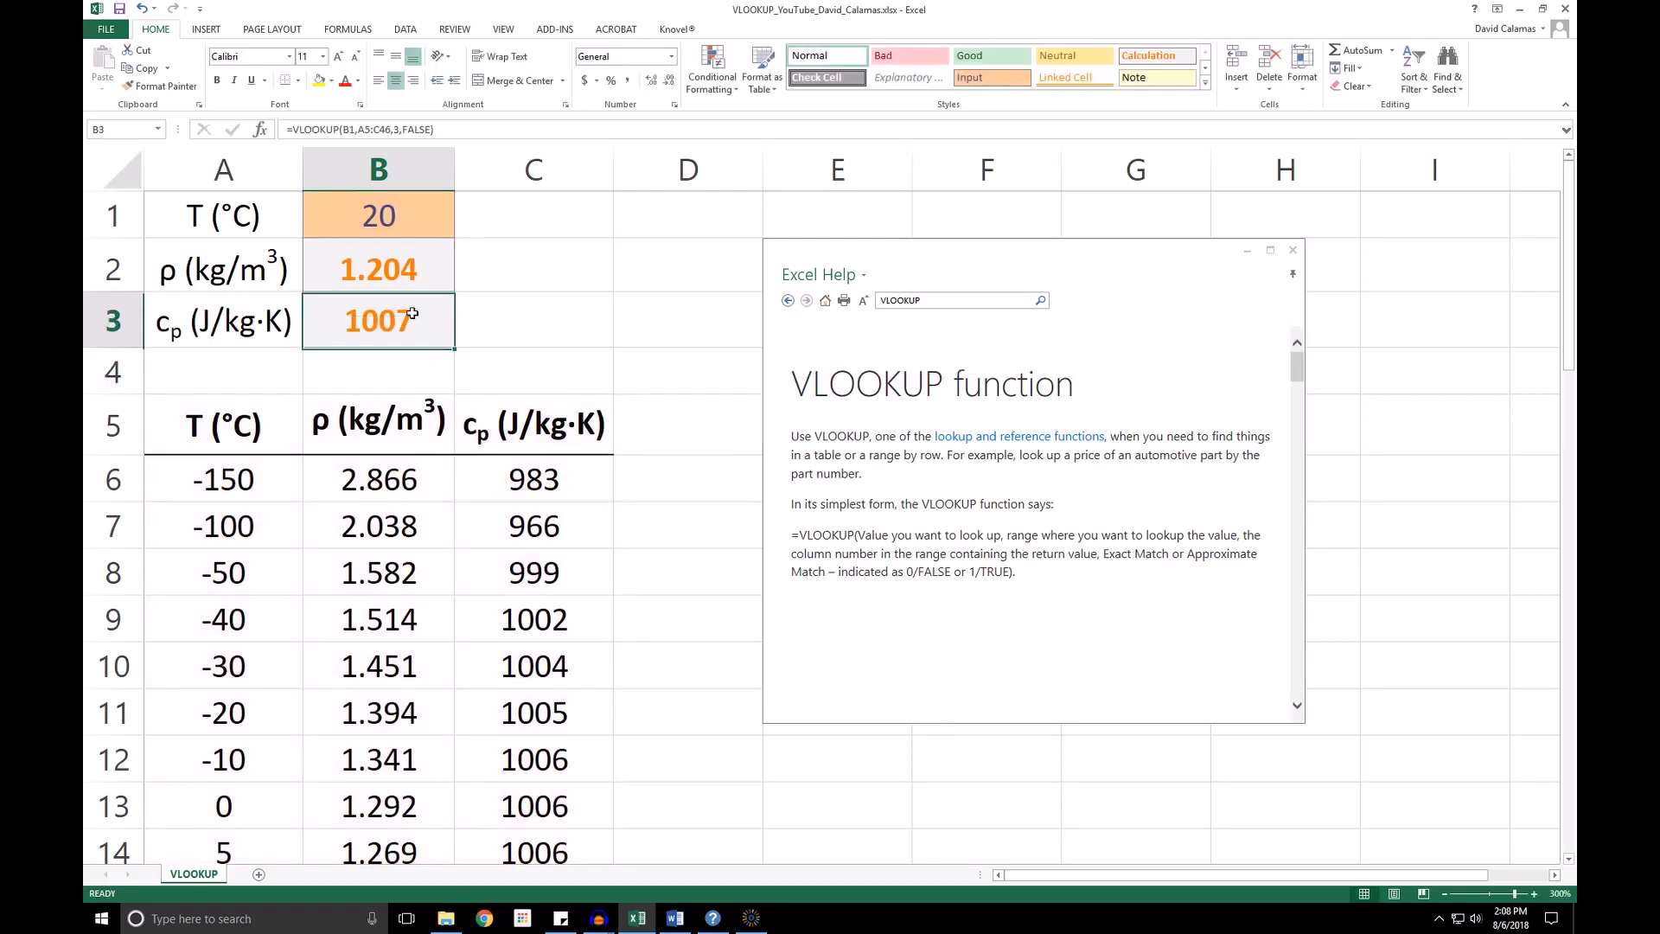
{"action": "scroll", "scroll_direction": "down", "scroll_amount": 3}
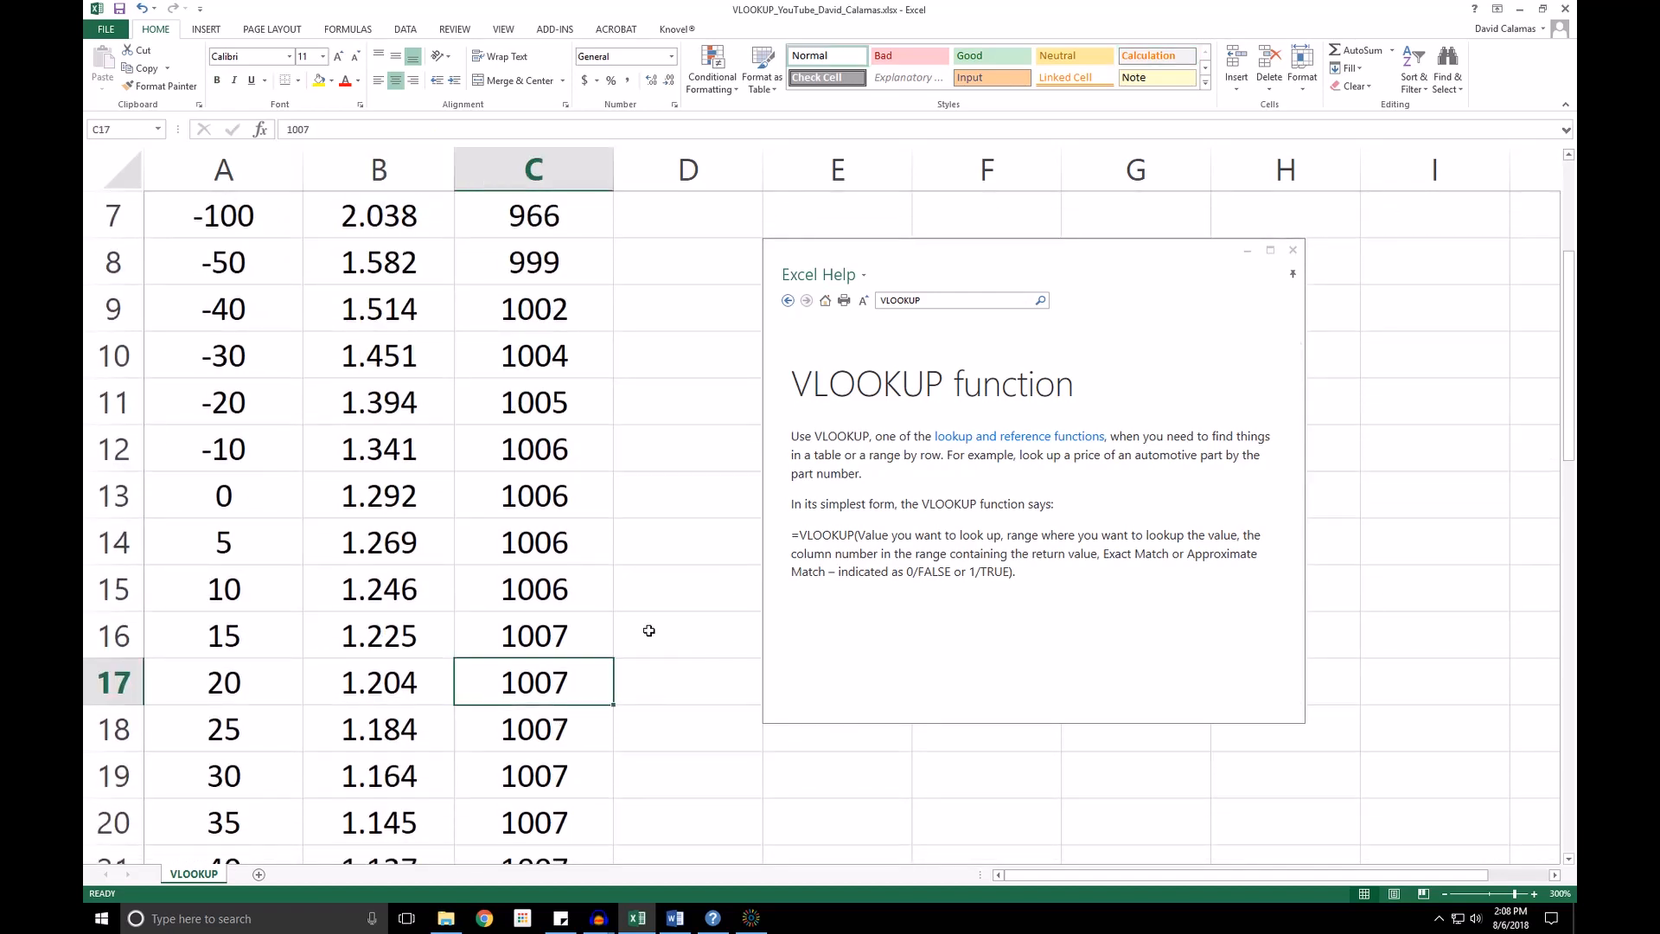
{"action": "mouse_move", "coordinate": [651, 627]}
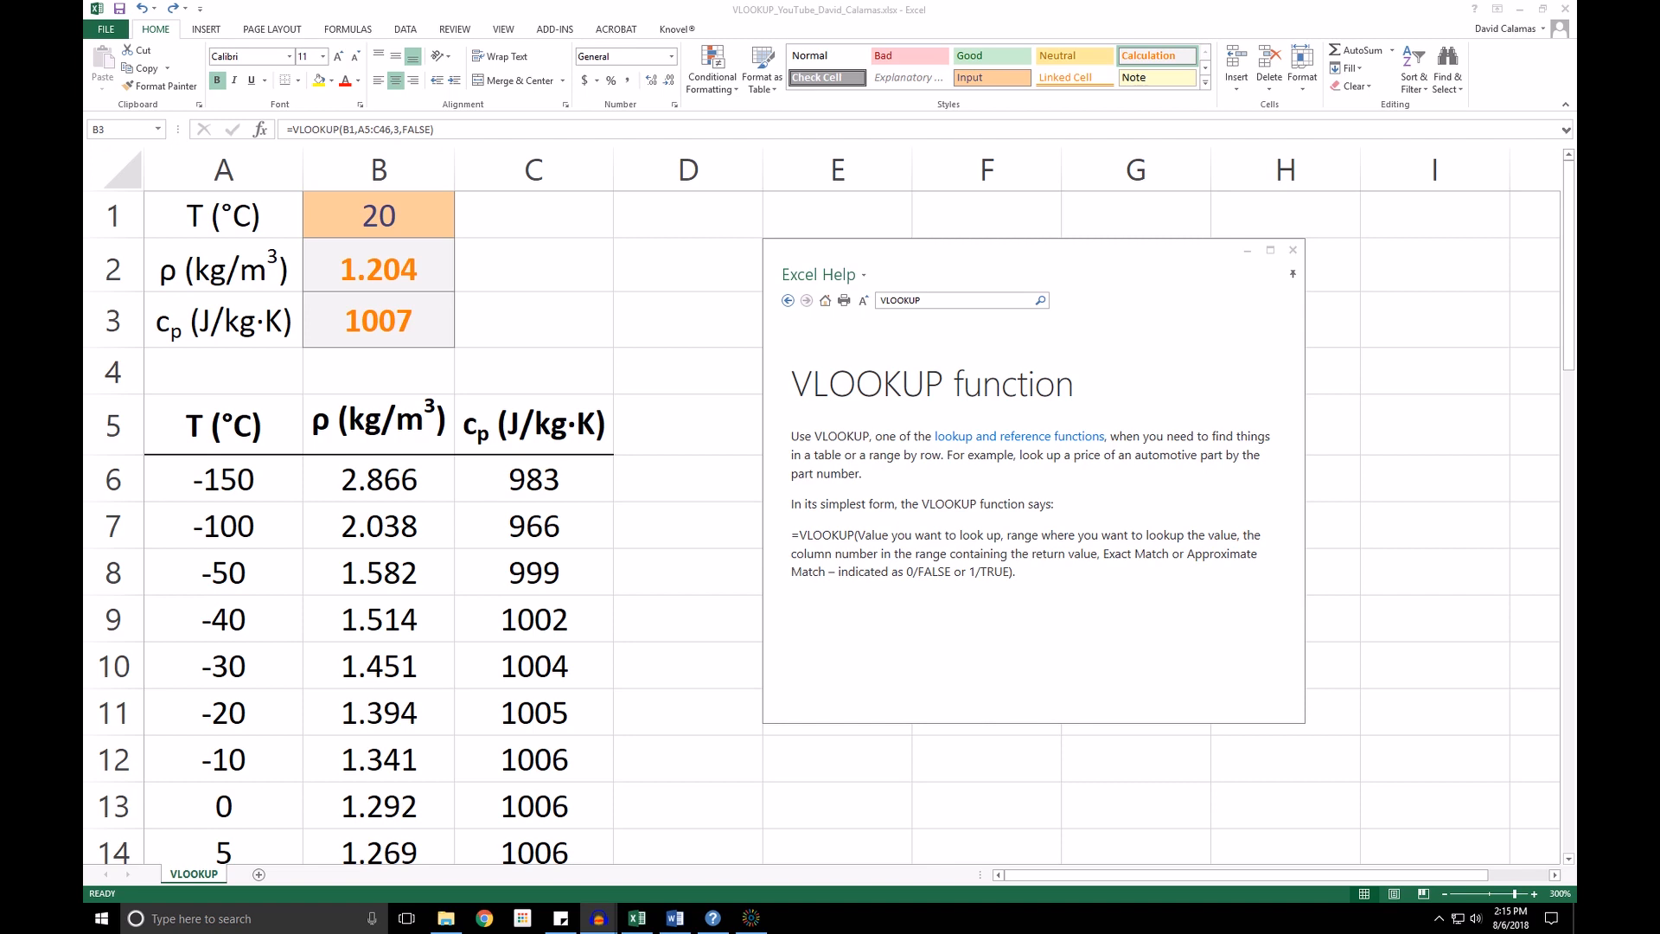
Step: Change the temperature in B1 to 22, making the density and cp lookups return #N/A
{"action": "left_click", "coordinate": [379, 320]}
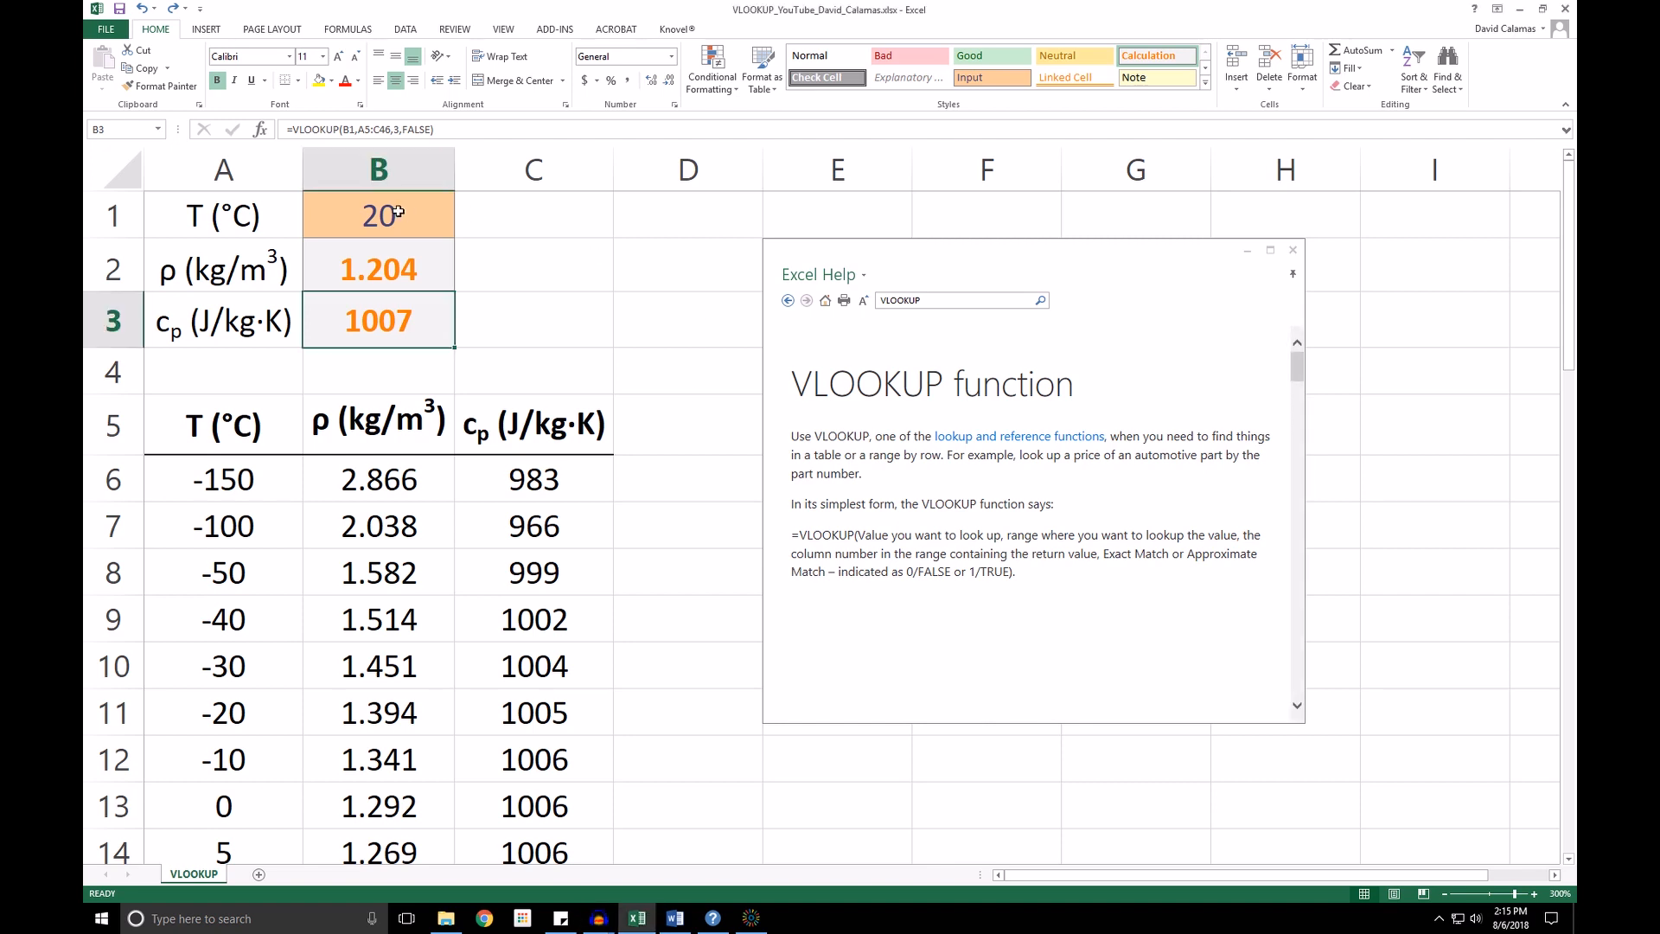
{"action": "left_click", "coordinate": [379, 214]}
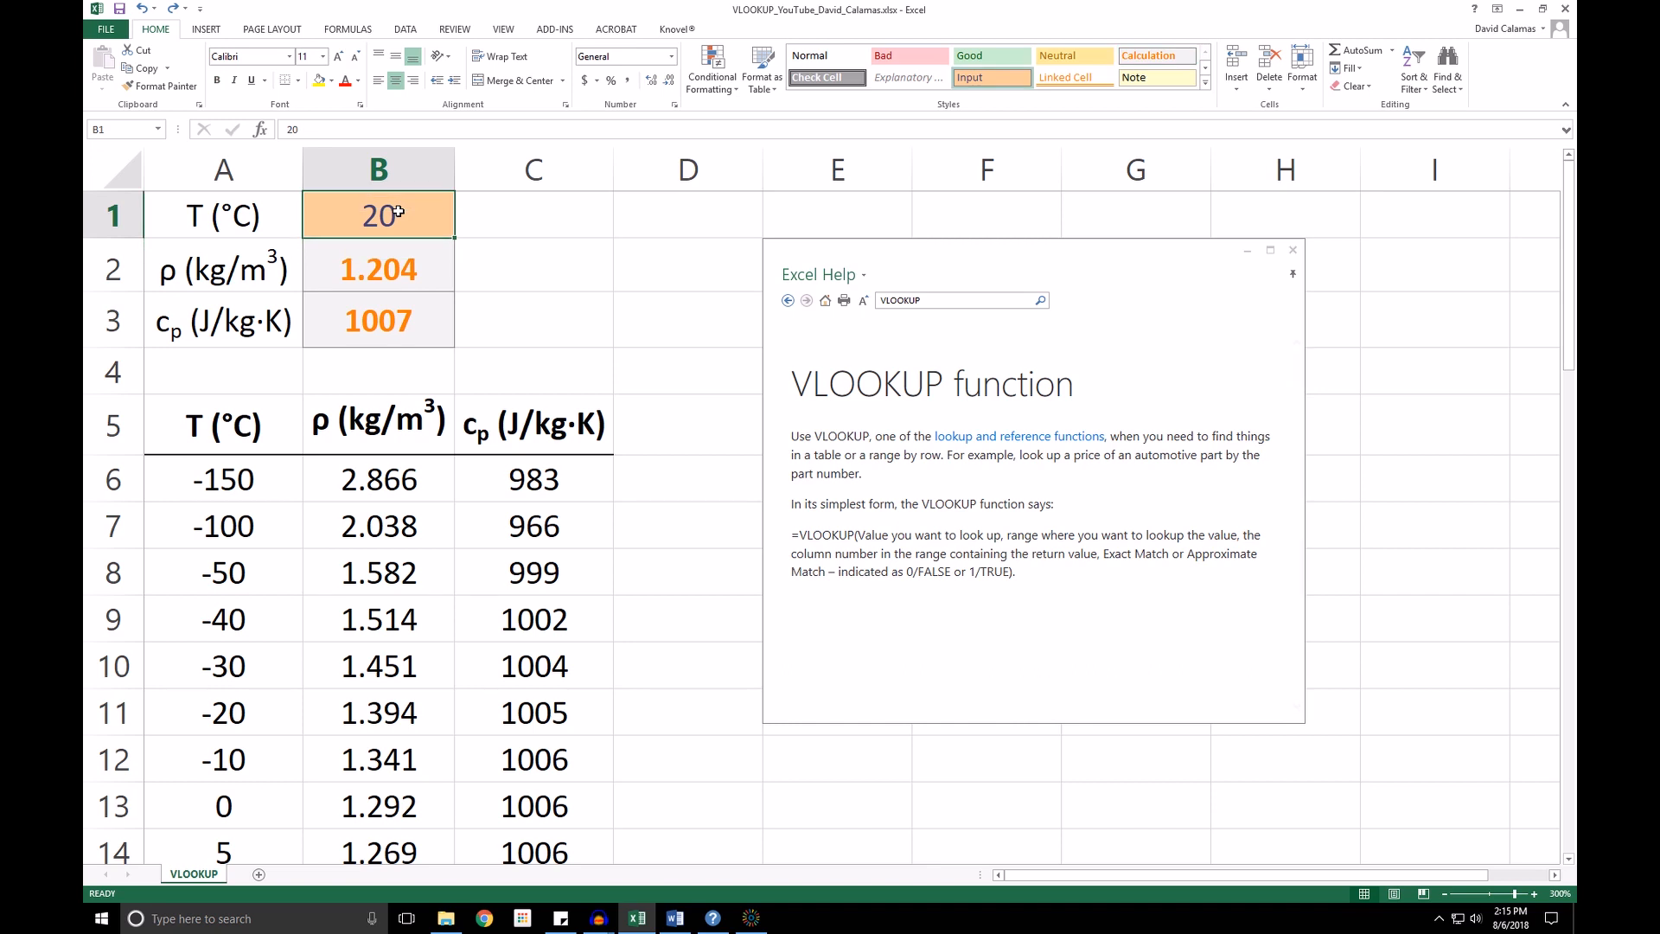
{"action": "type", "text": "22"}
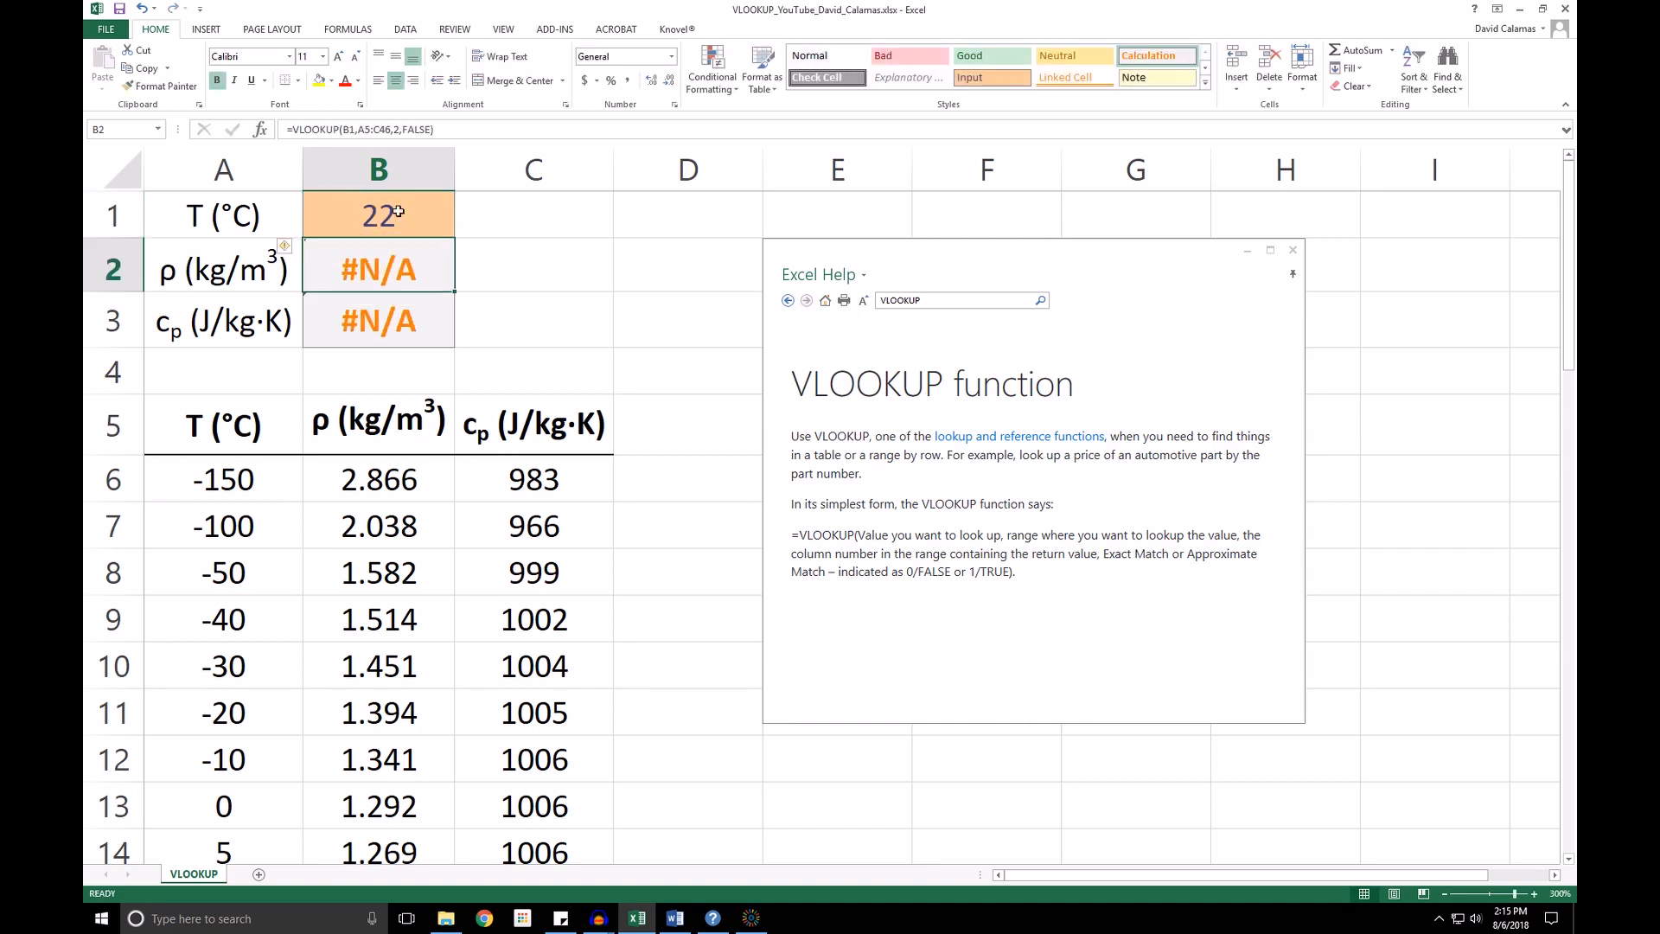
{"action": "scroll", "scroll_direction": "down", "scroll_amount": 3}
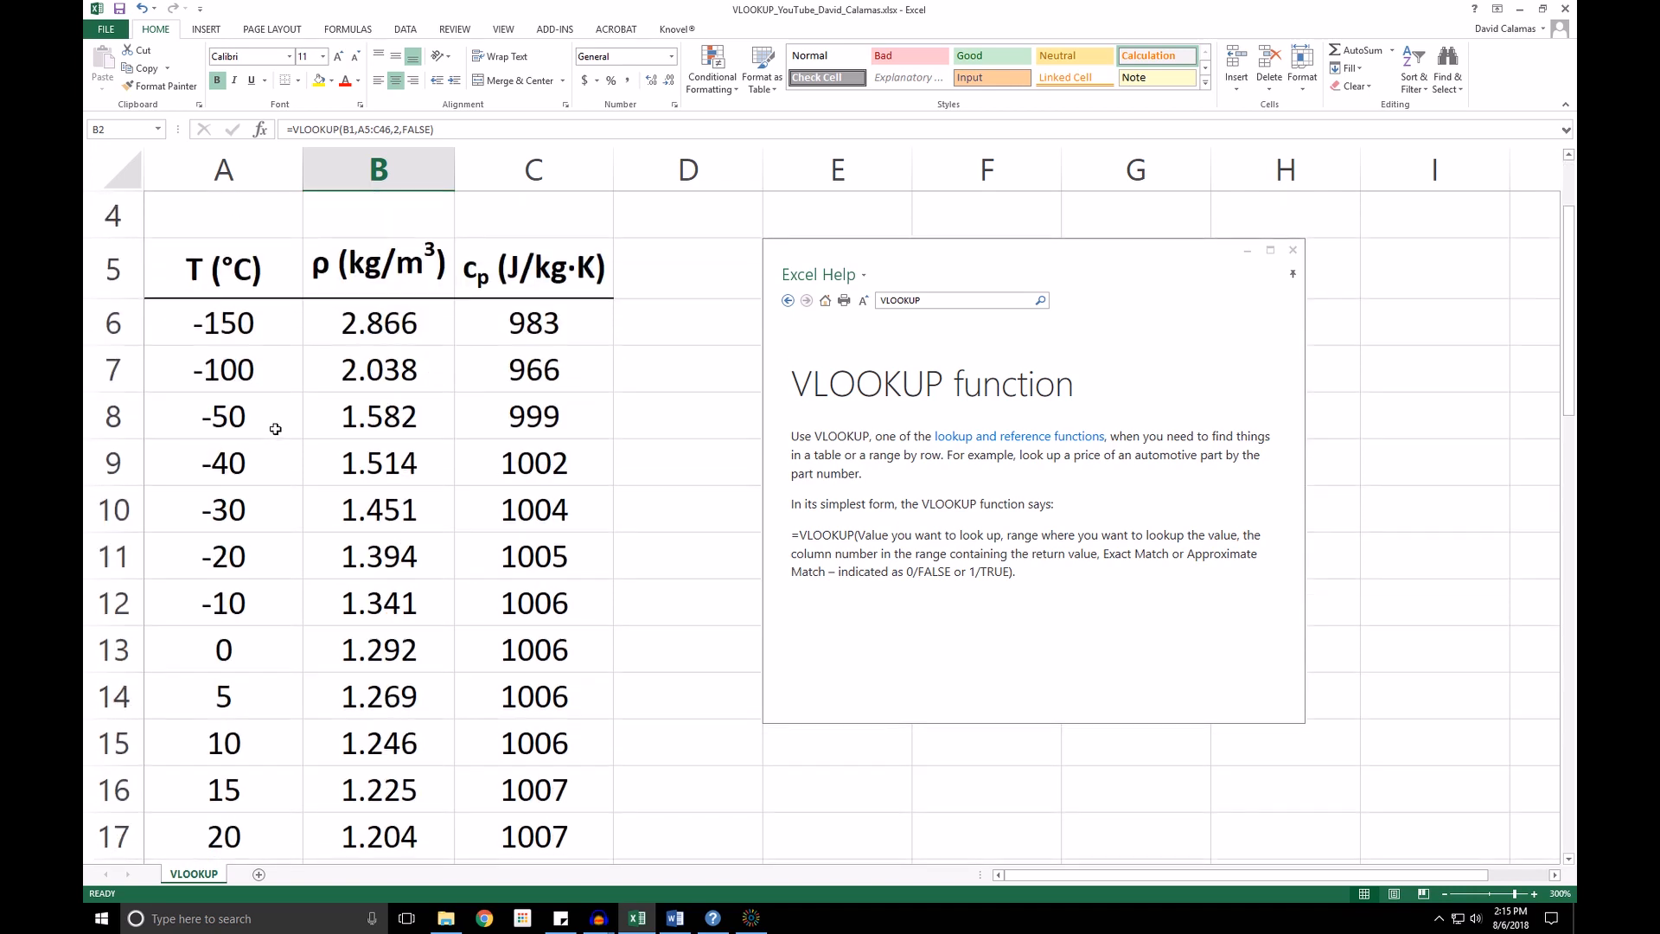
{"action": "scroll", "scroll_direction": "down", "scroll_amount": 3}
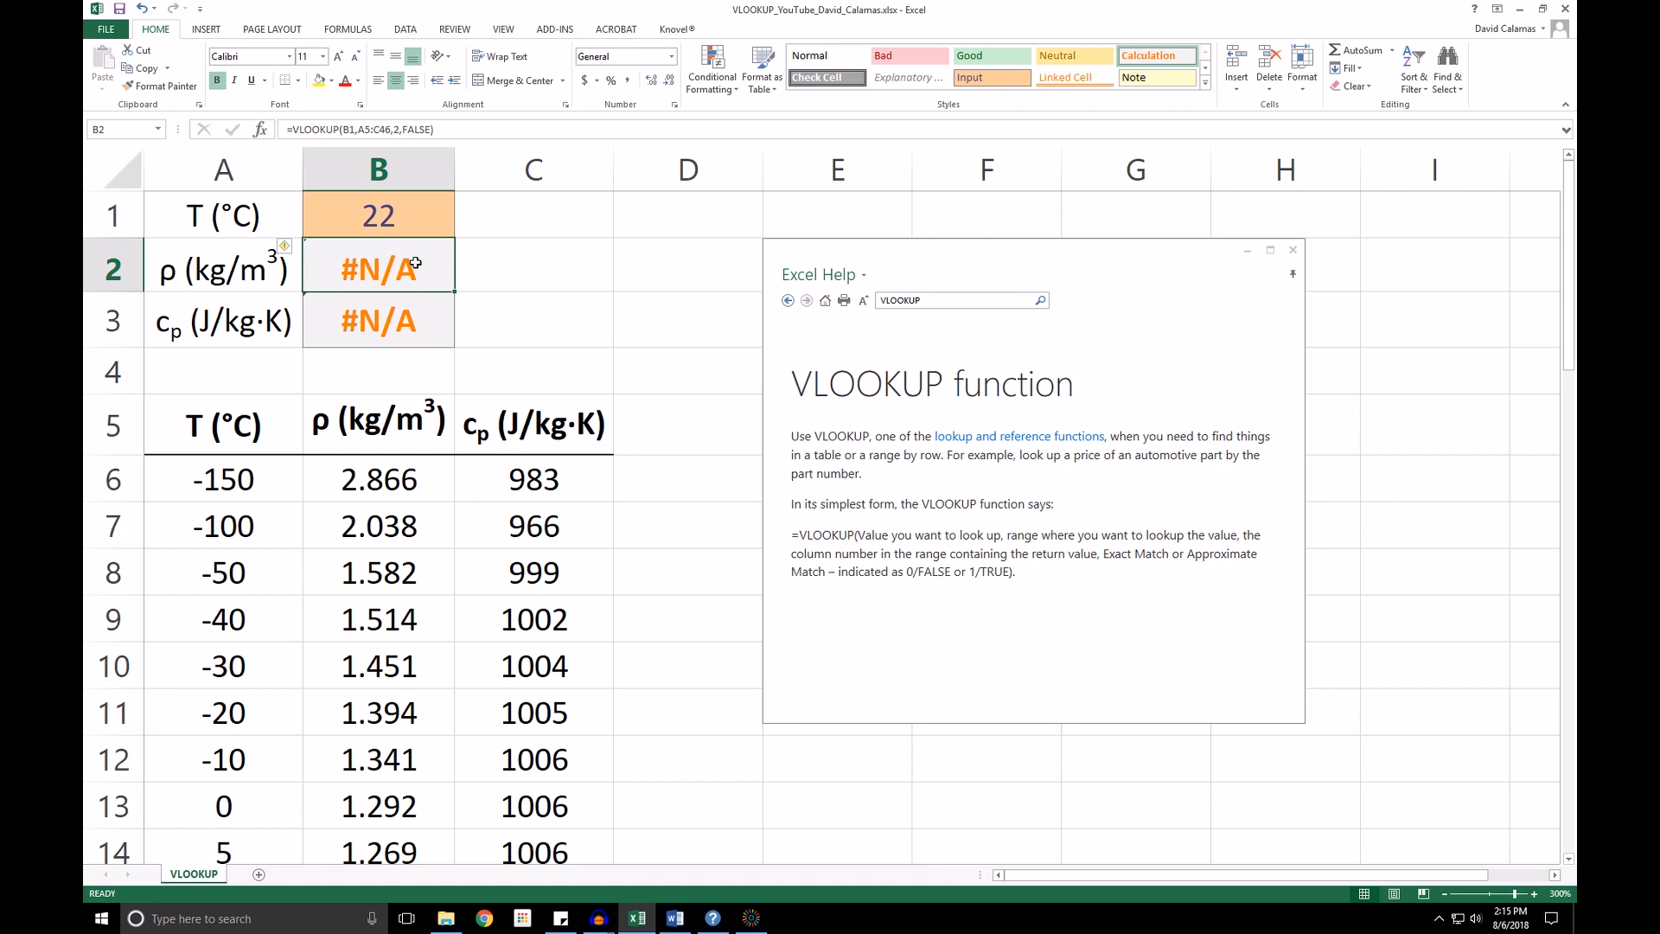
{"action": "mouse_move", "coordinate": [406, 296]}
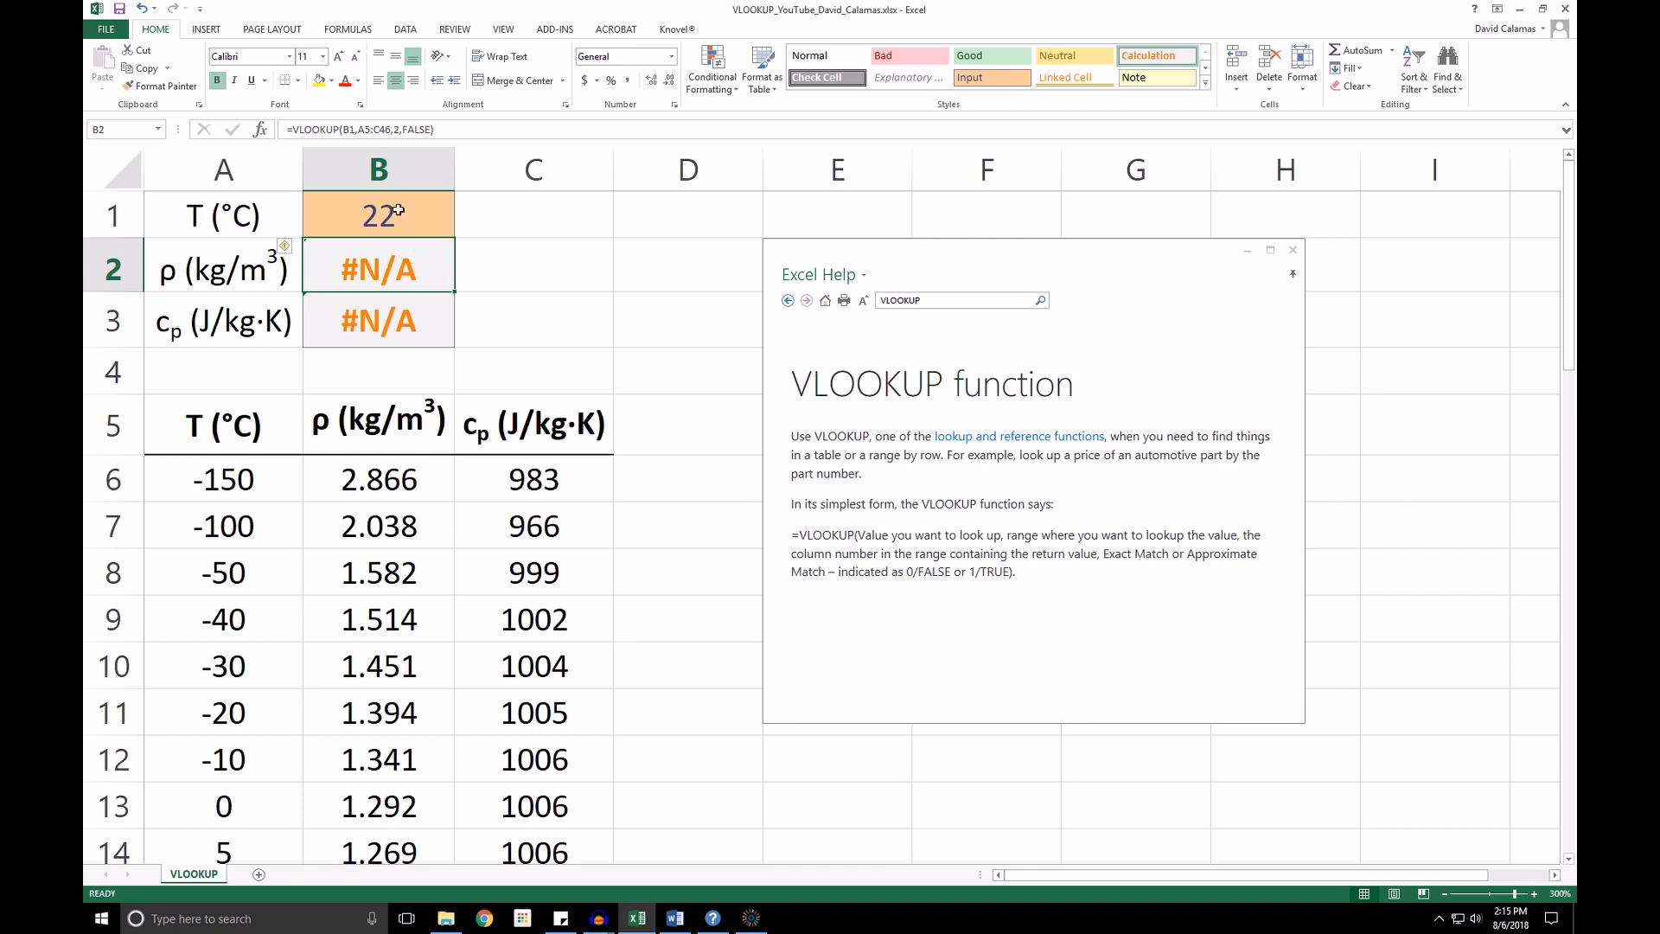
{"action": "mouse_move", "coordinate": [416, 218]}
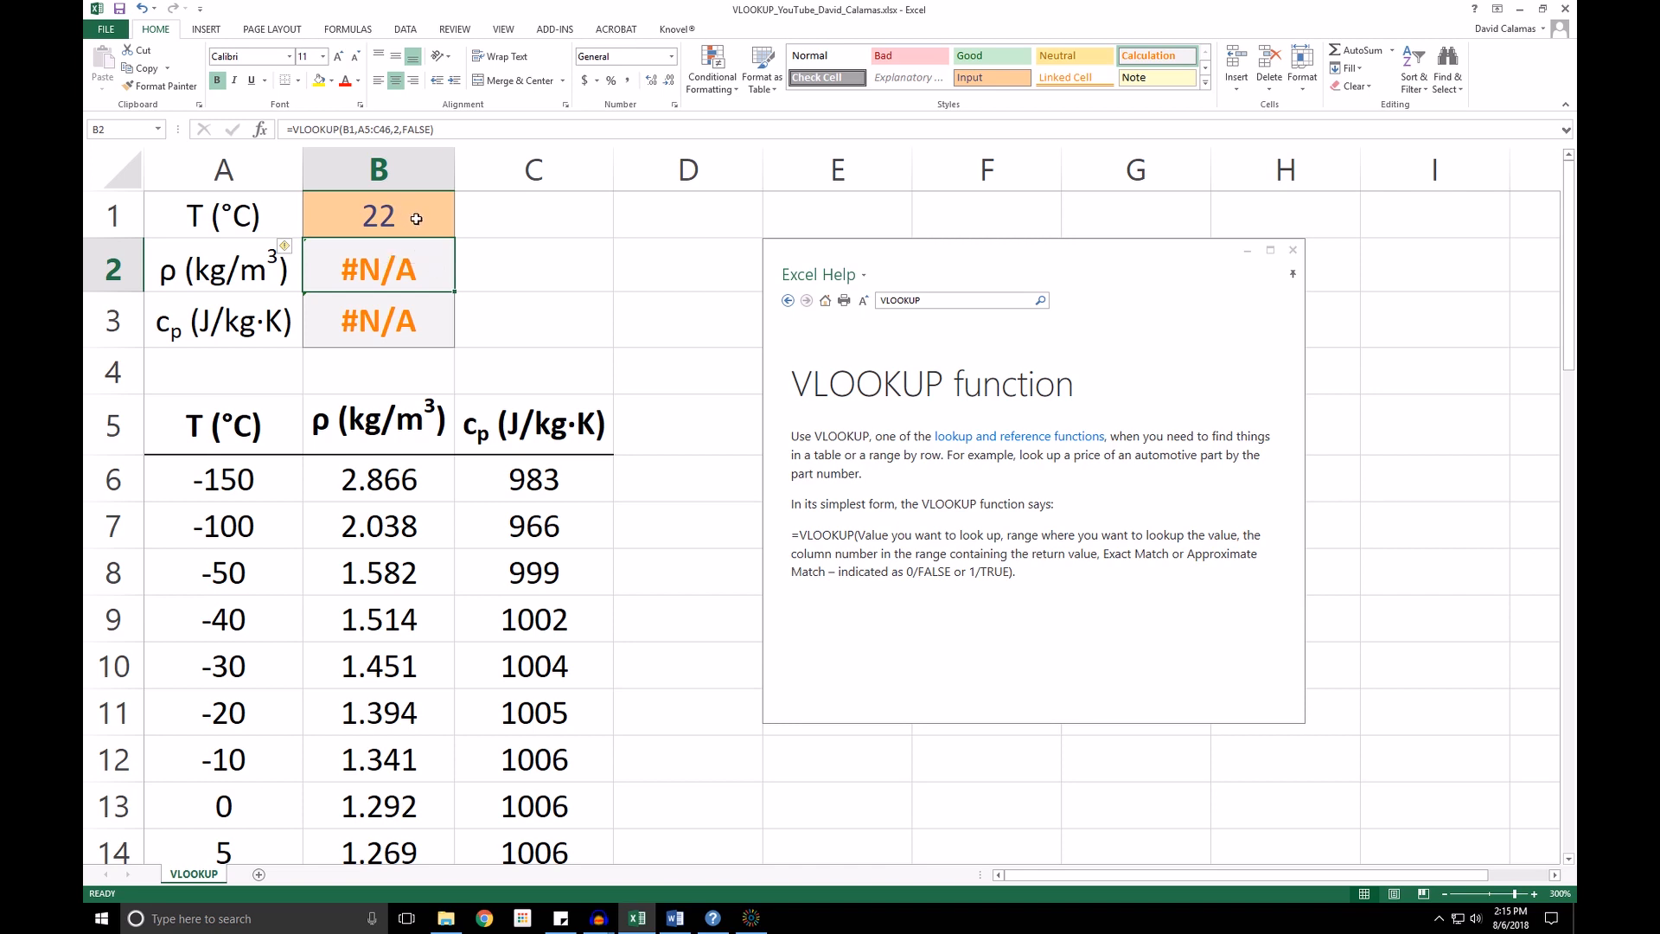
{"action": "mouse_move", "coordinate": [419, 243]}
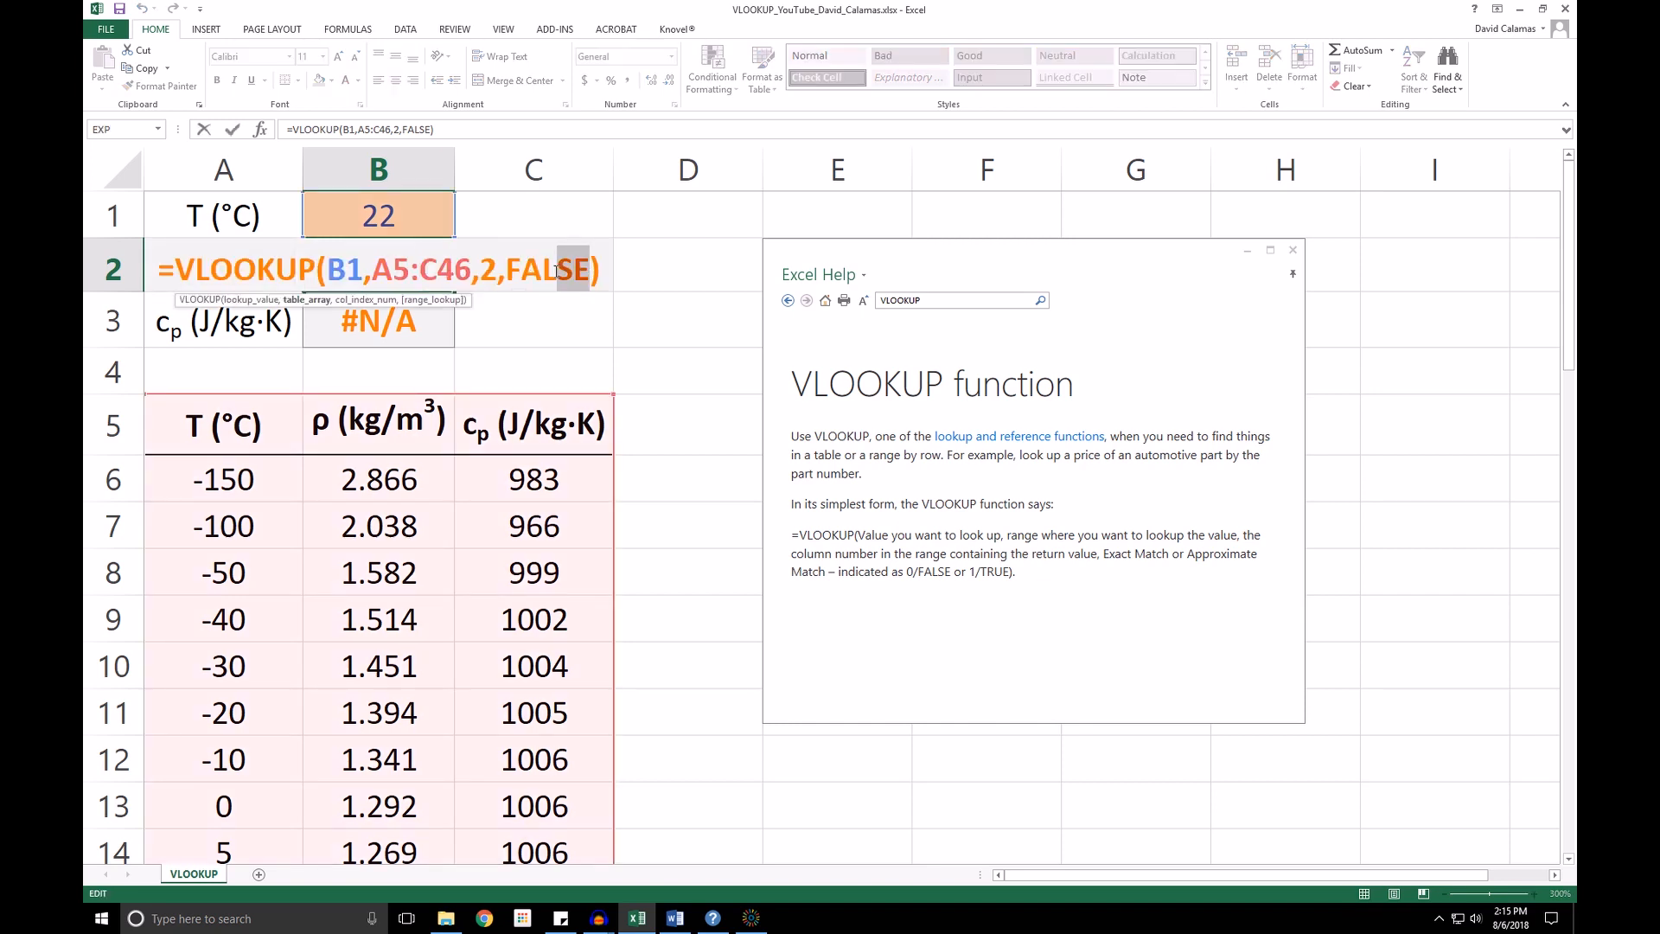
Step: Replace FALSE with TRUE in the lookups so 22 returns density 1.204 and cp 1007
{"action": "type", "text": "T"}
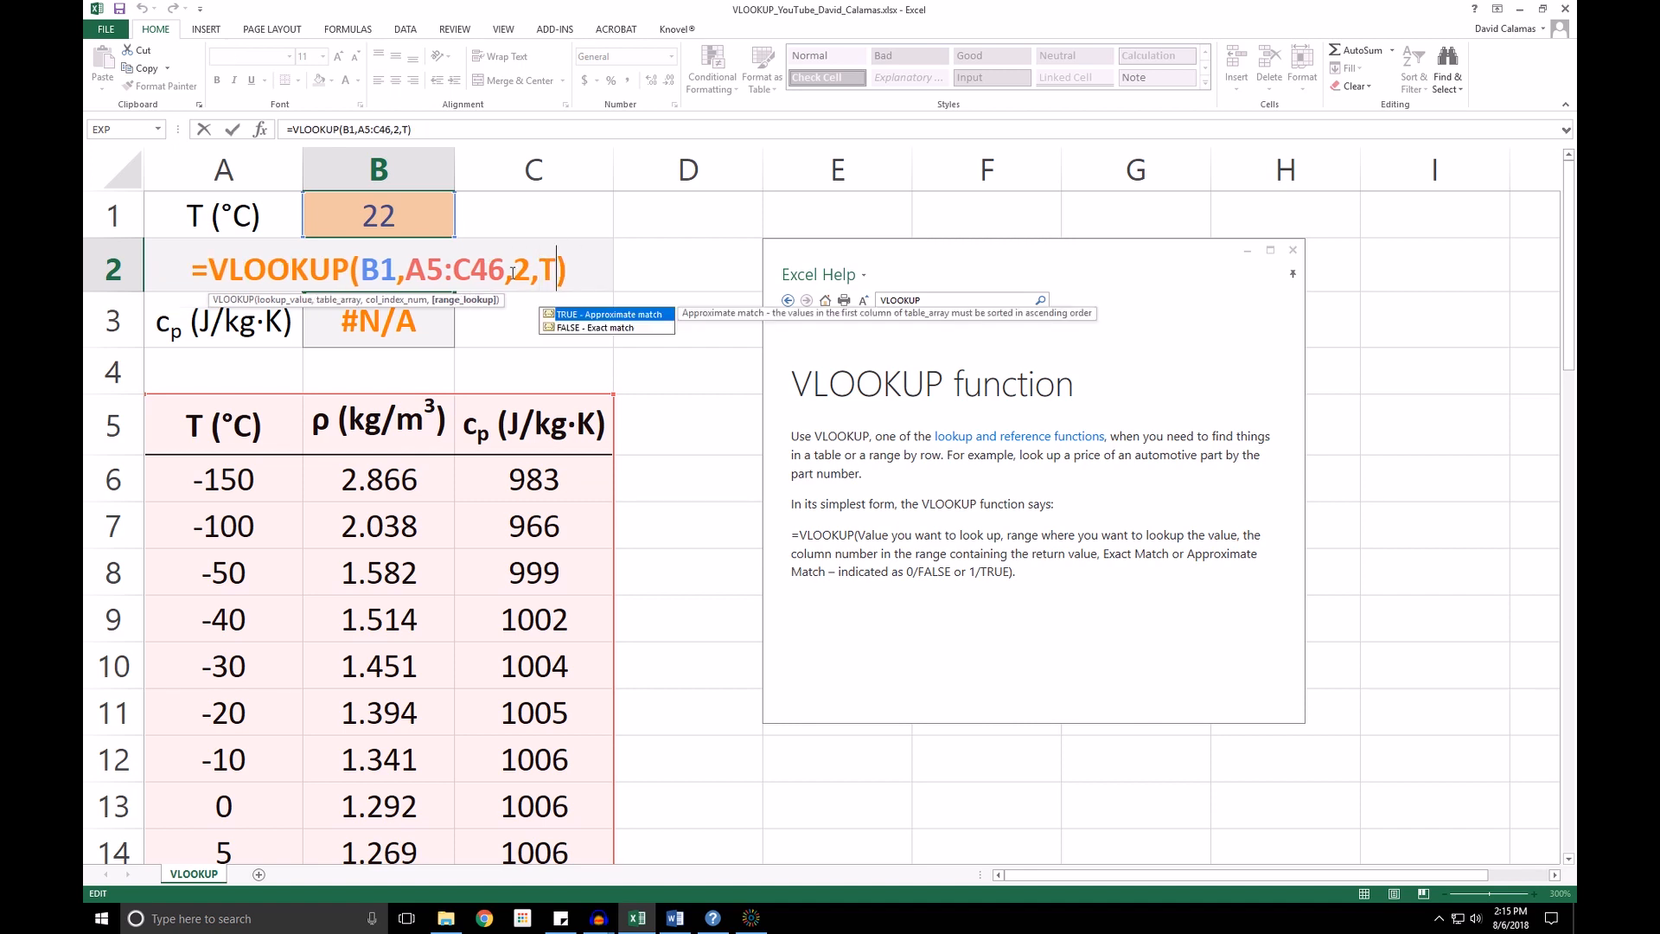
{"action": "type", "text": "RUE"}
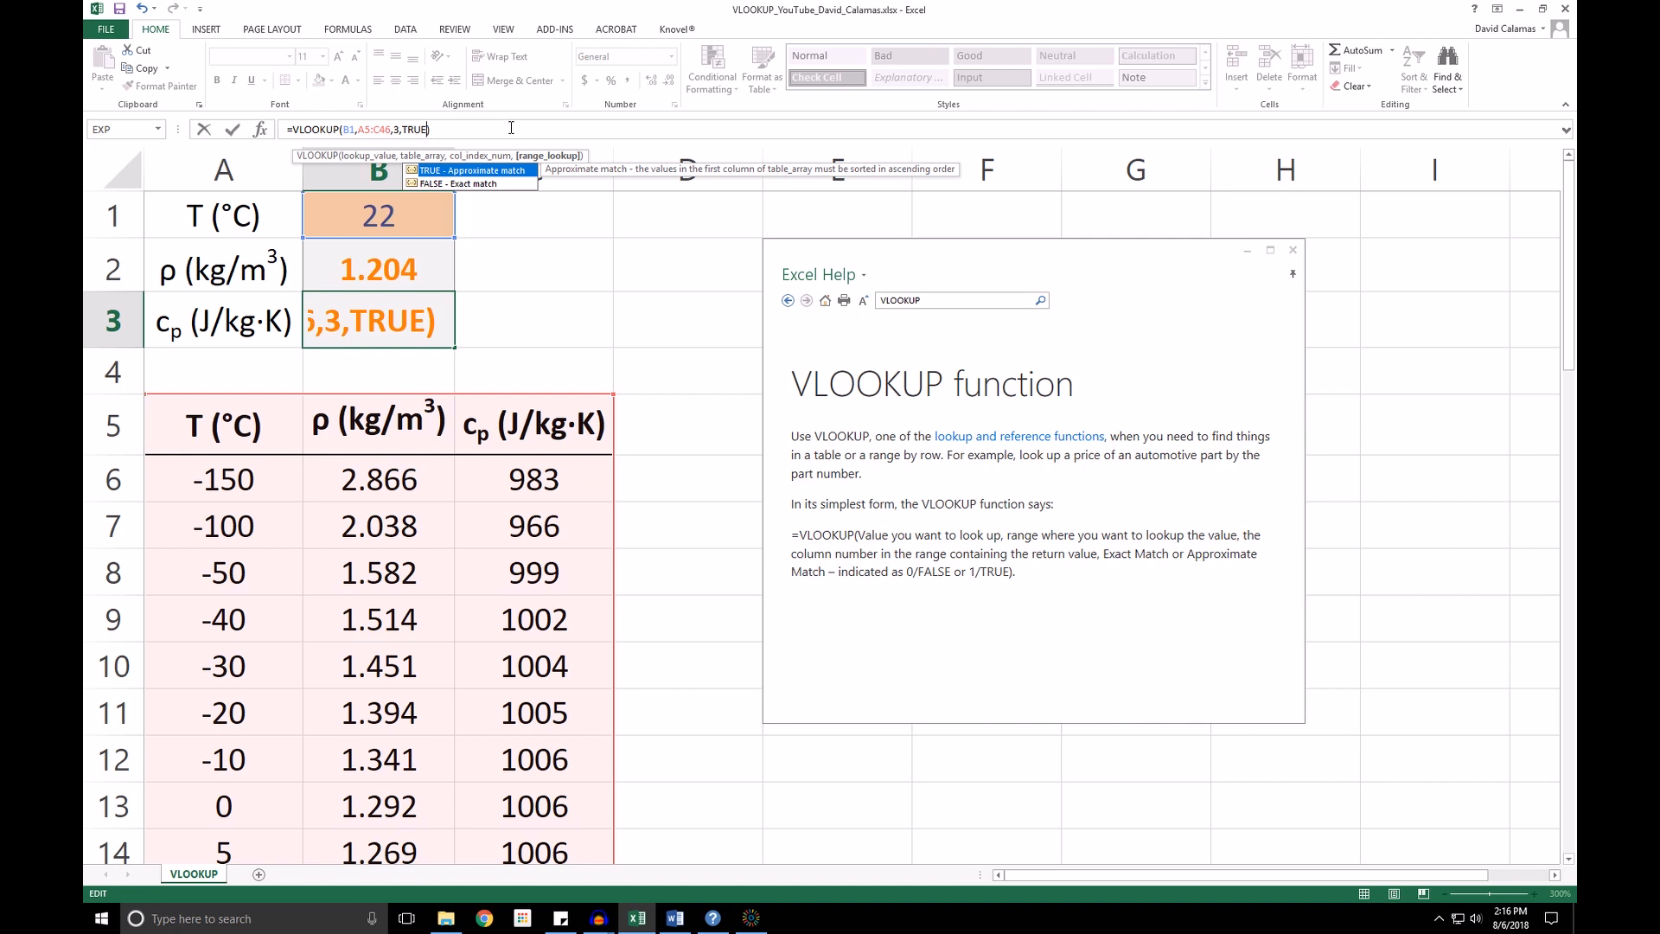
{"action": "key", "text": "enter"}
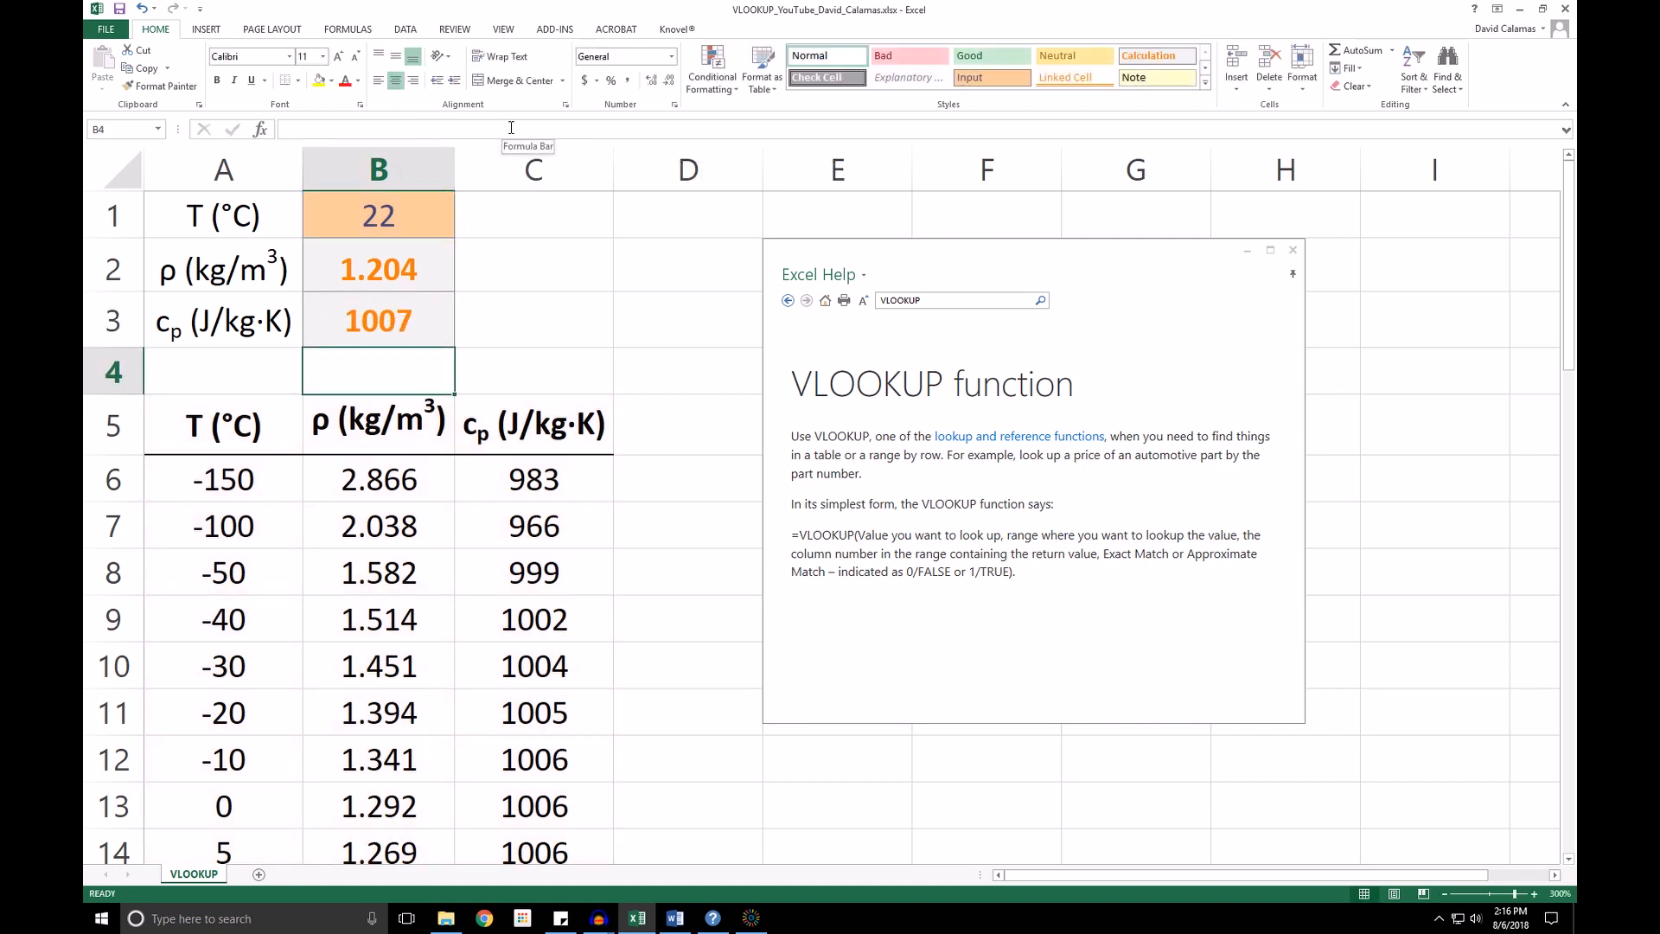
{"action": "mouse_move", "coordinate": [427, 290]}
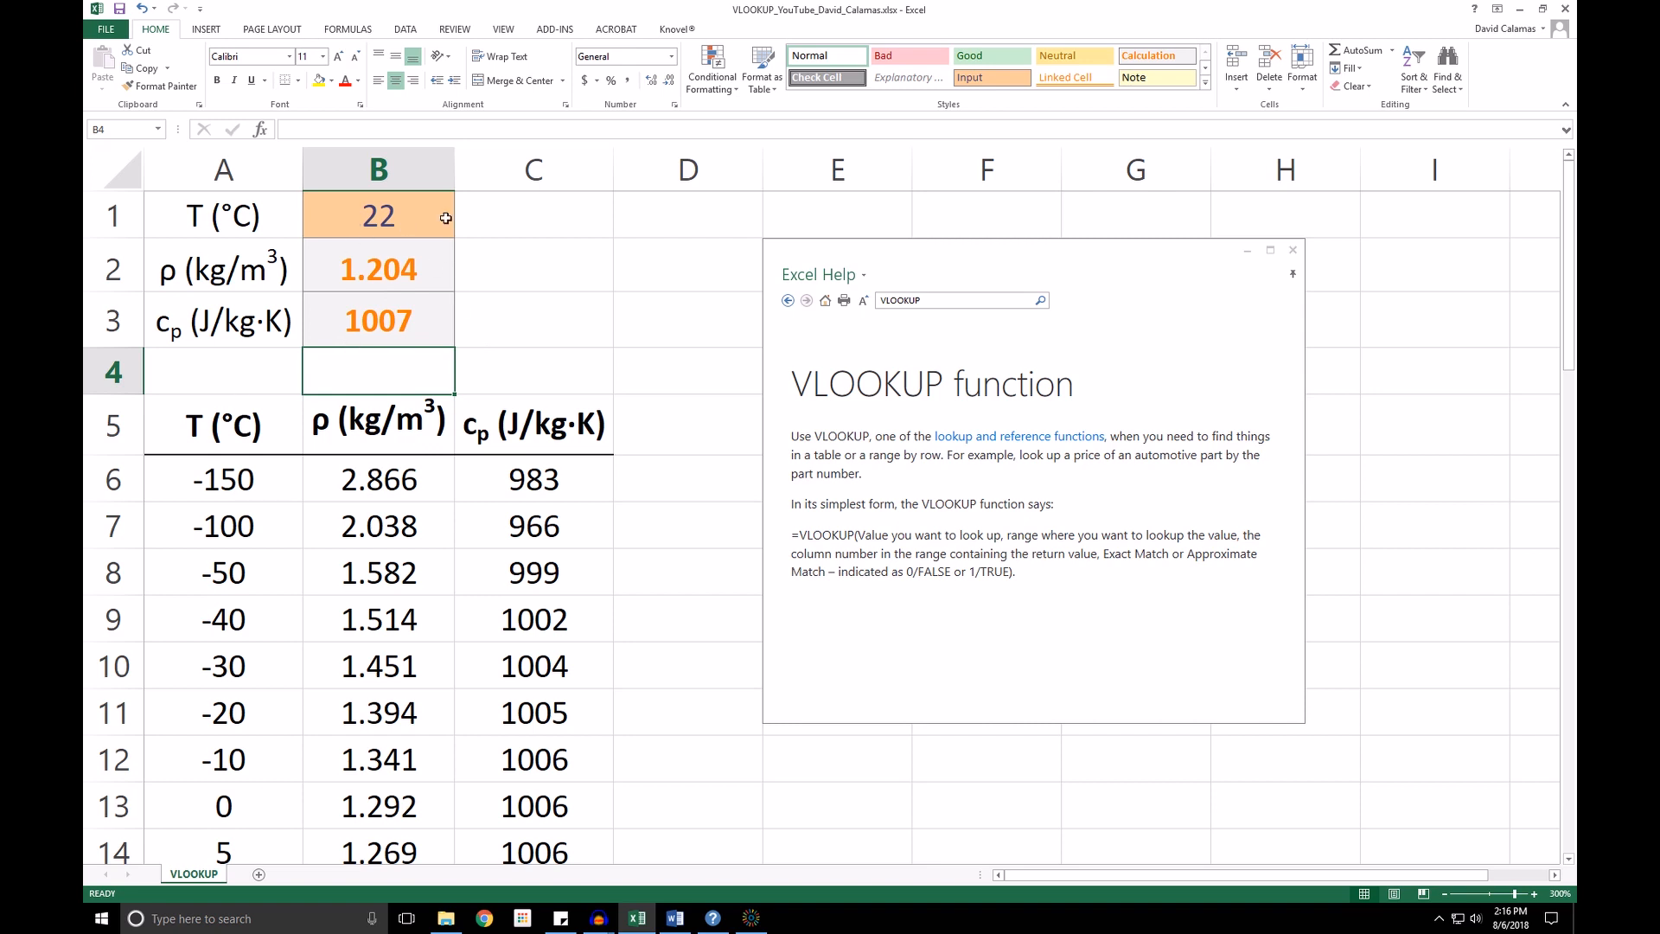
{"action": "mouse_move", "coordinate": [463, 269]}
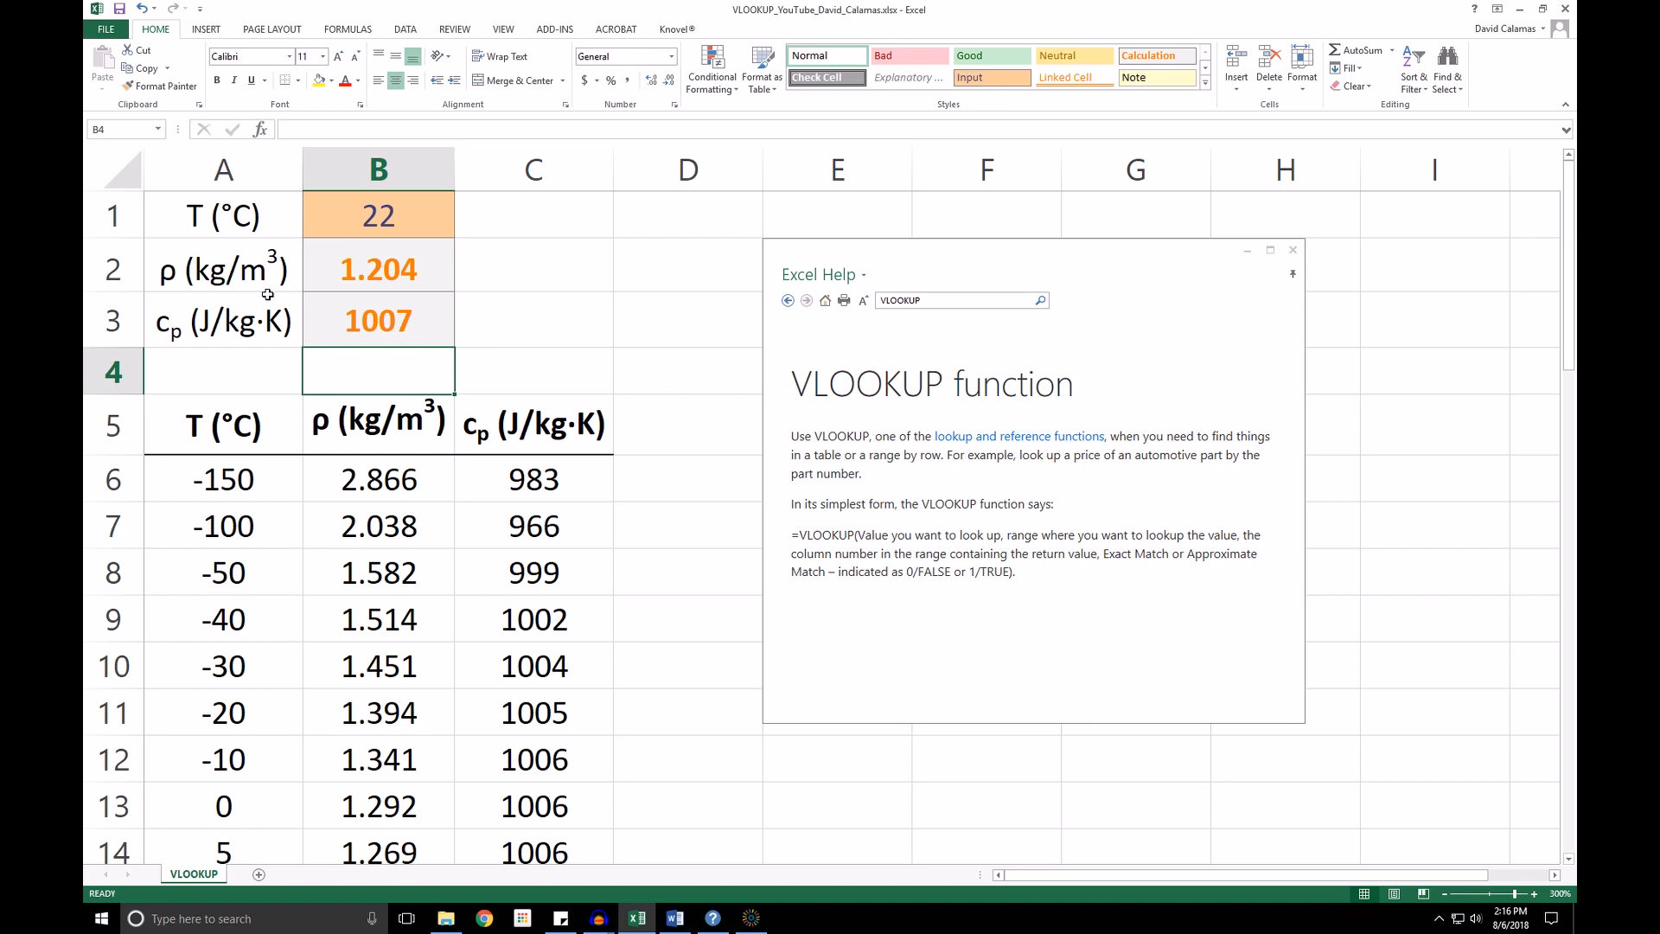
{"action": "mouse_move", "coordinate": [347, 340]}
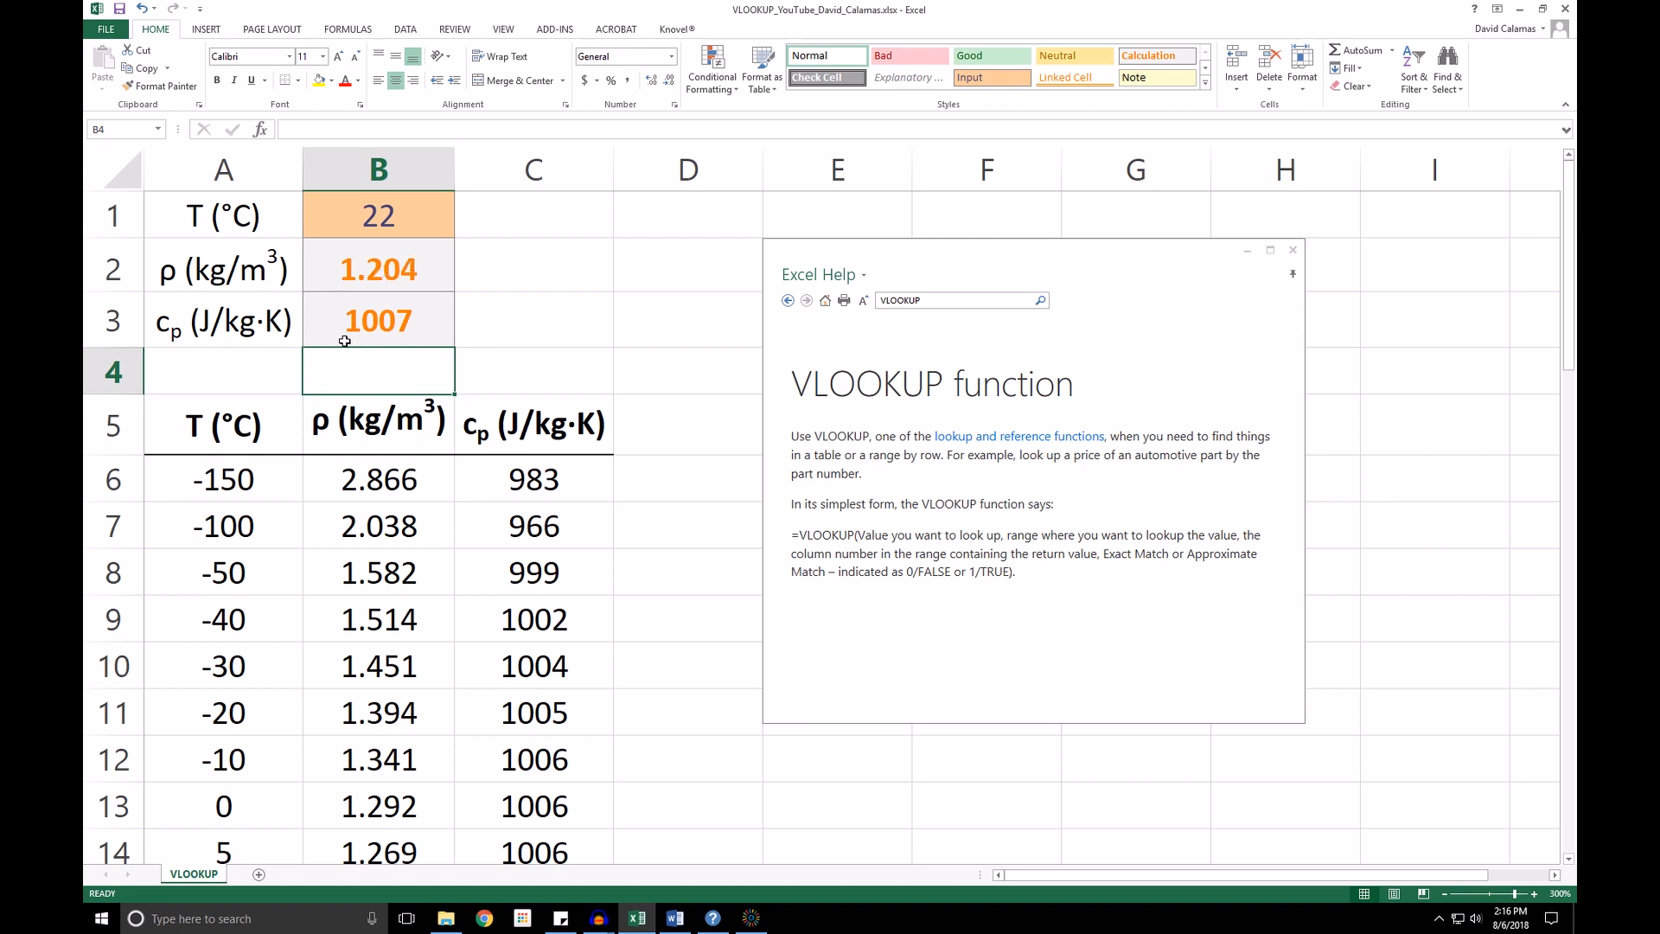
{"action": "mouse_move", "coordinate": [368, 367]}
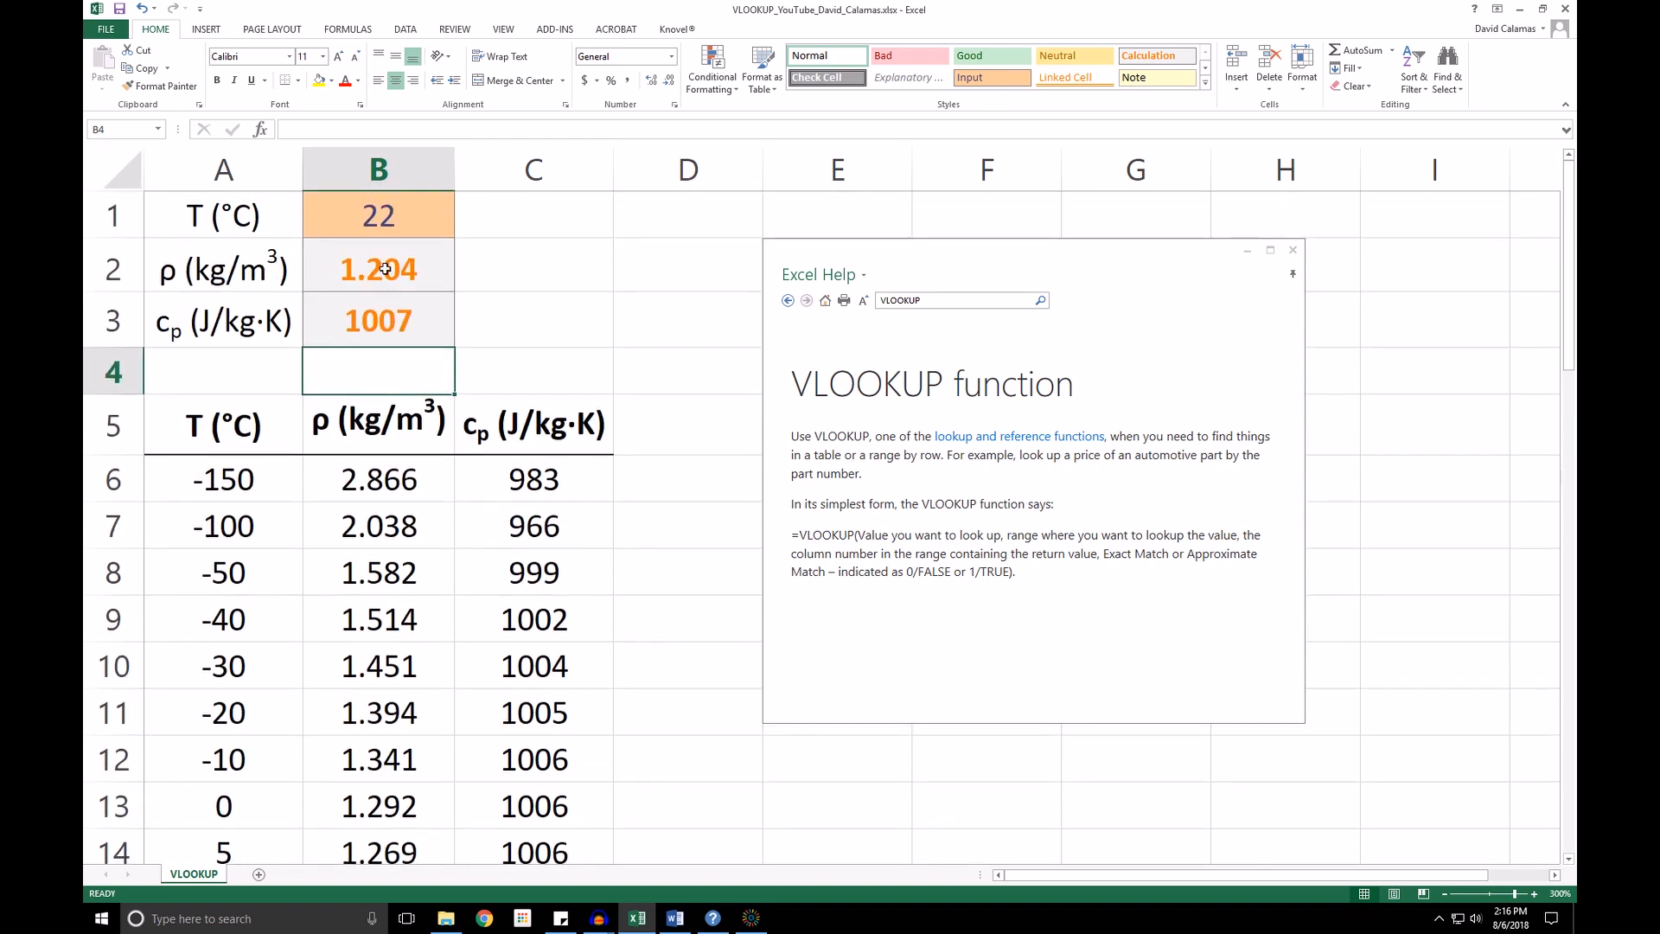
{"action": "scroll", "scroll_direction": "down", "scroll_amount": 3}
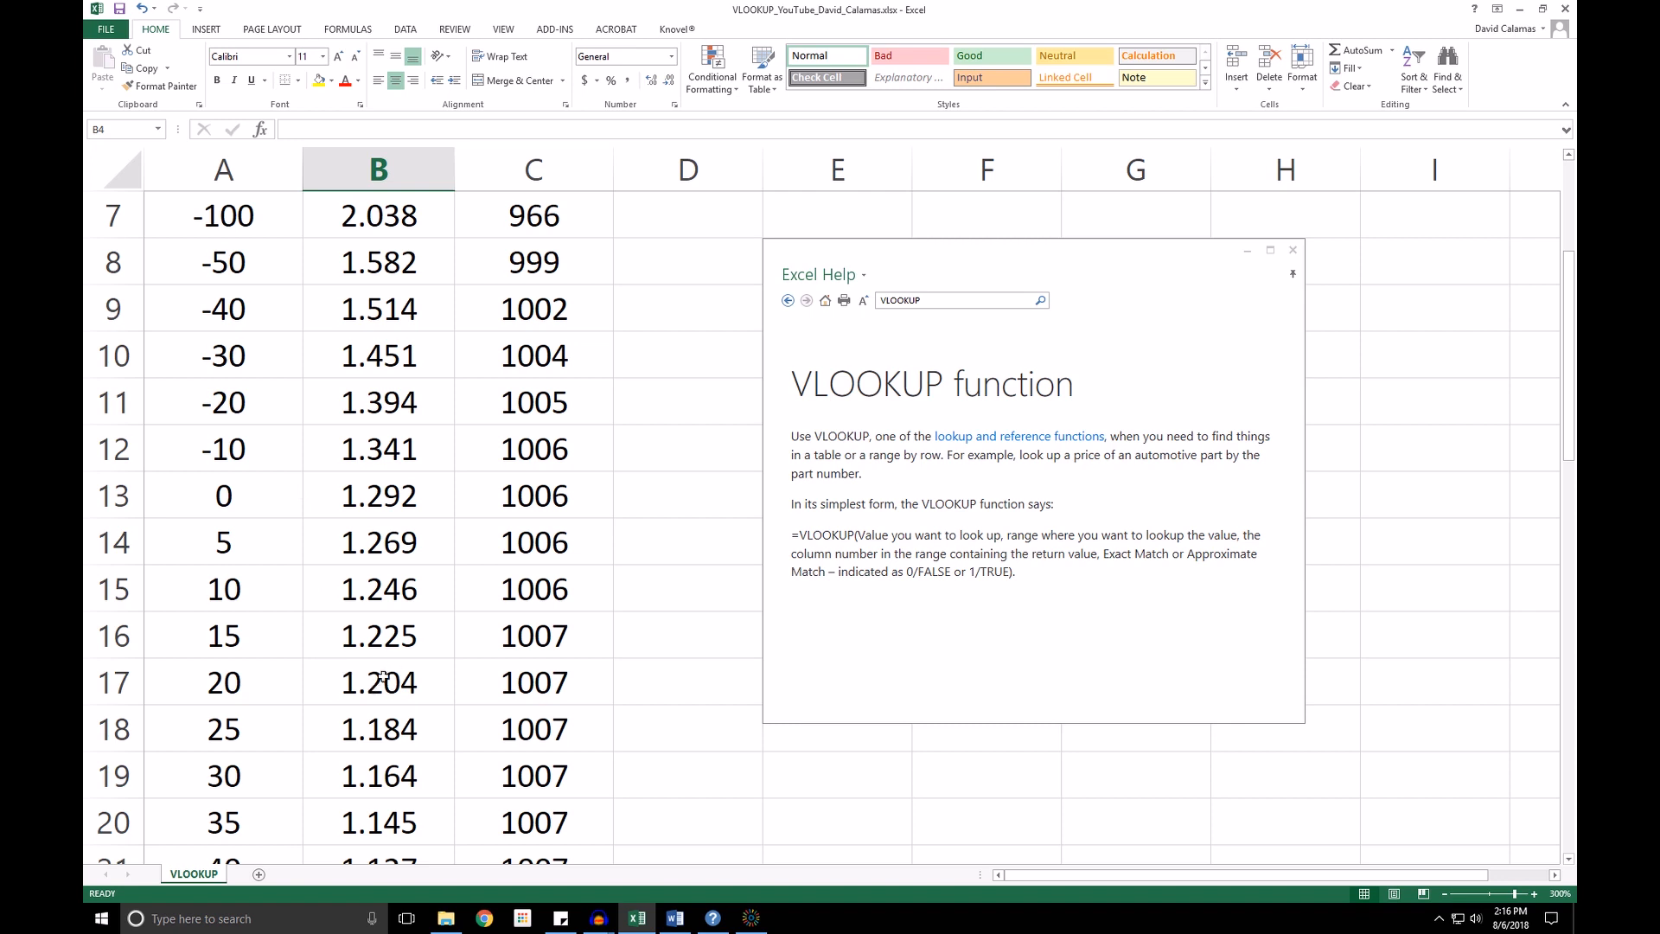
{"action": "mouse_move", "coordinate": [432, 695]}
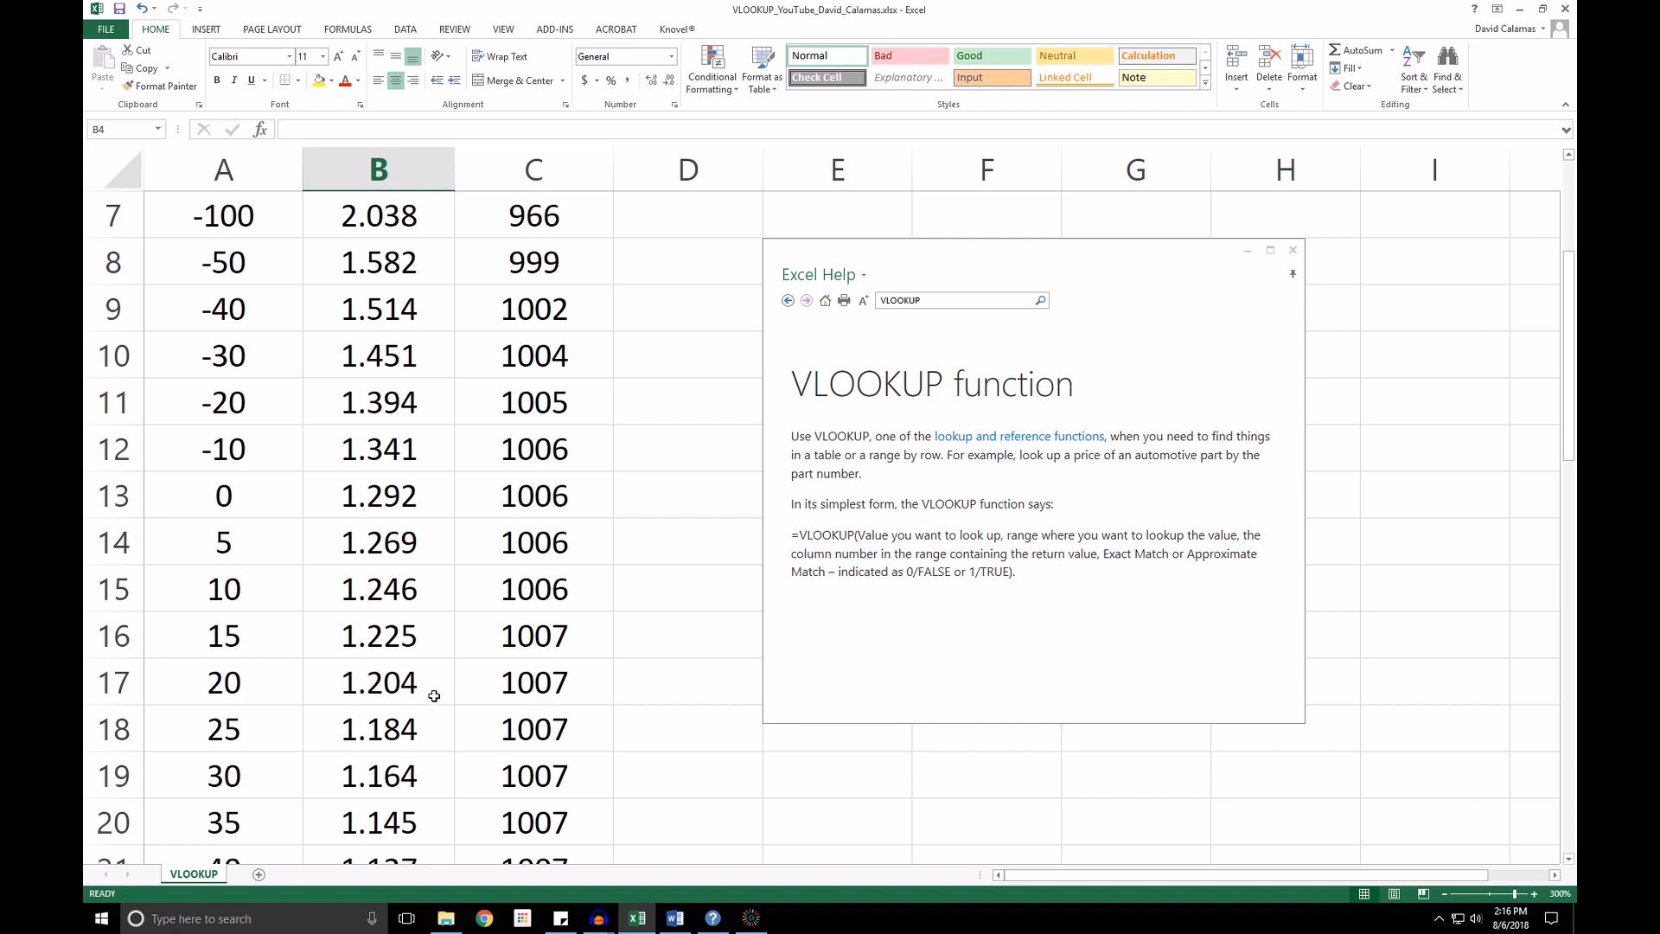
{"action": "left_click", "coordinate": [378, 681]}
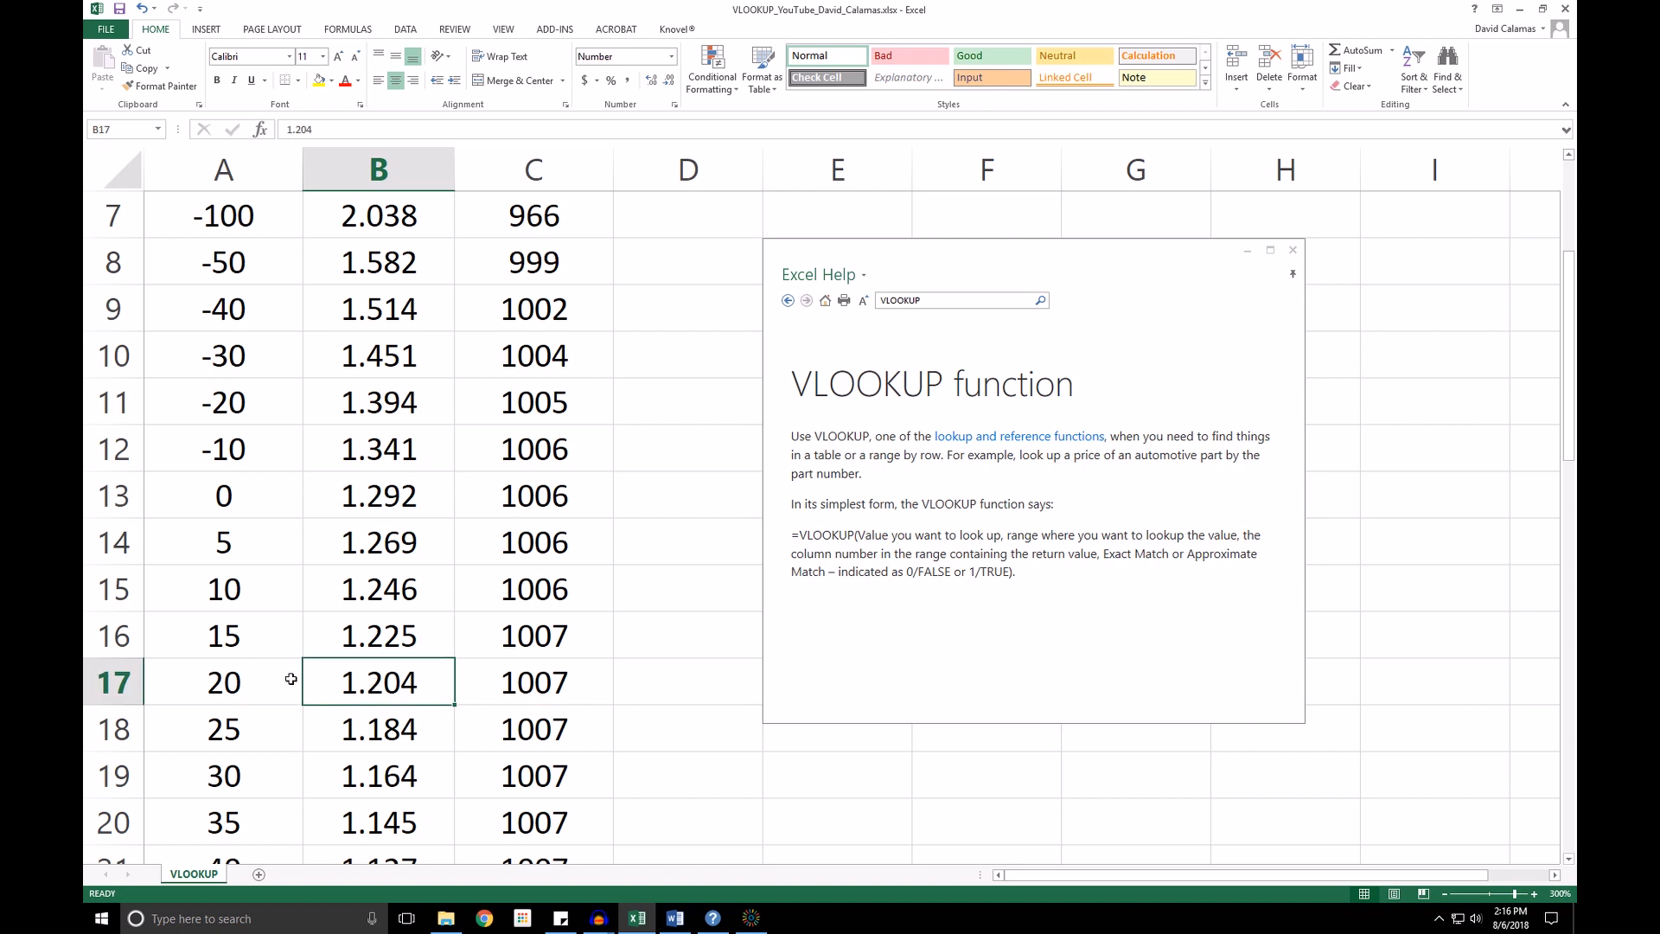
{"action": "left_click", "coordinate": [223, 681]}
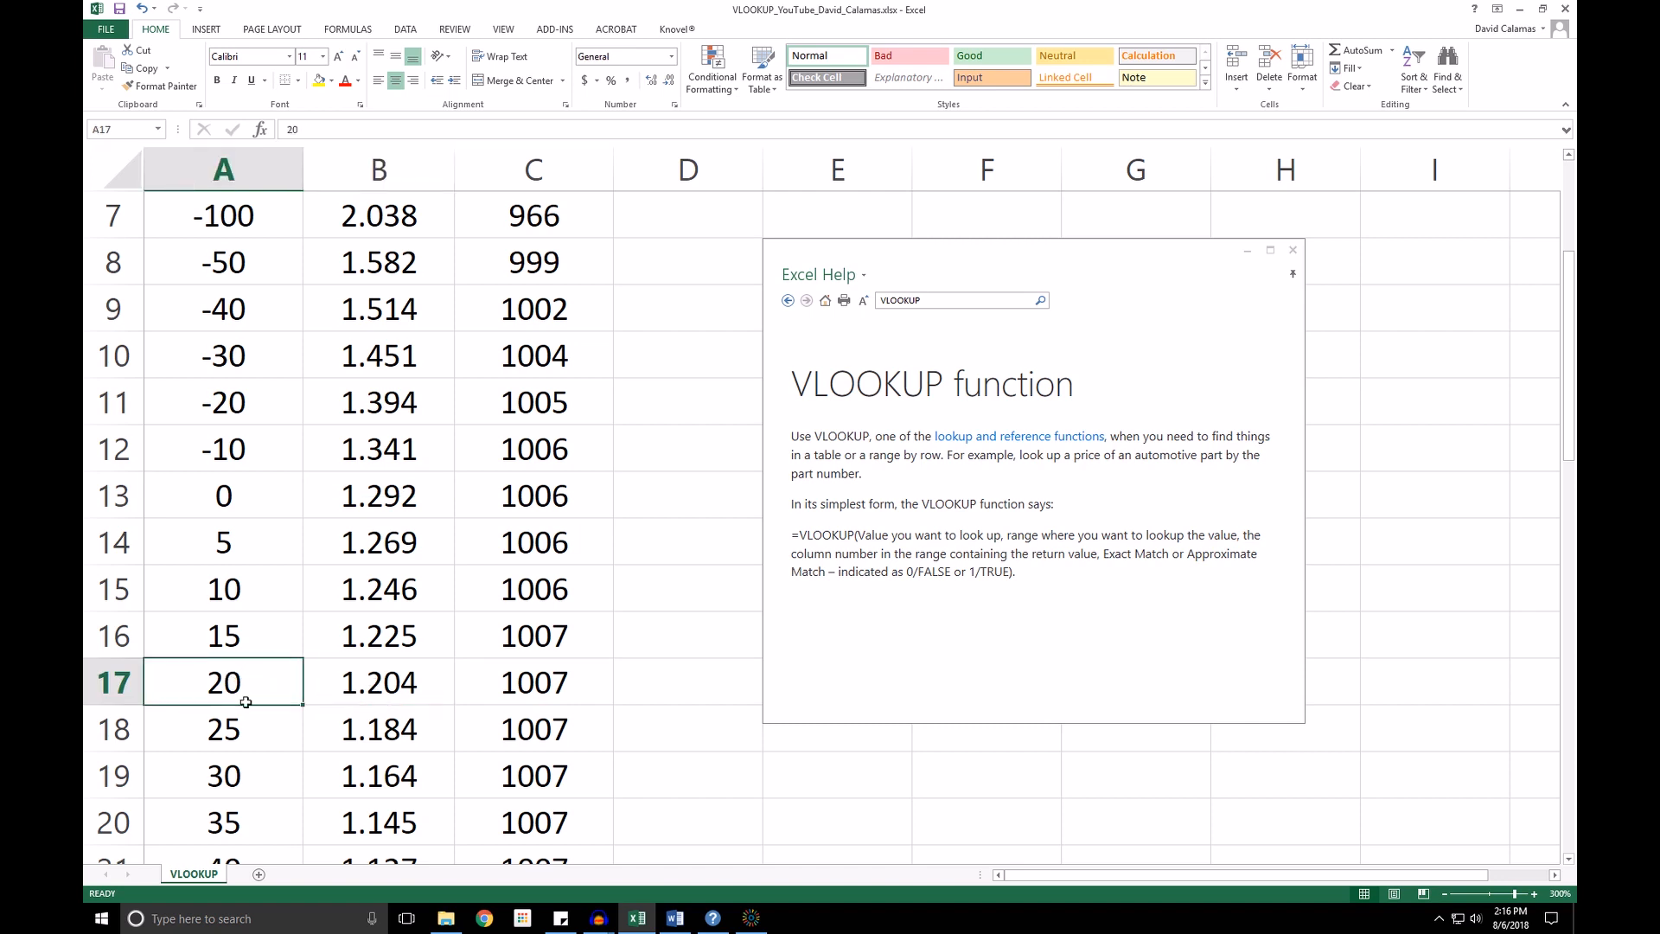
{"action": "left_click", "coordinate": [223, 728]}
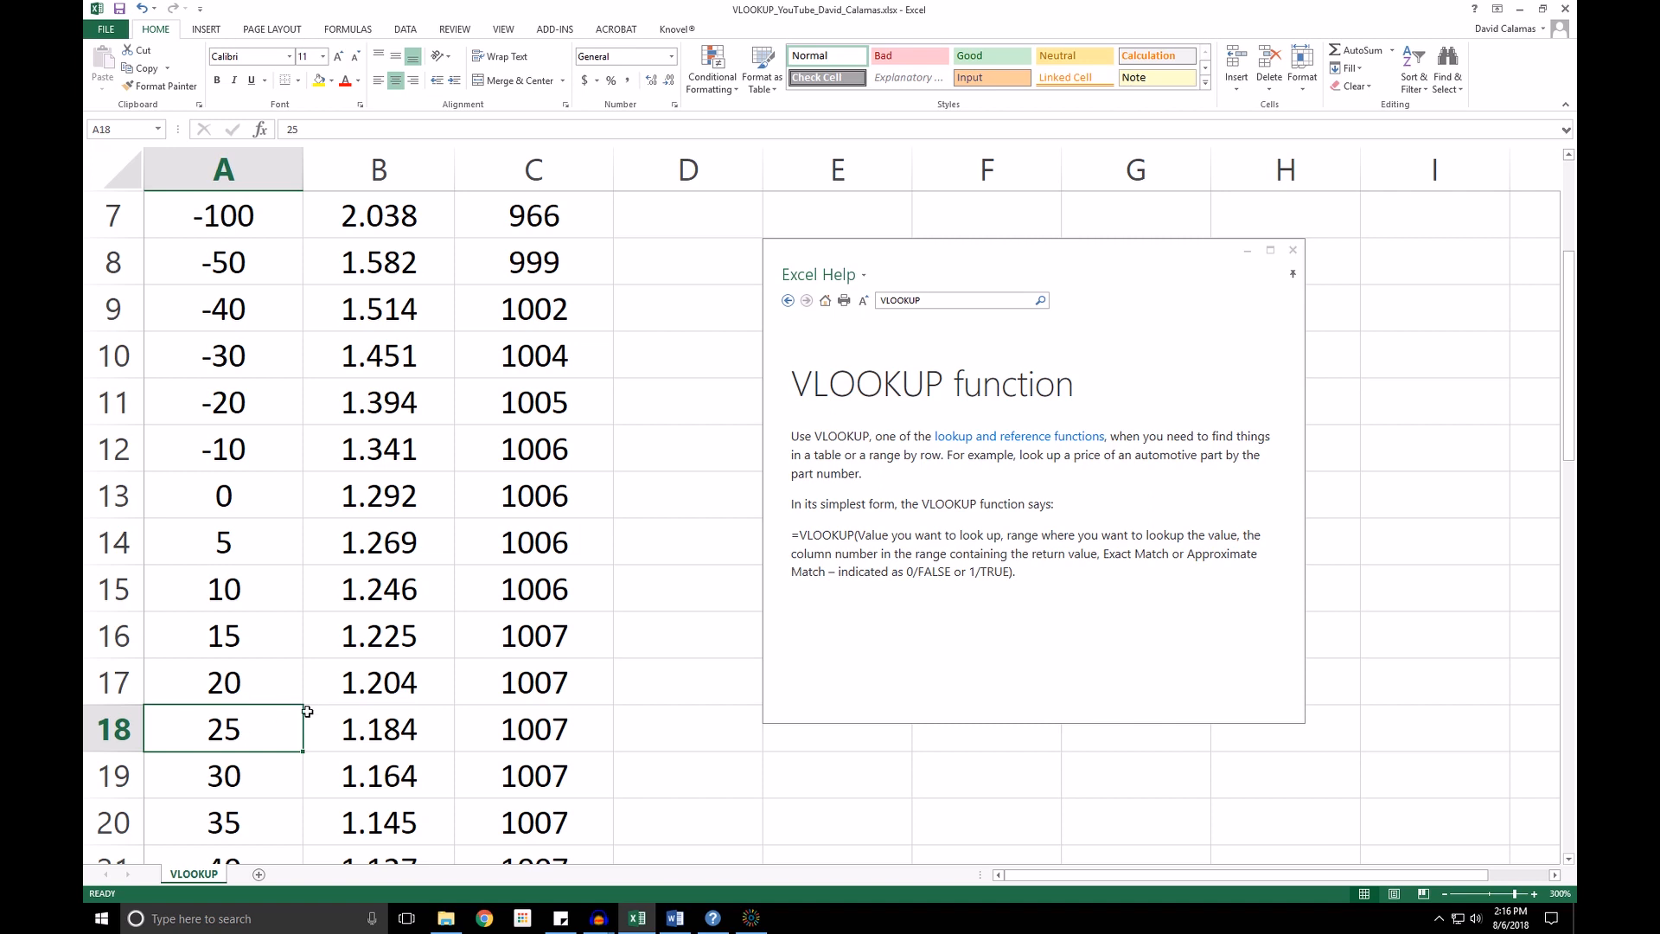
{"action": "mouse_move", "coordinate": [308, 694]}
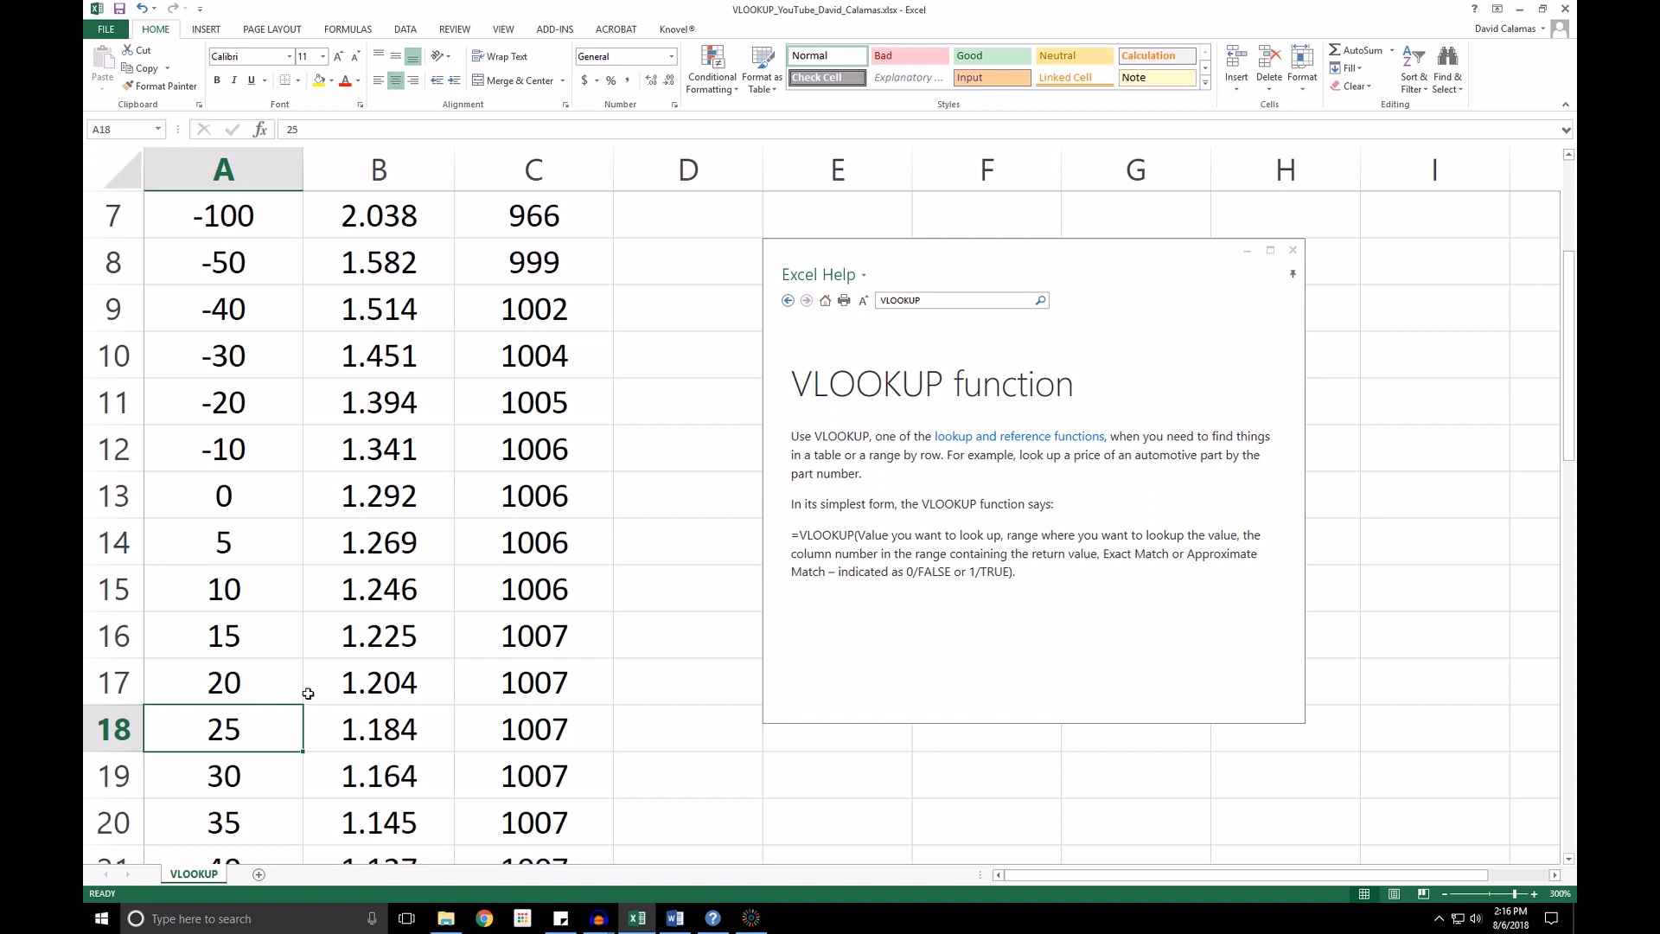
{"action": "mouse_move", "coordinate": [252, 729]}
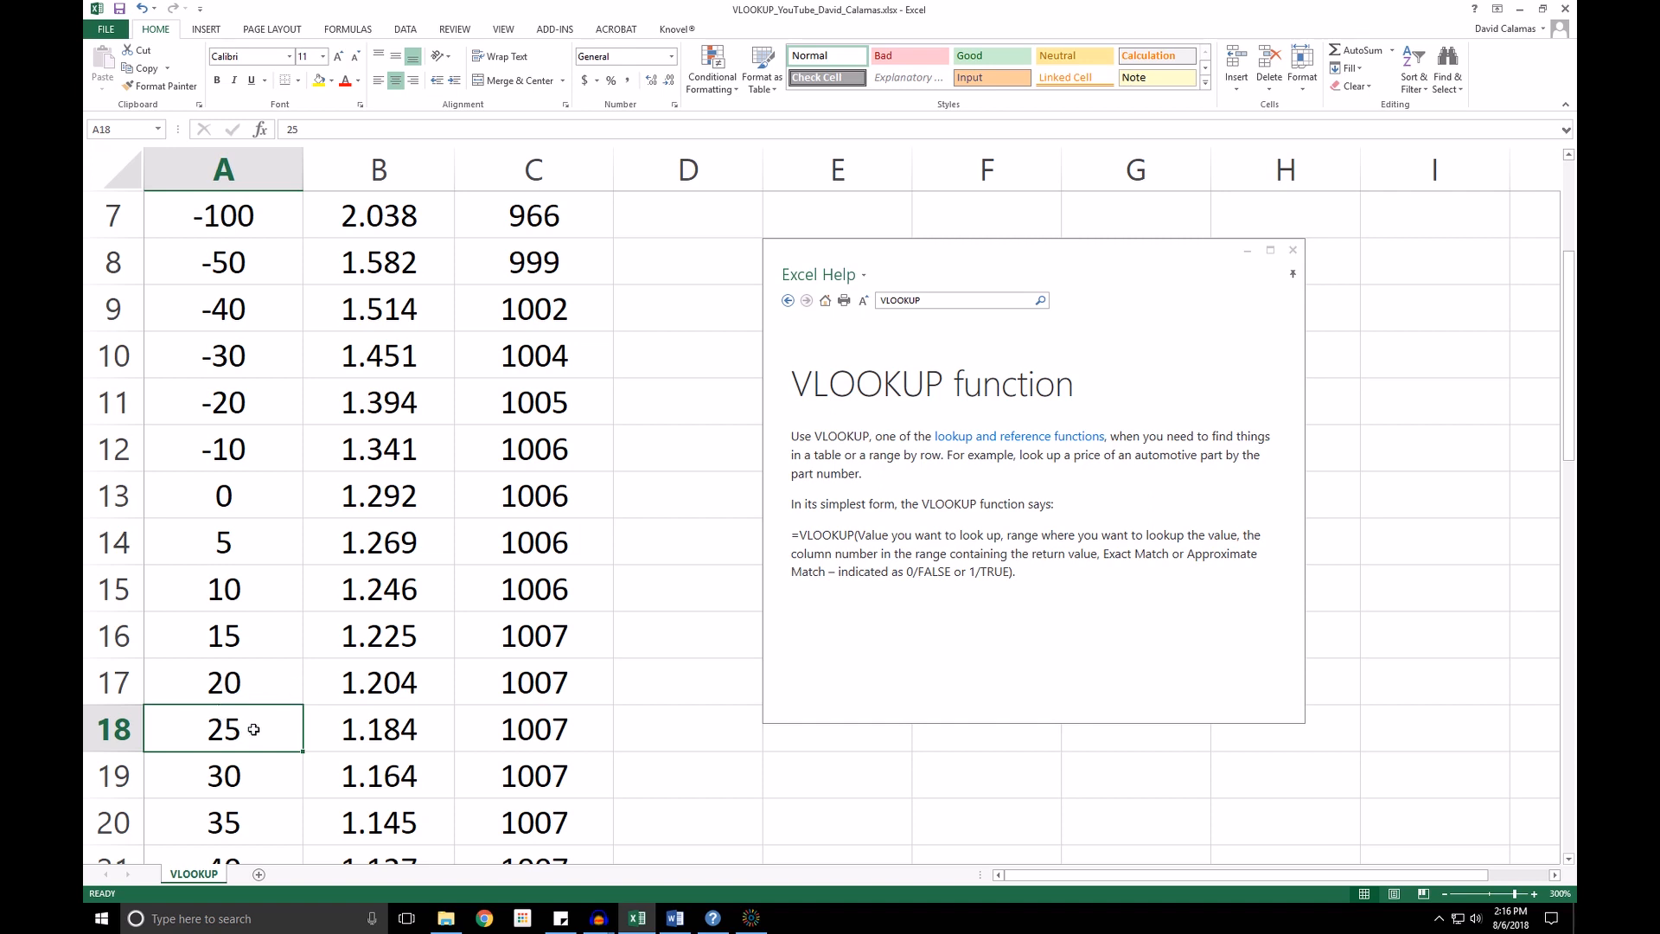
{"action": "mouse_move", "coordinate": [225, 729]}
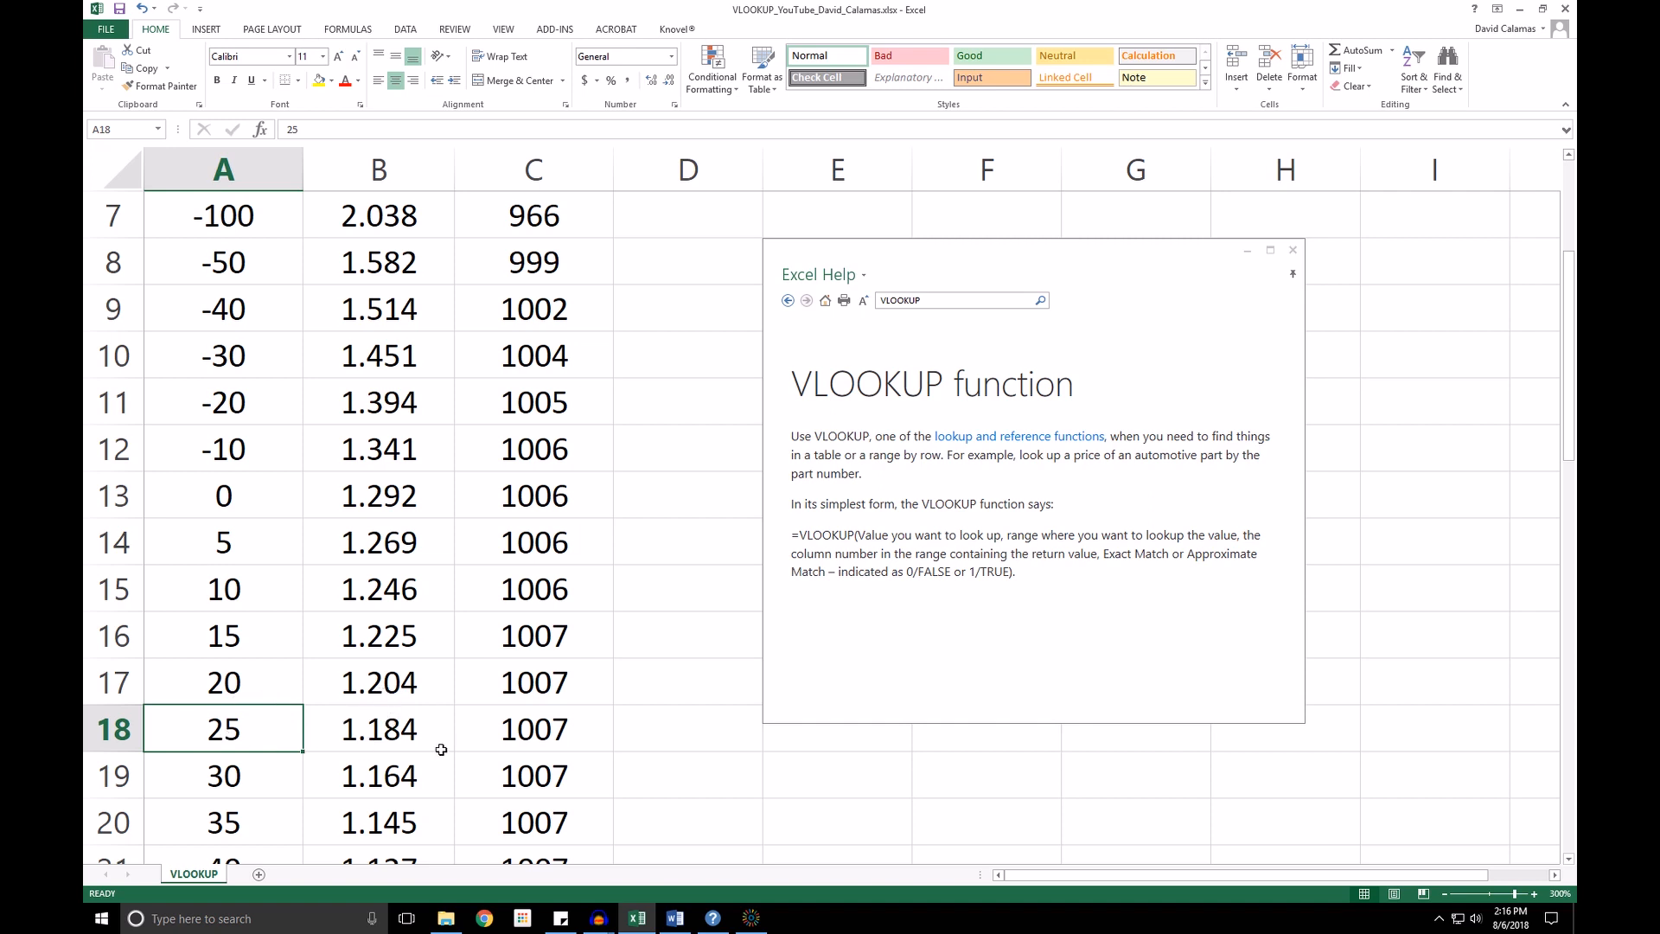
{"action": "mouse_move", "coordinate": [349, 707]}
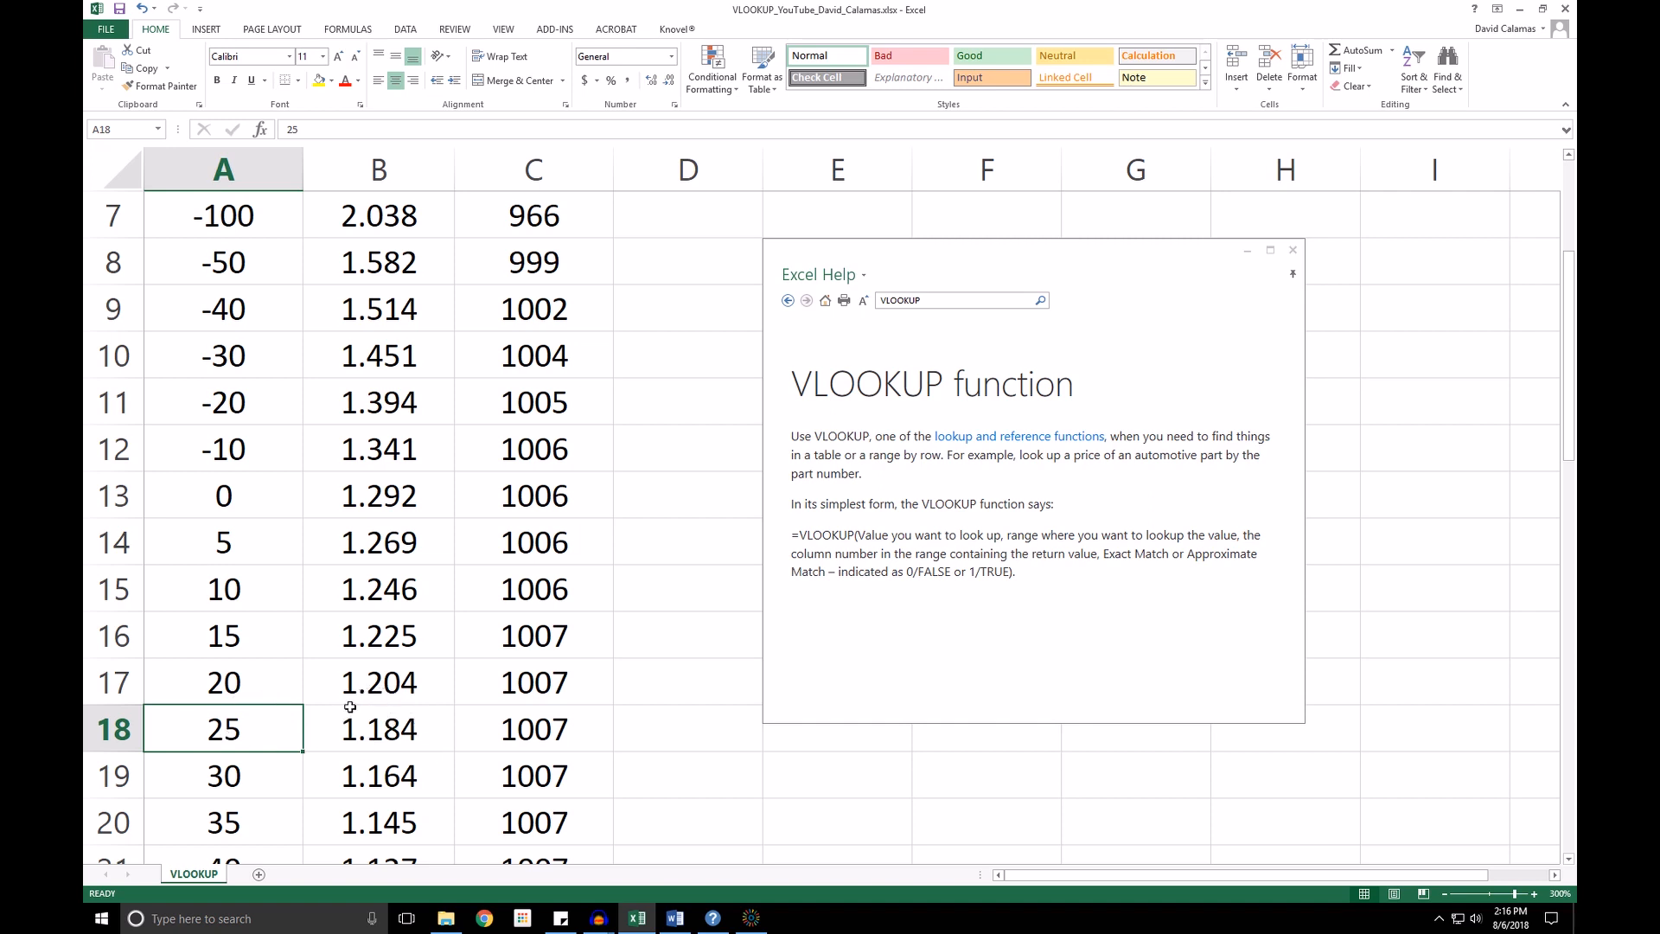
{"action": "mouse_move", "coordinate": [289, 693]}
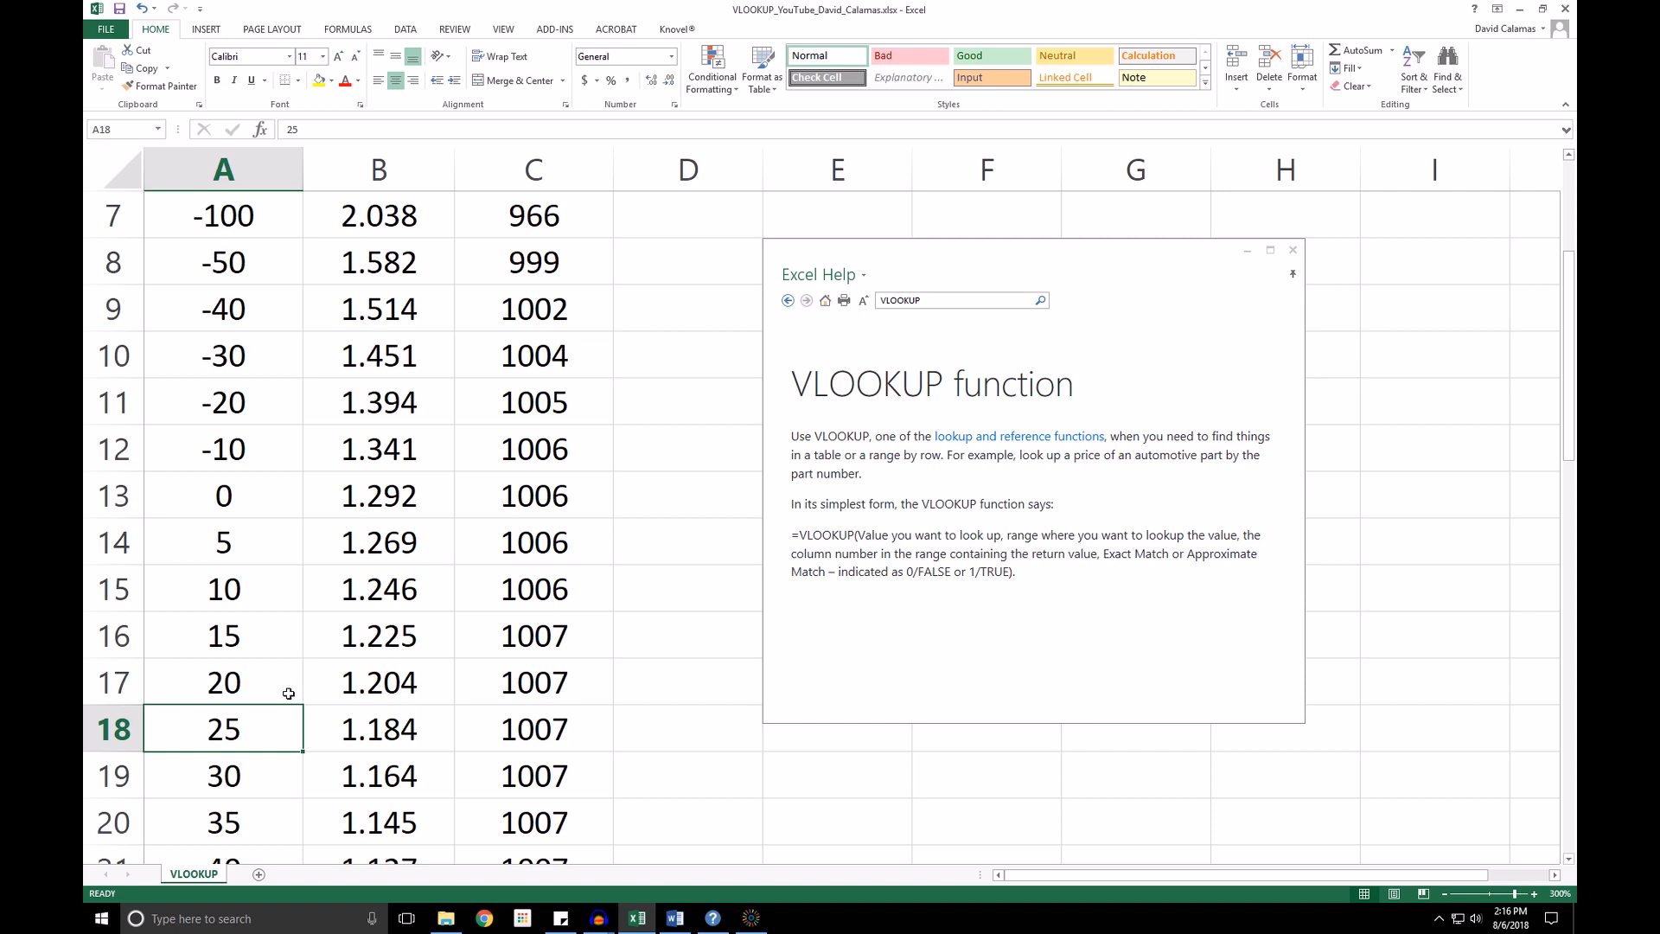
{"action": "left_click", "coordinate": [223, 681]}
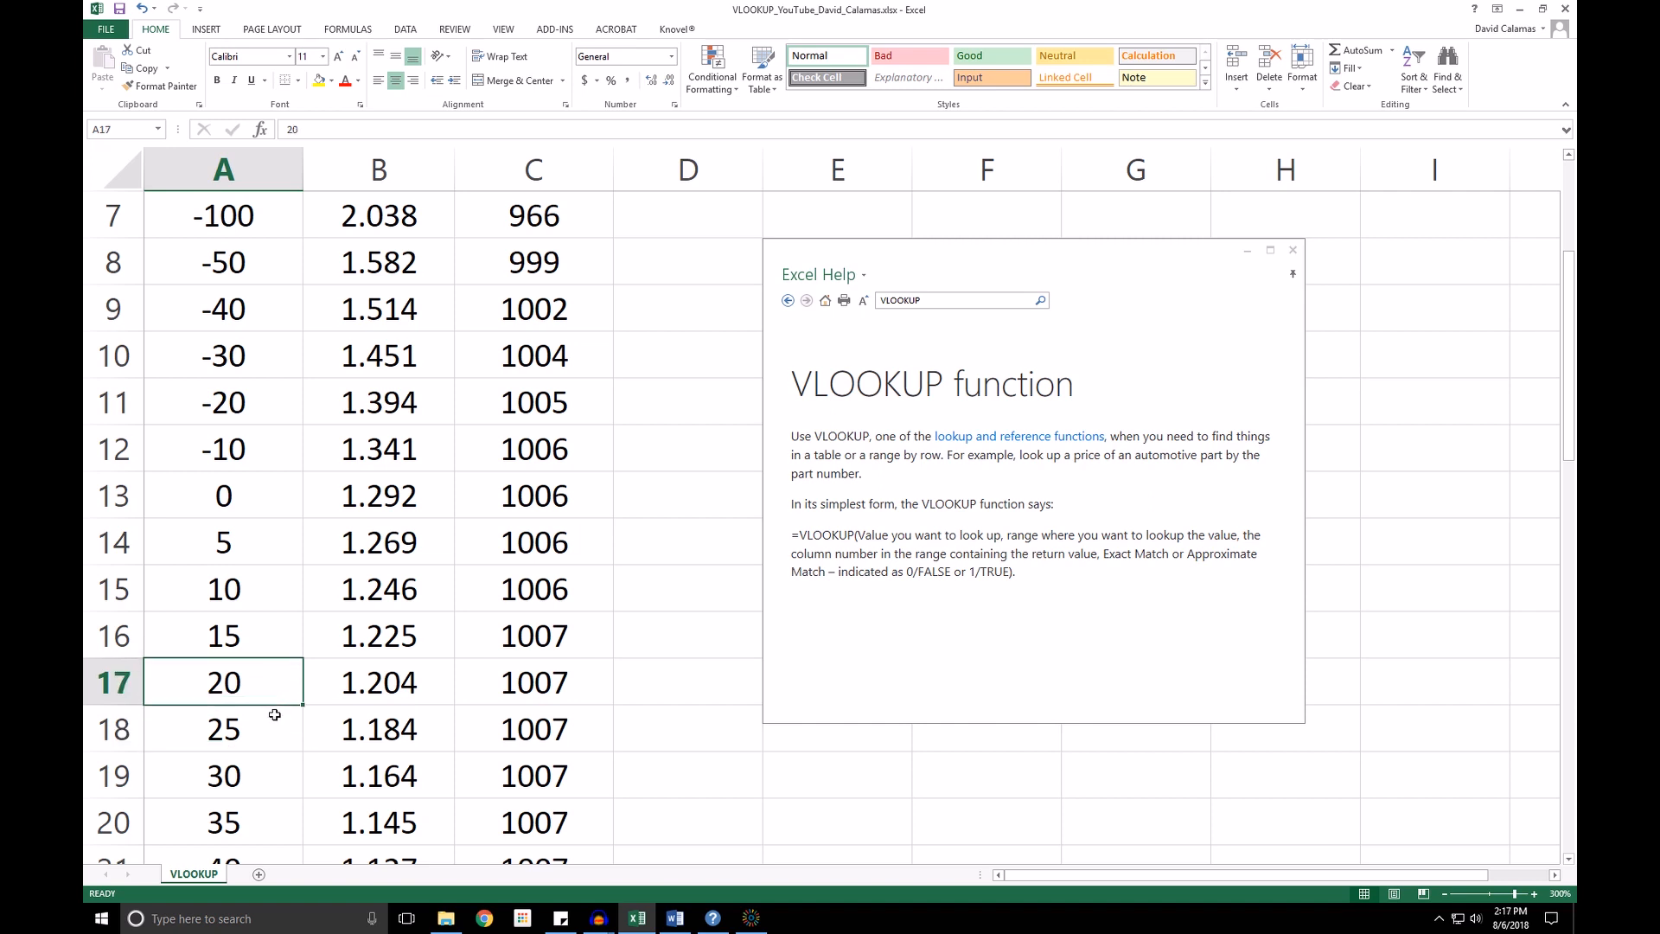
{"action": "left_click", "coordinate": [223, 728]}
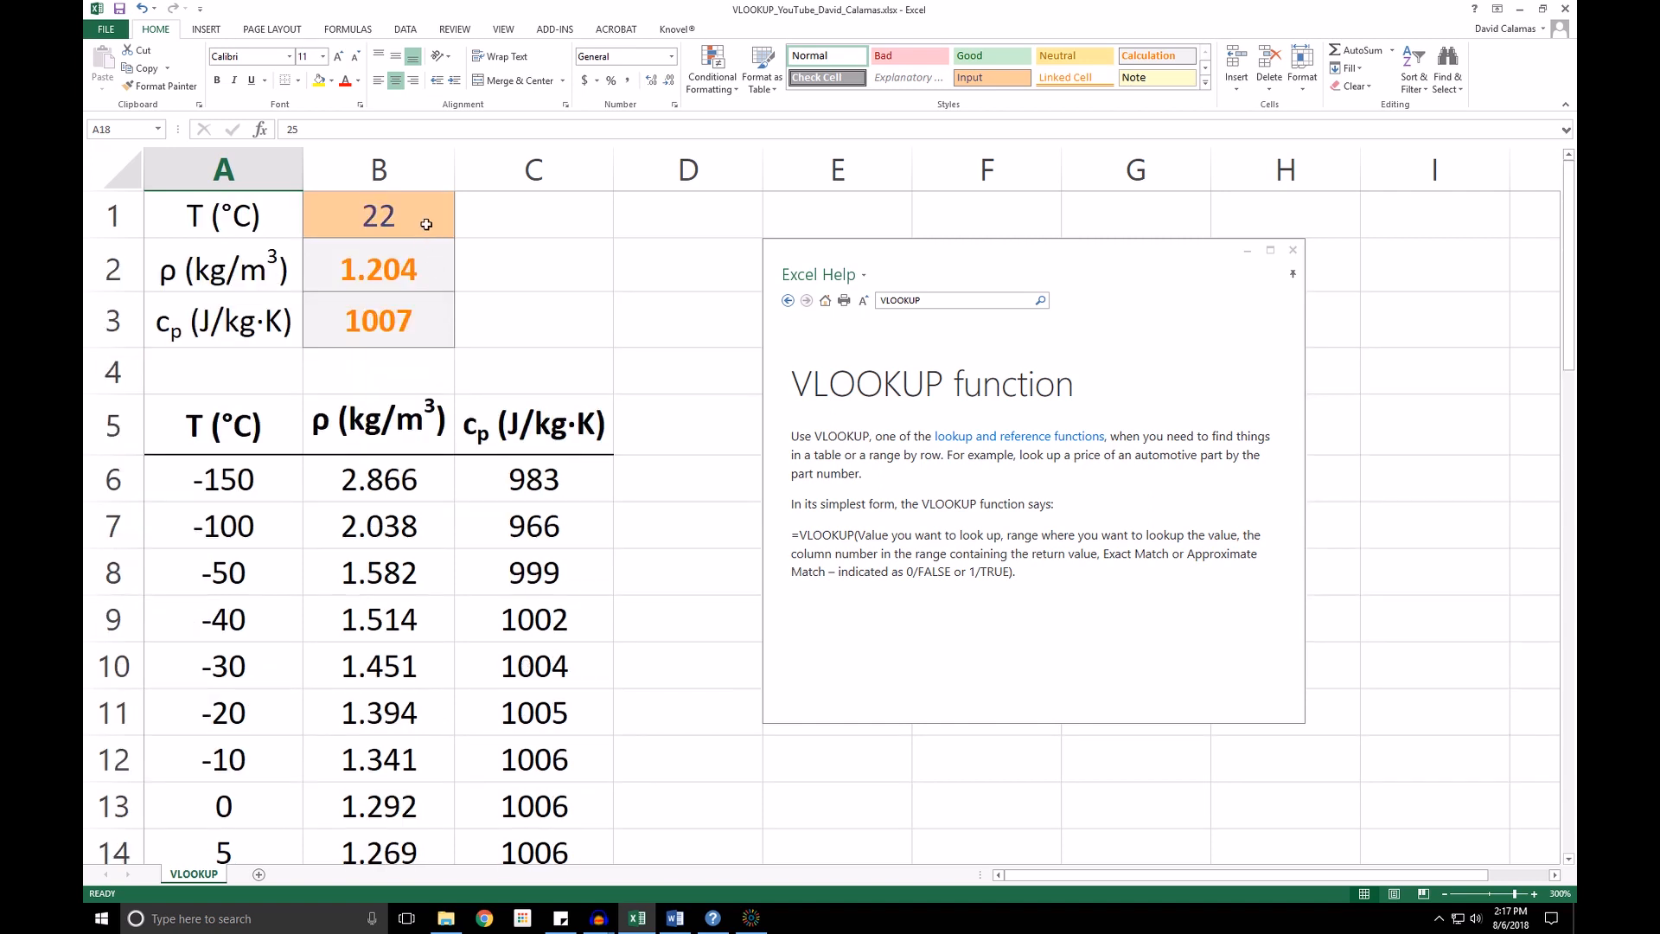
Step: Change the temperature in B1 to 24; lookups still return 1.204 and 1007
{"action": "type", "text": "2"}
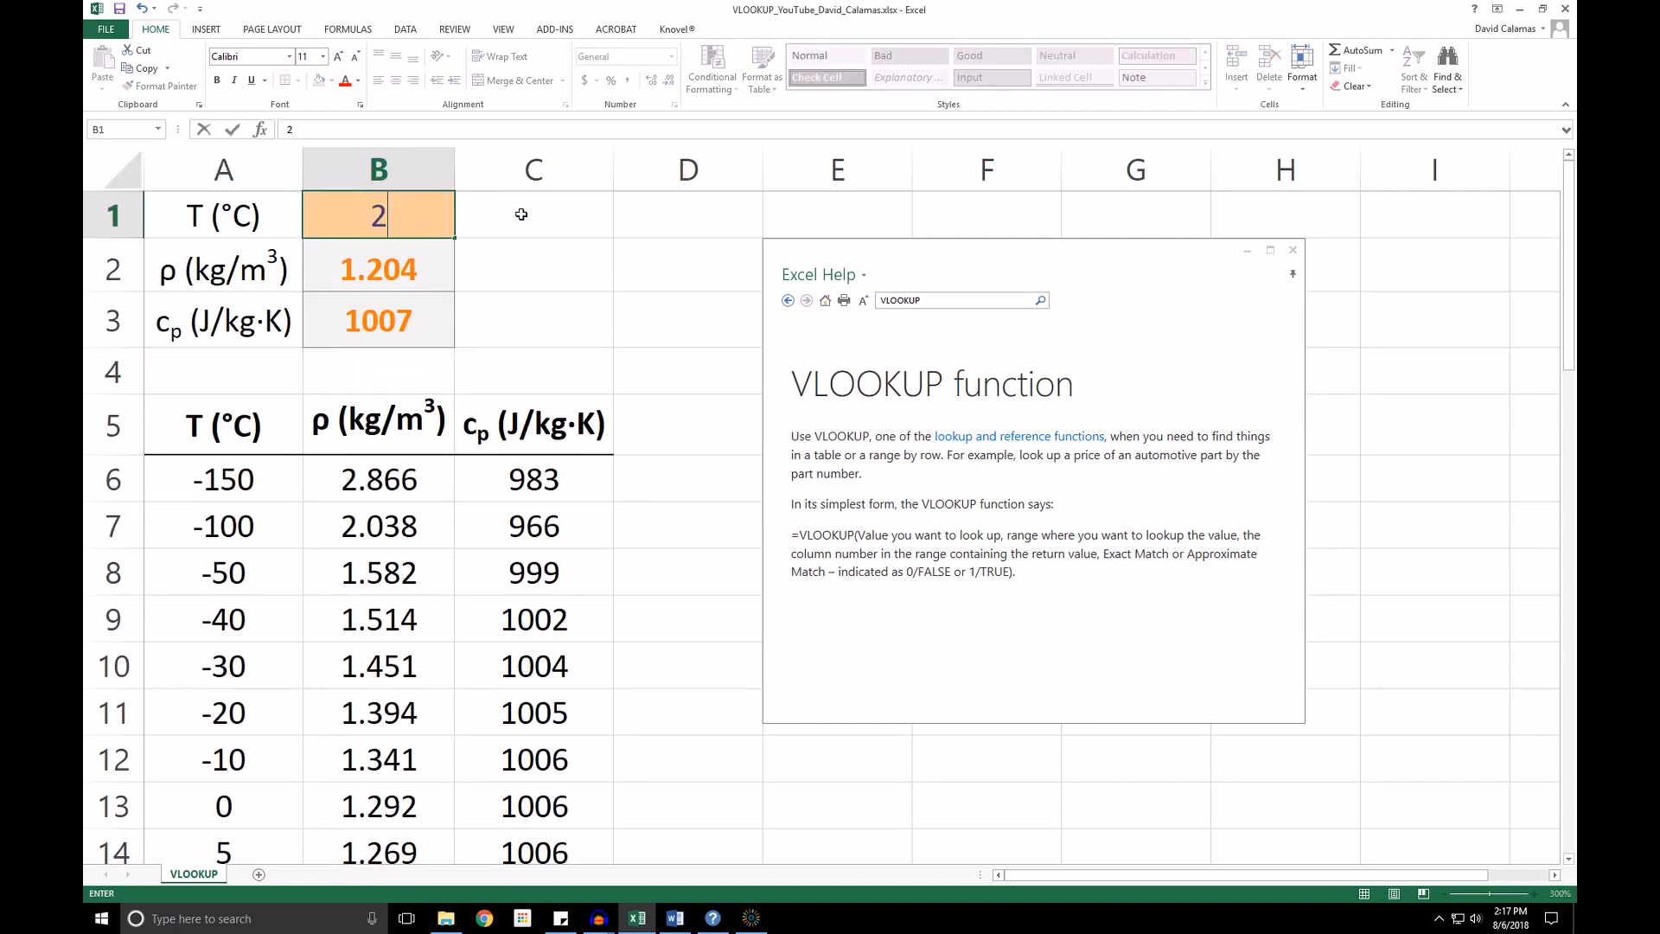
{"action": "type", "text": "4"}
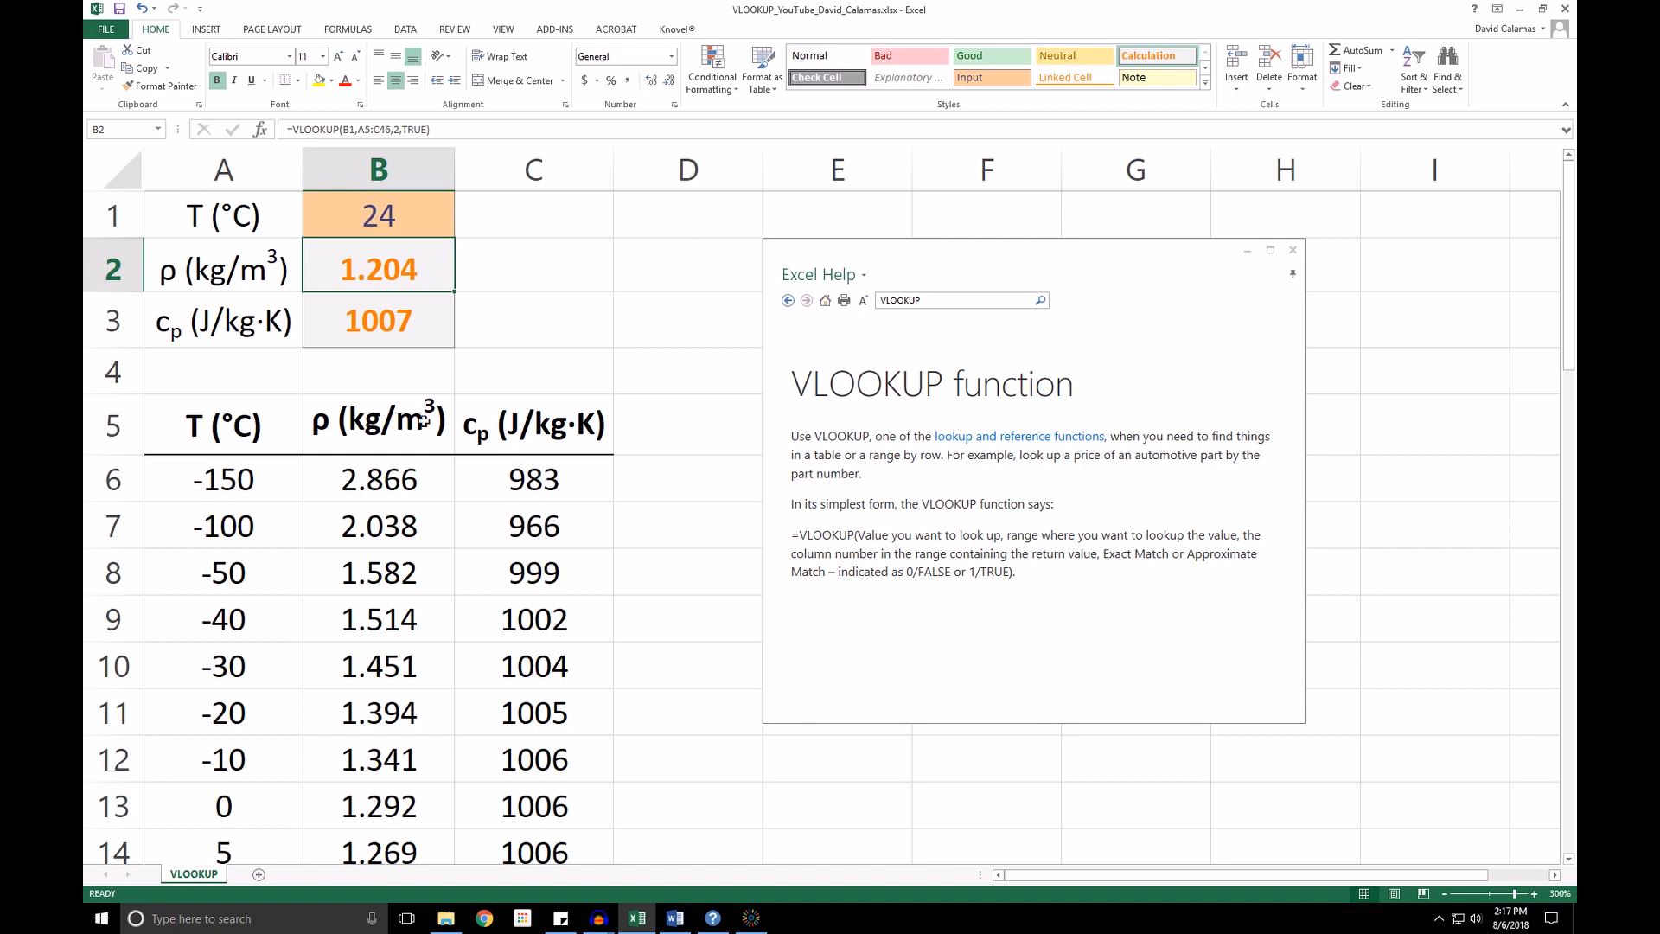